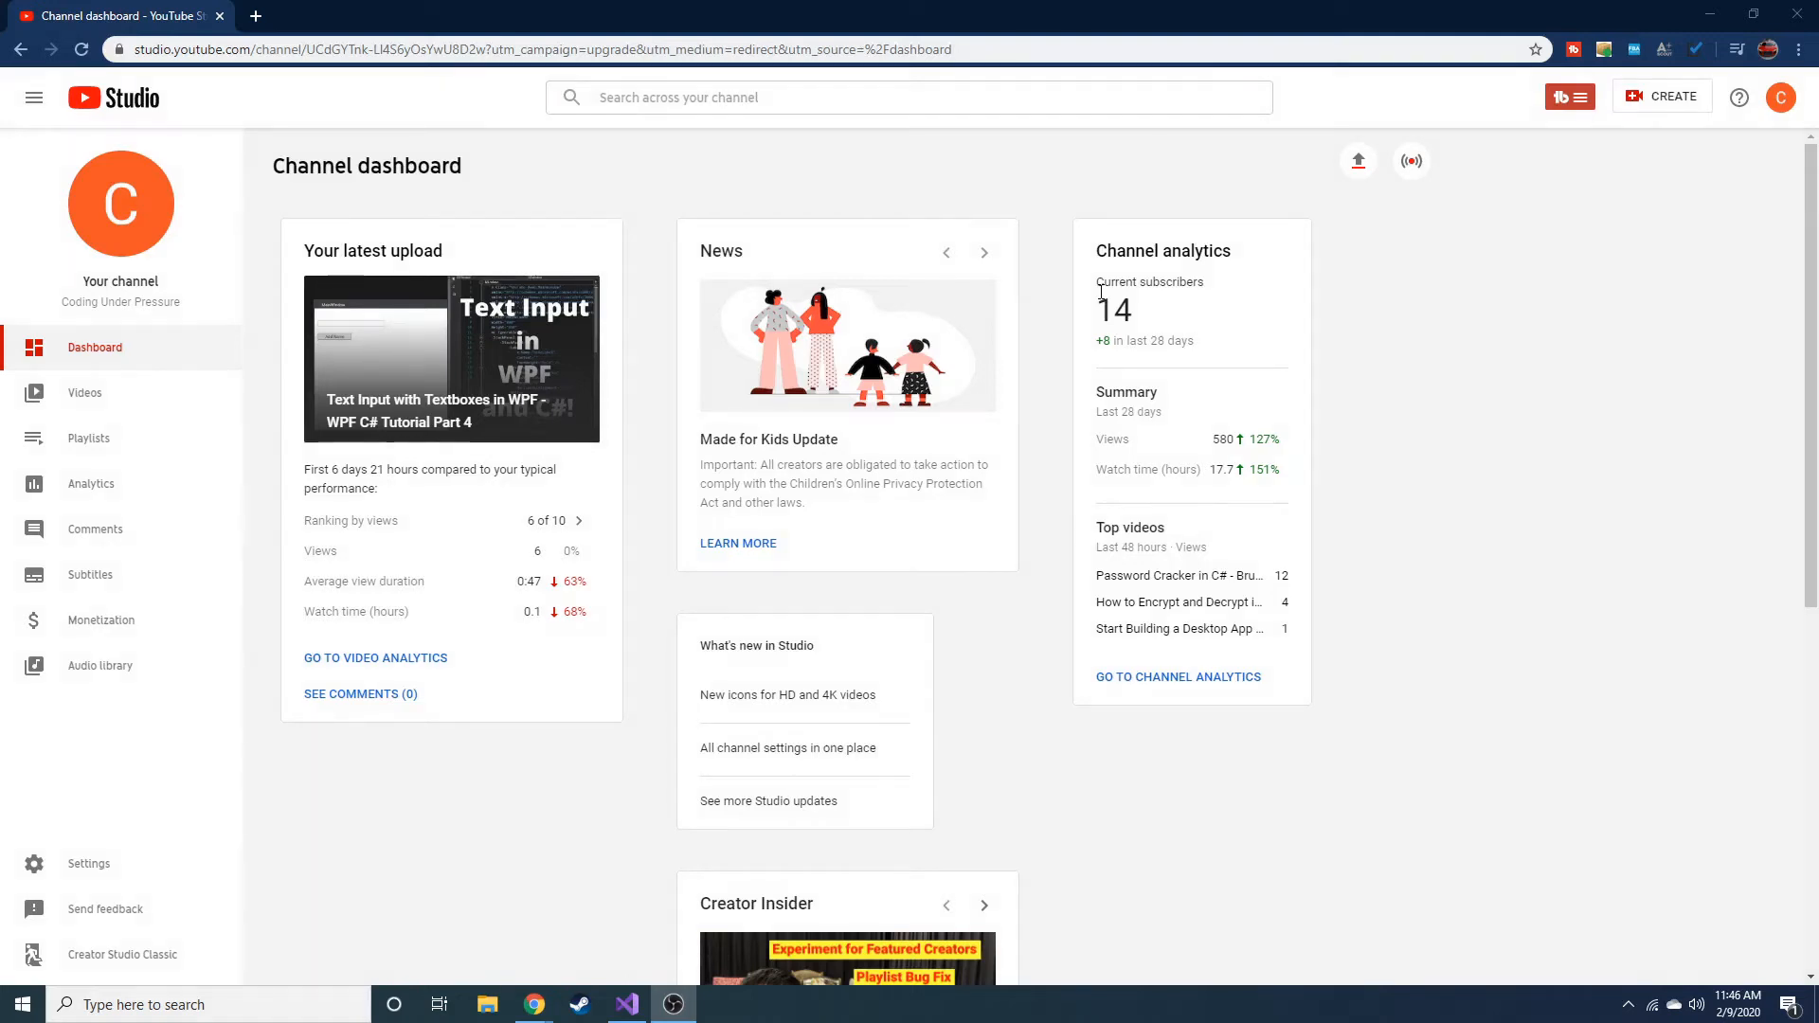
pyautogui.moveTo(220, 427)
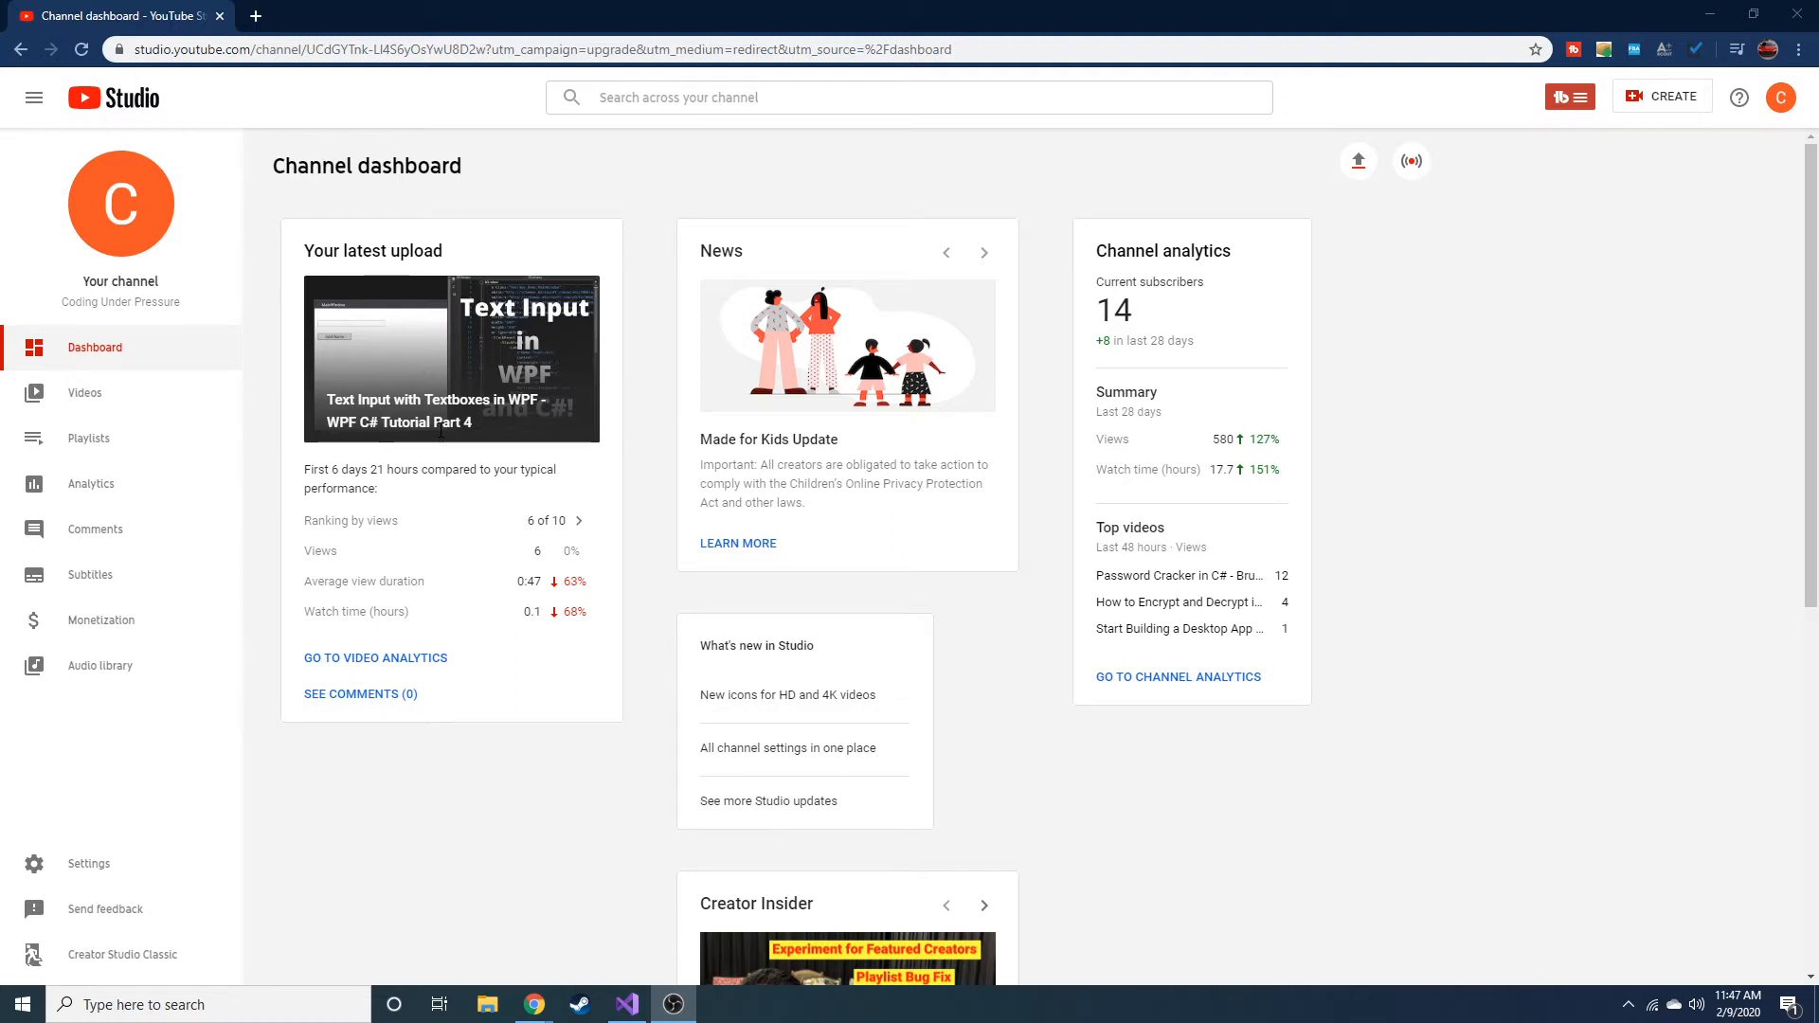
pyautogui.moveTo(474, 91)
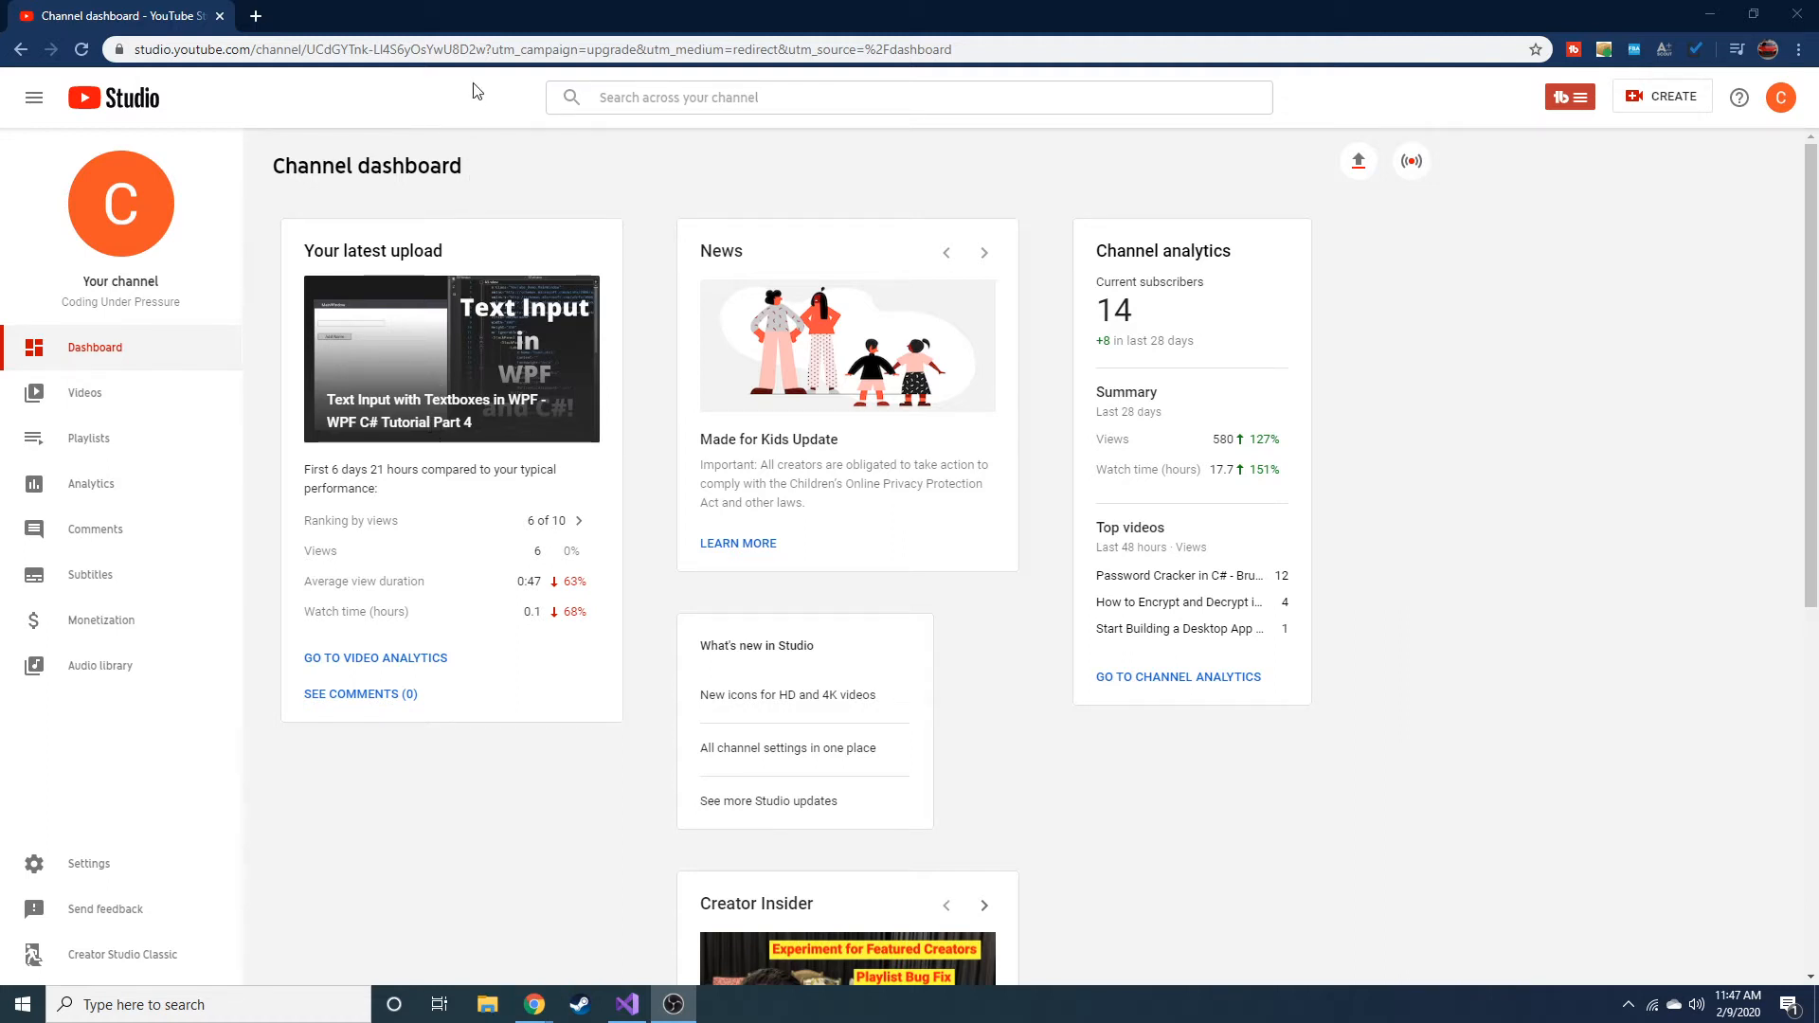
pyautogui.moveTo(799, 7)
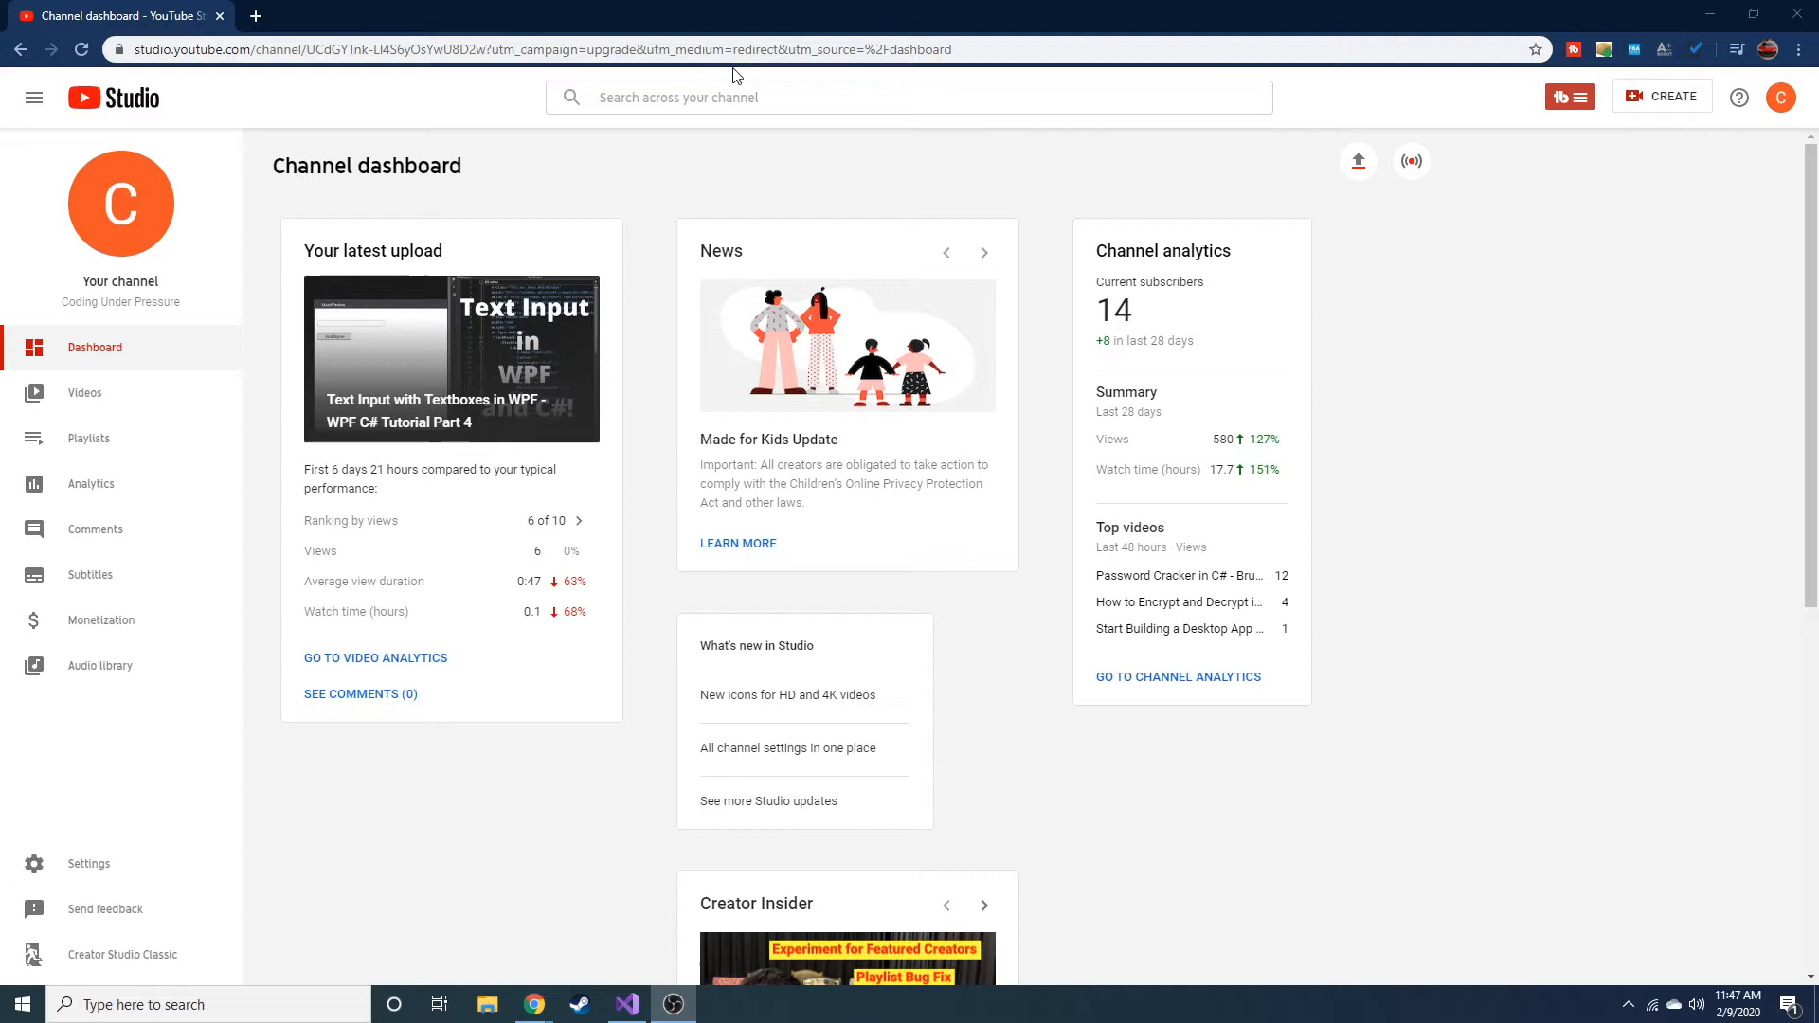
# Review the MainWindow layout by selecting the TextBox and Add Name button in the designer
pyautogui.scroll(-3)
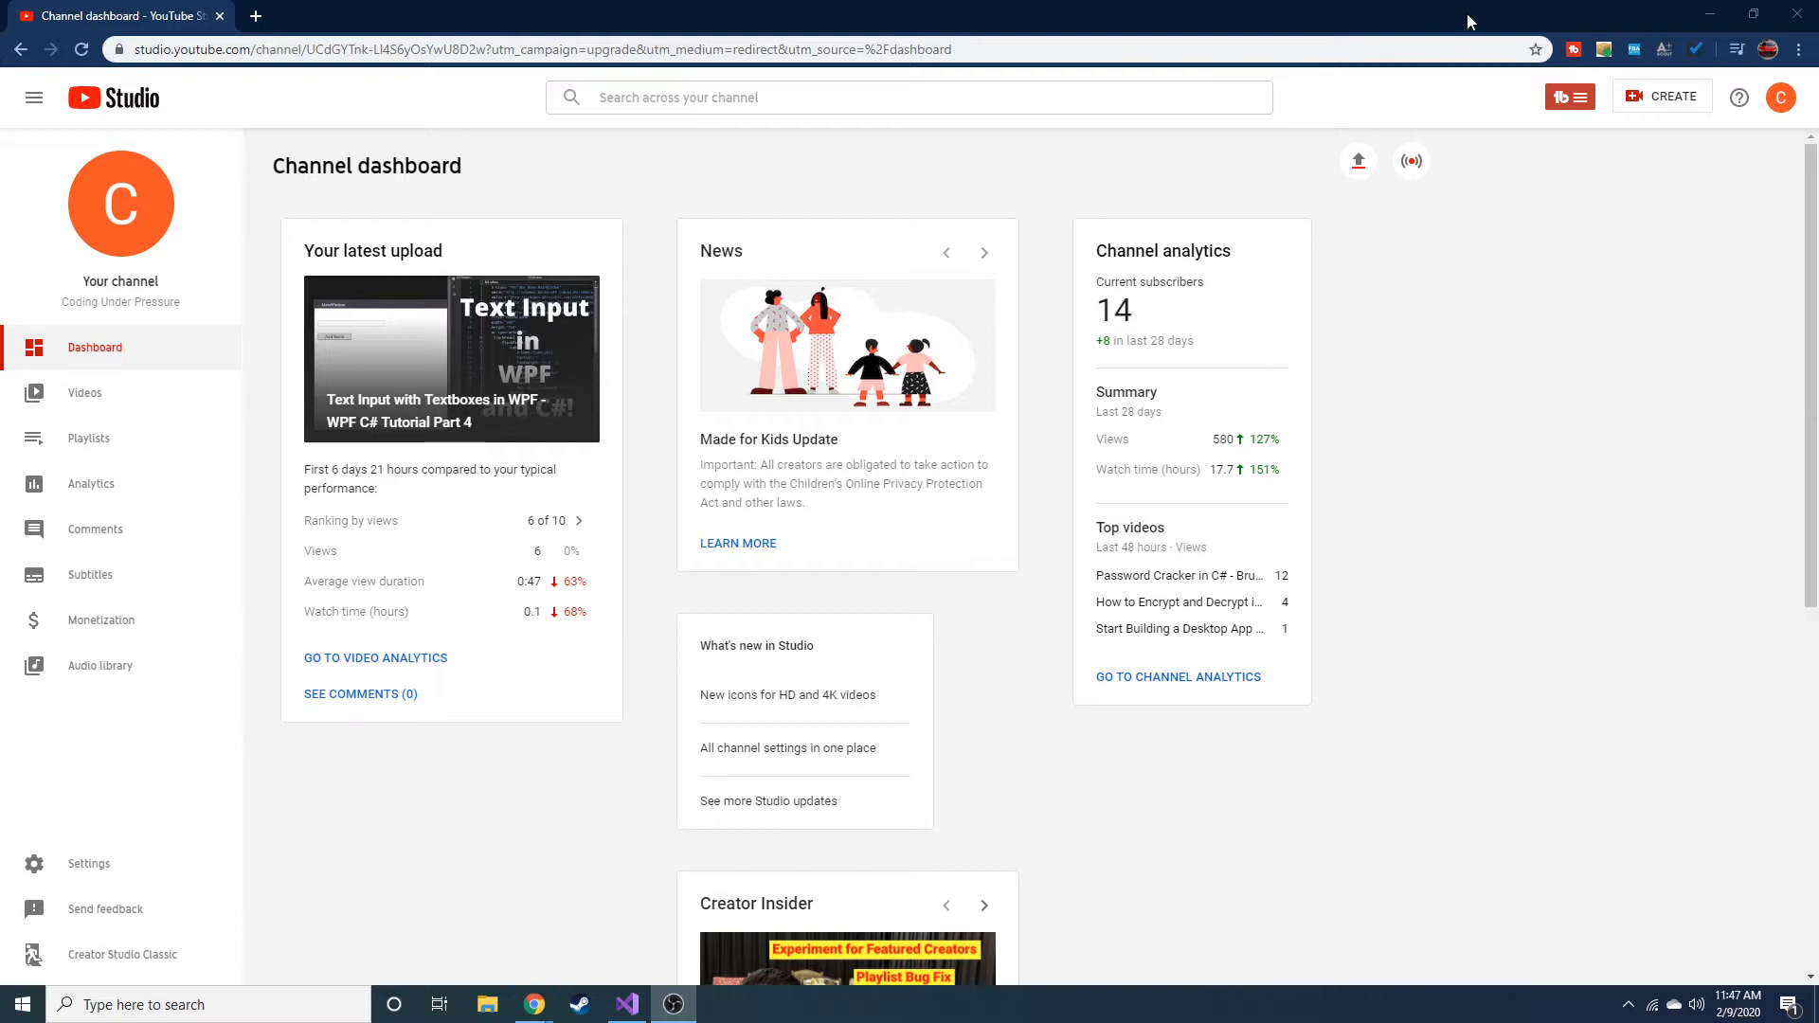
pyautogui.moveTo(1675, 42)
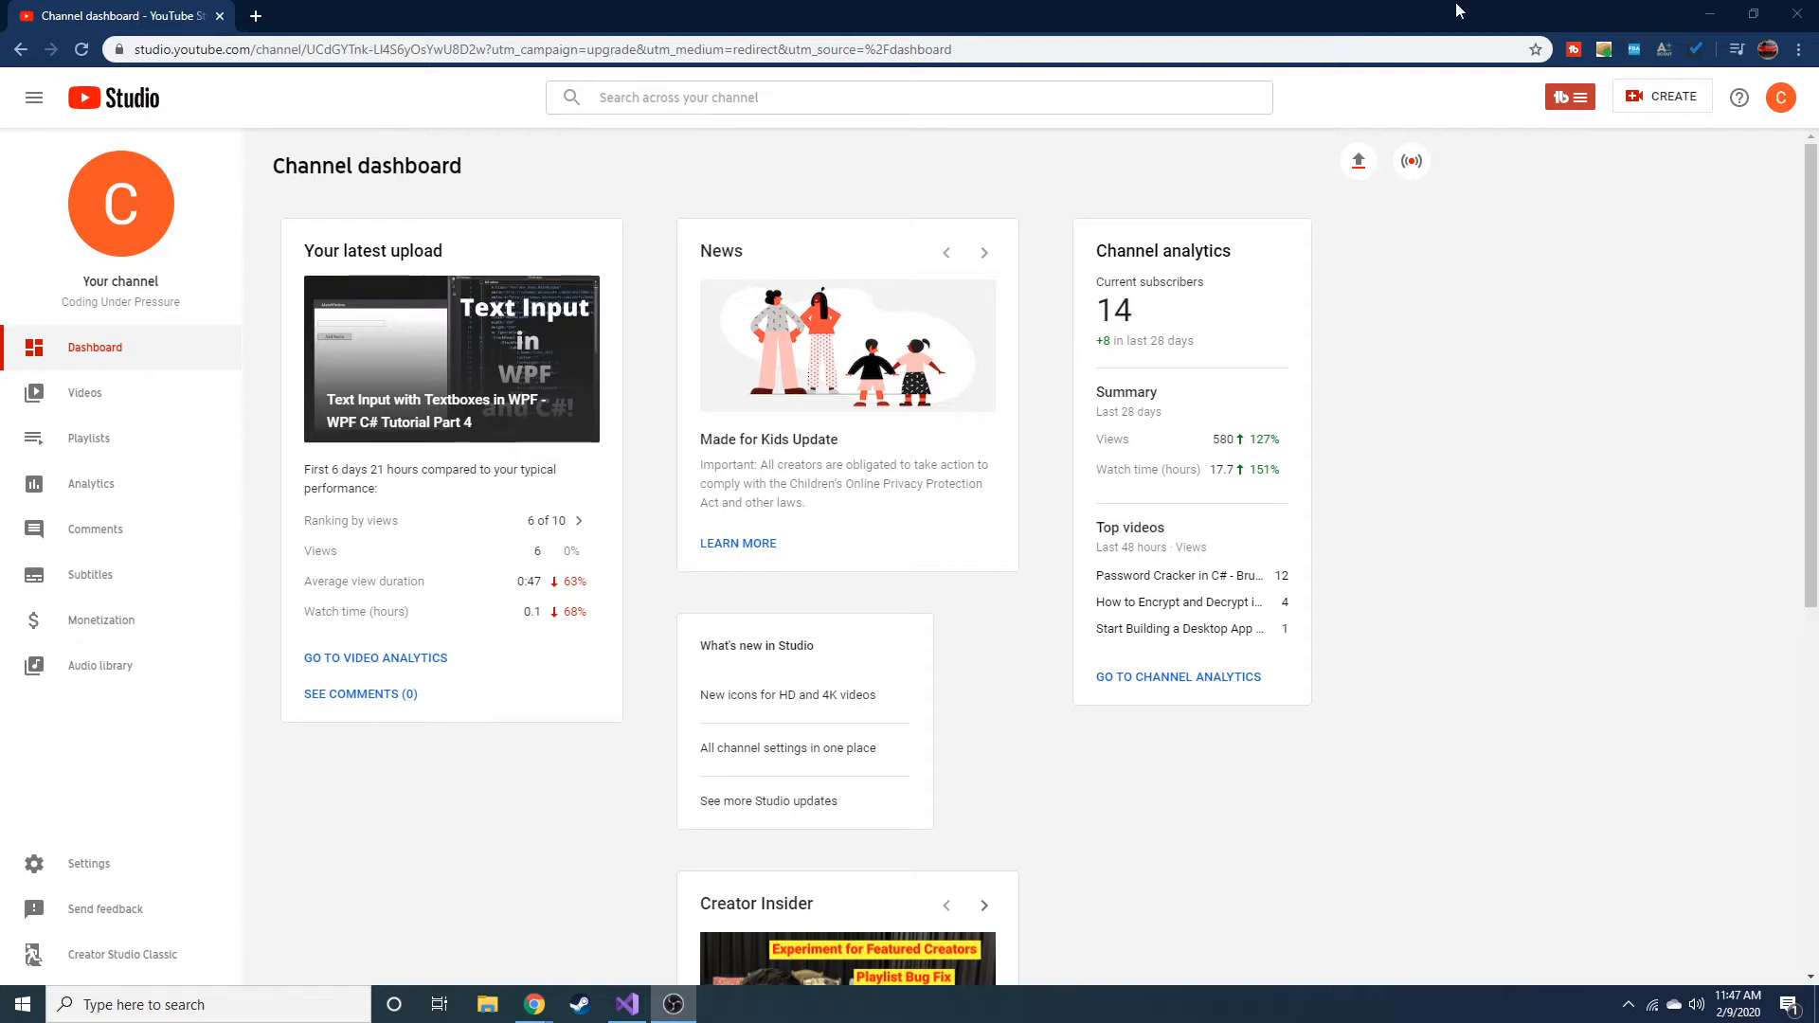
pyautogui.moveTo(1709, 12)
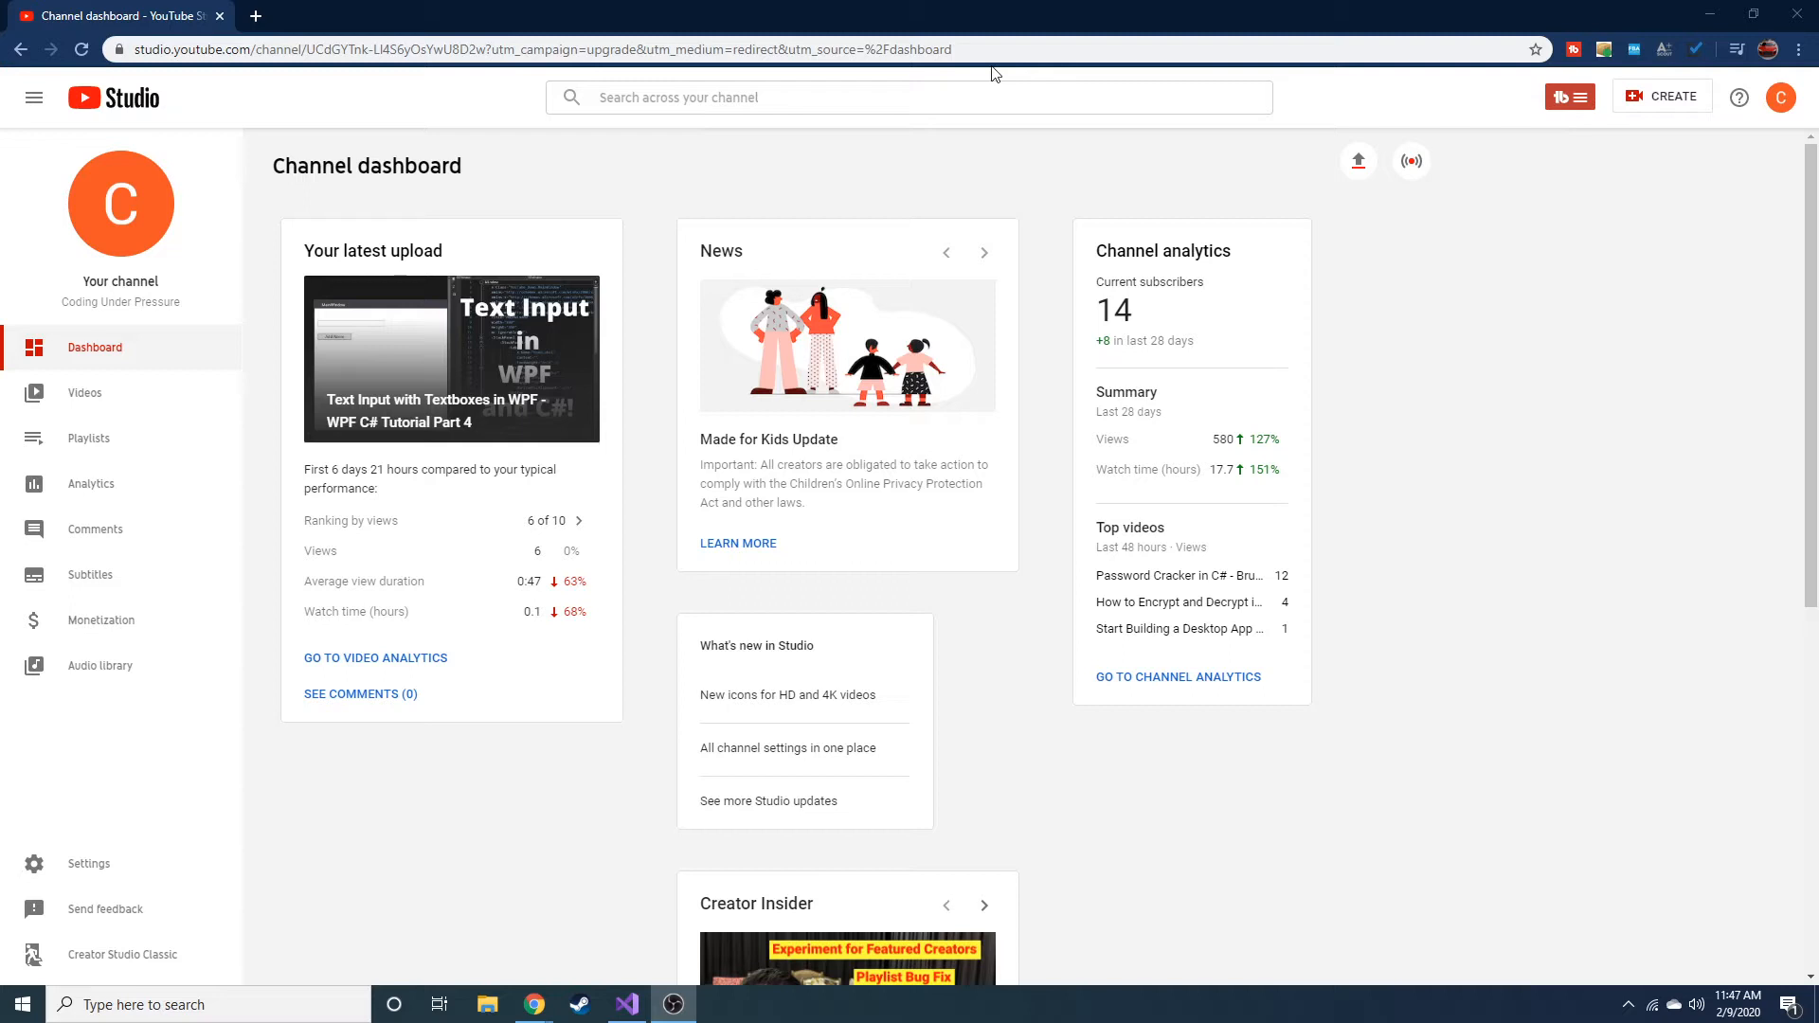
pyautogui.moveTo(133, 435)
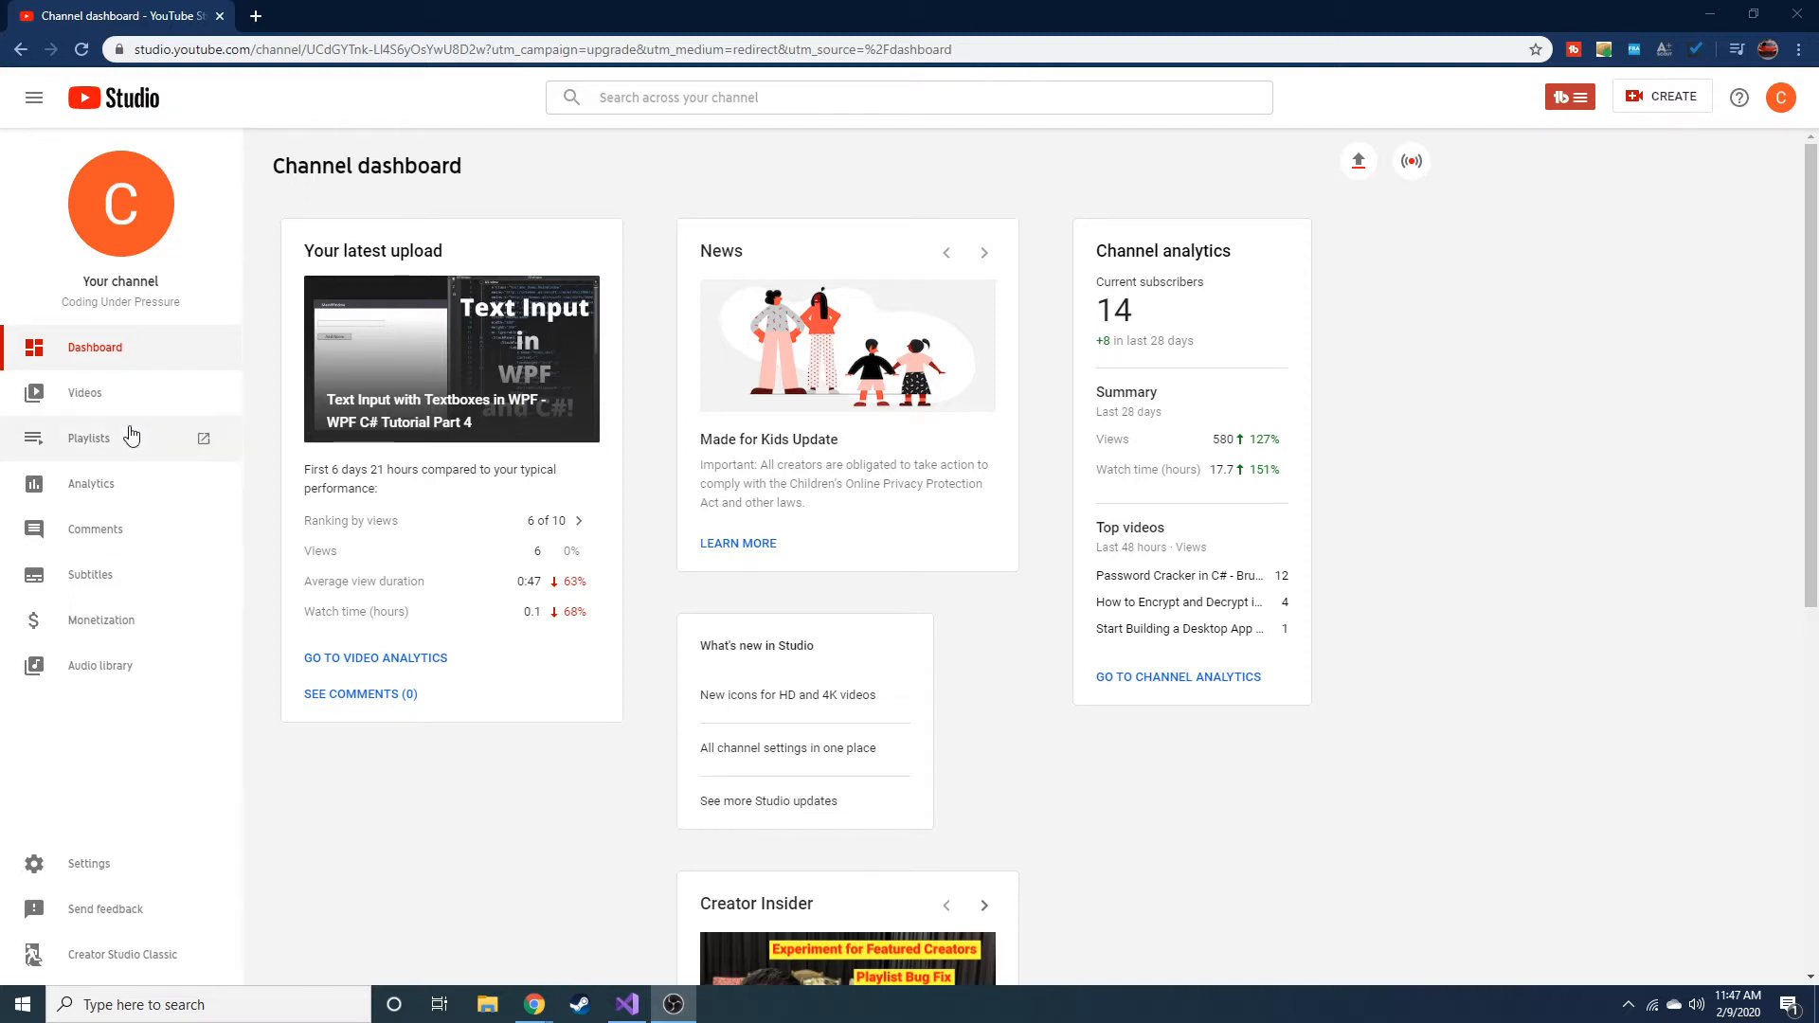
pyautogui.moveTo(129, 436)
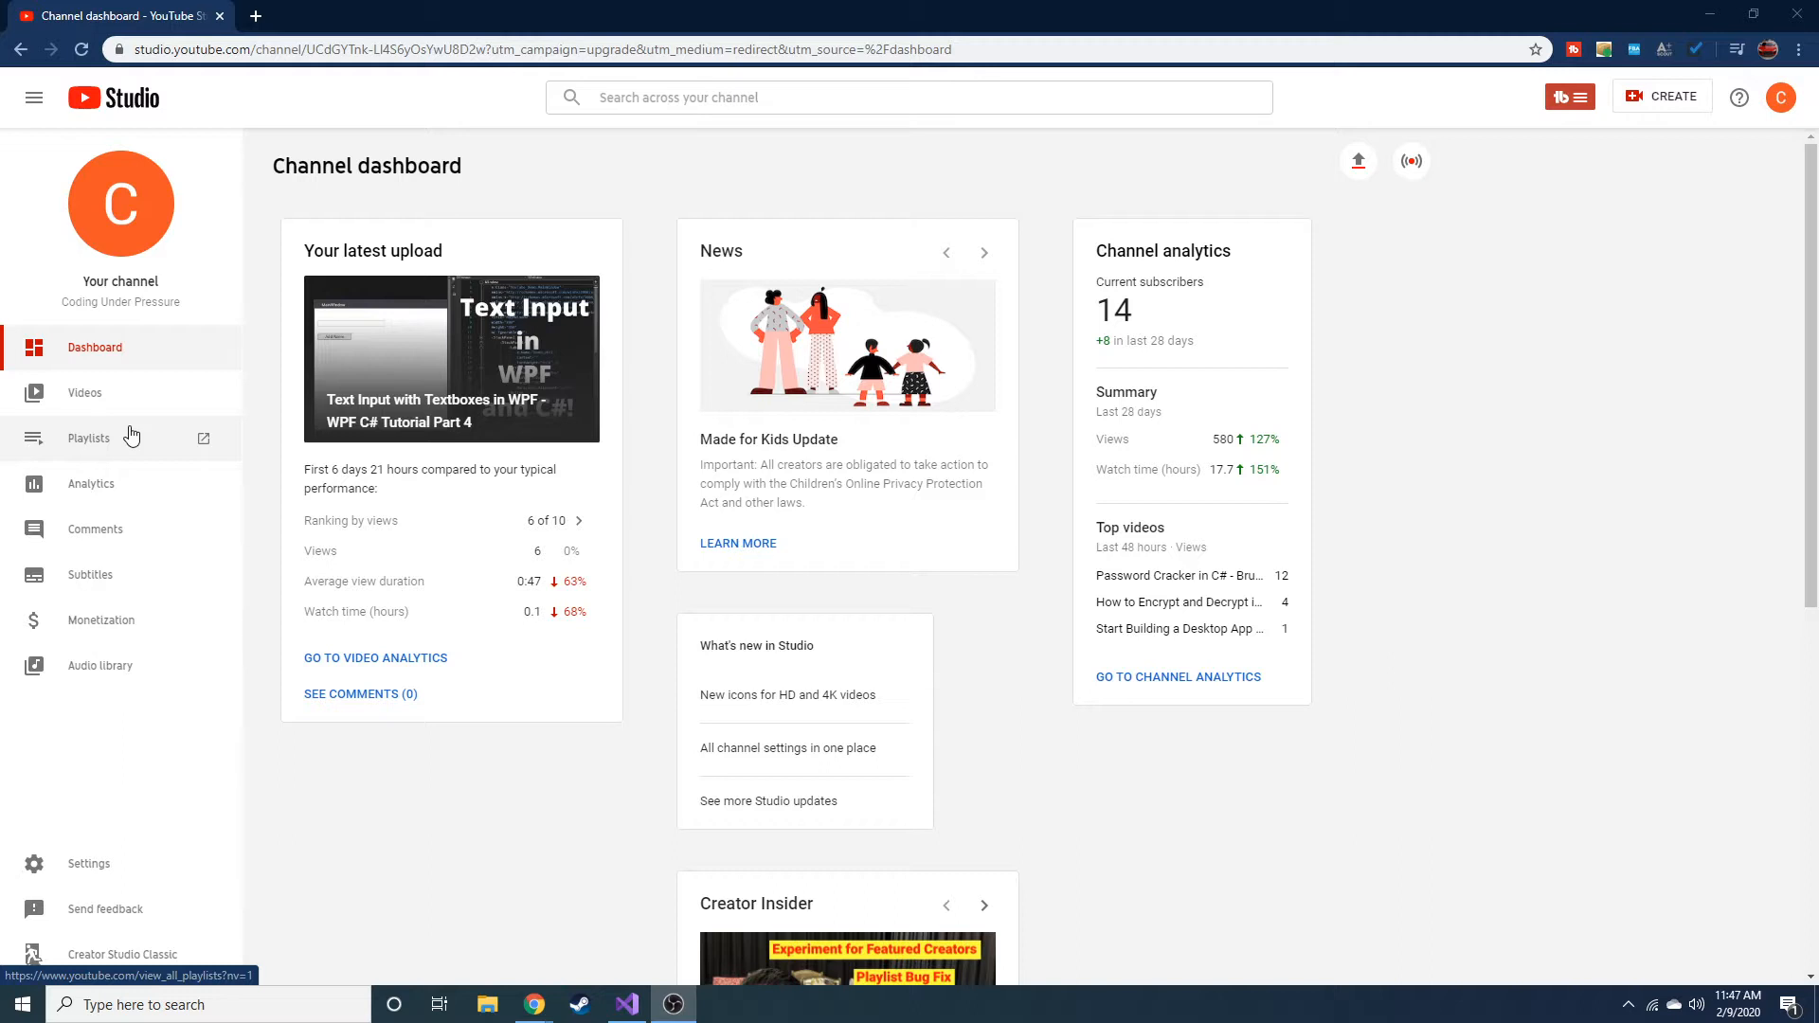
pyautogui.moveTo(762, 8)
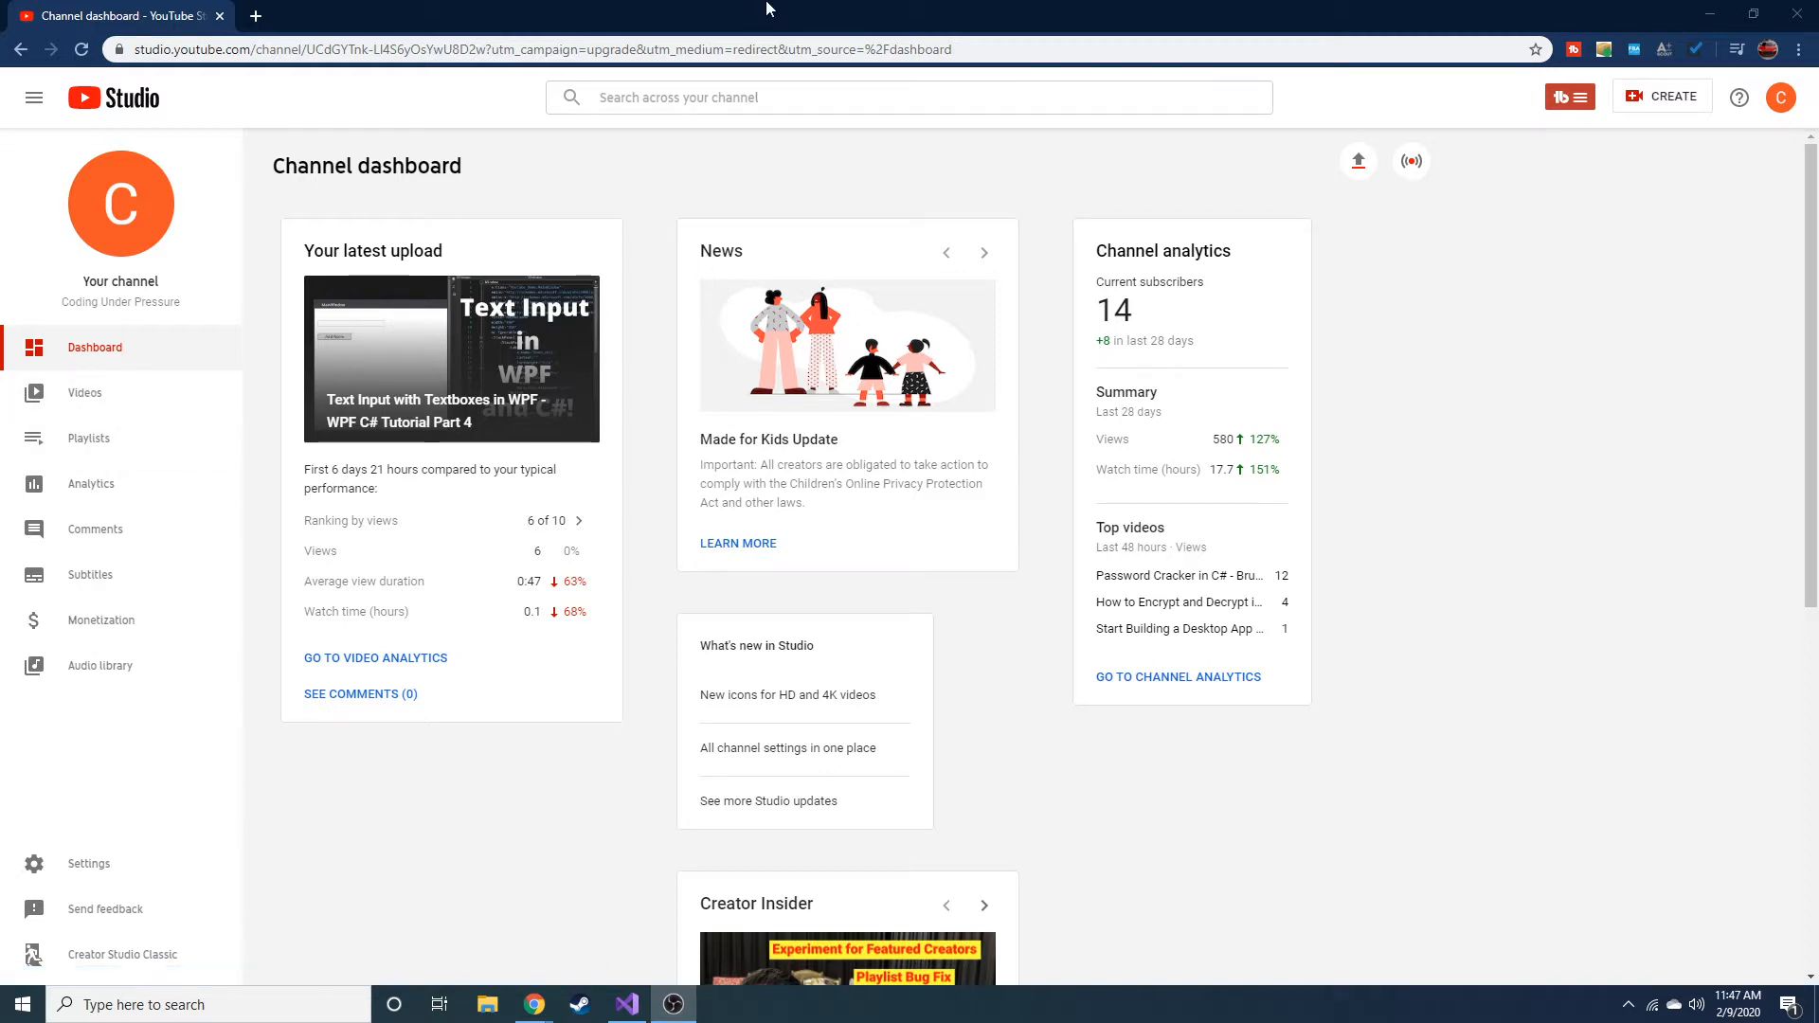
pyautogui.moveTo(1607, 11)
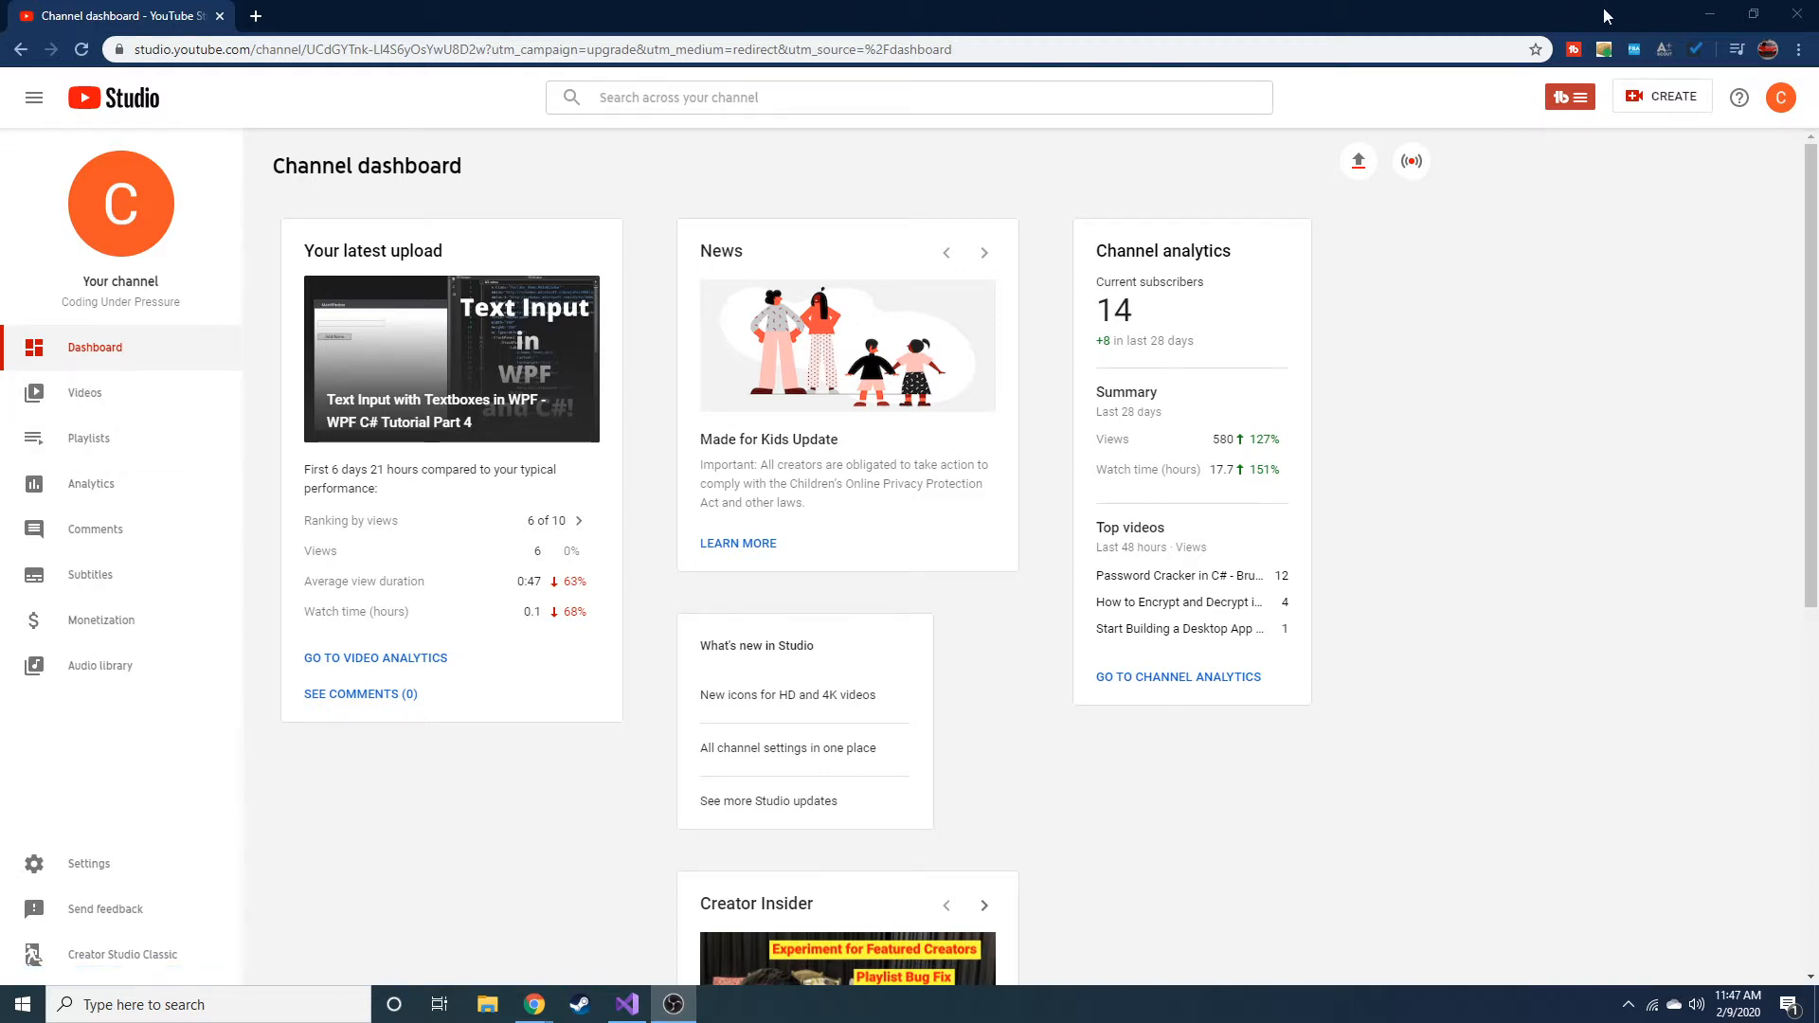
pyautogui.moveTo(1068, 413)
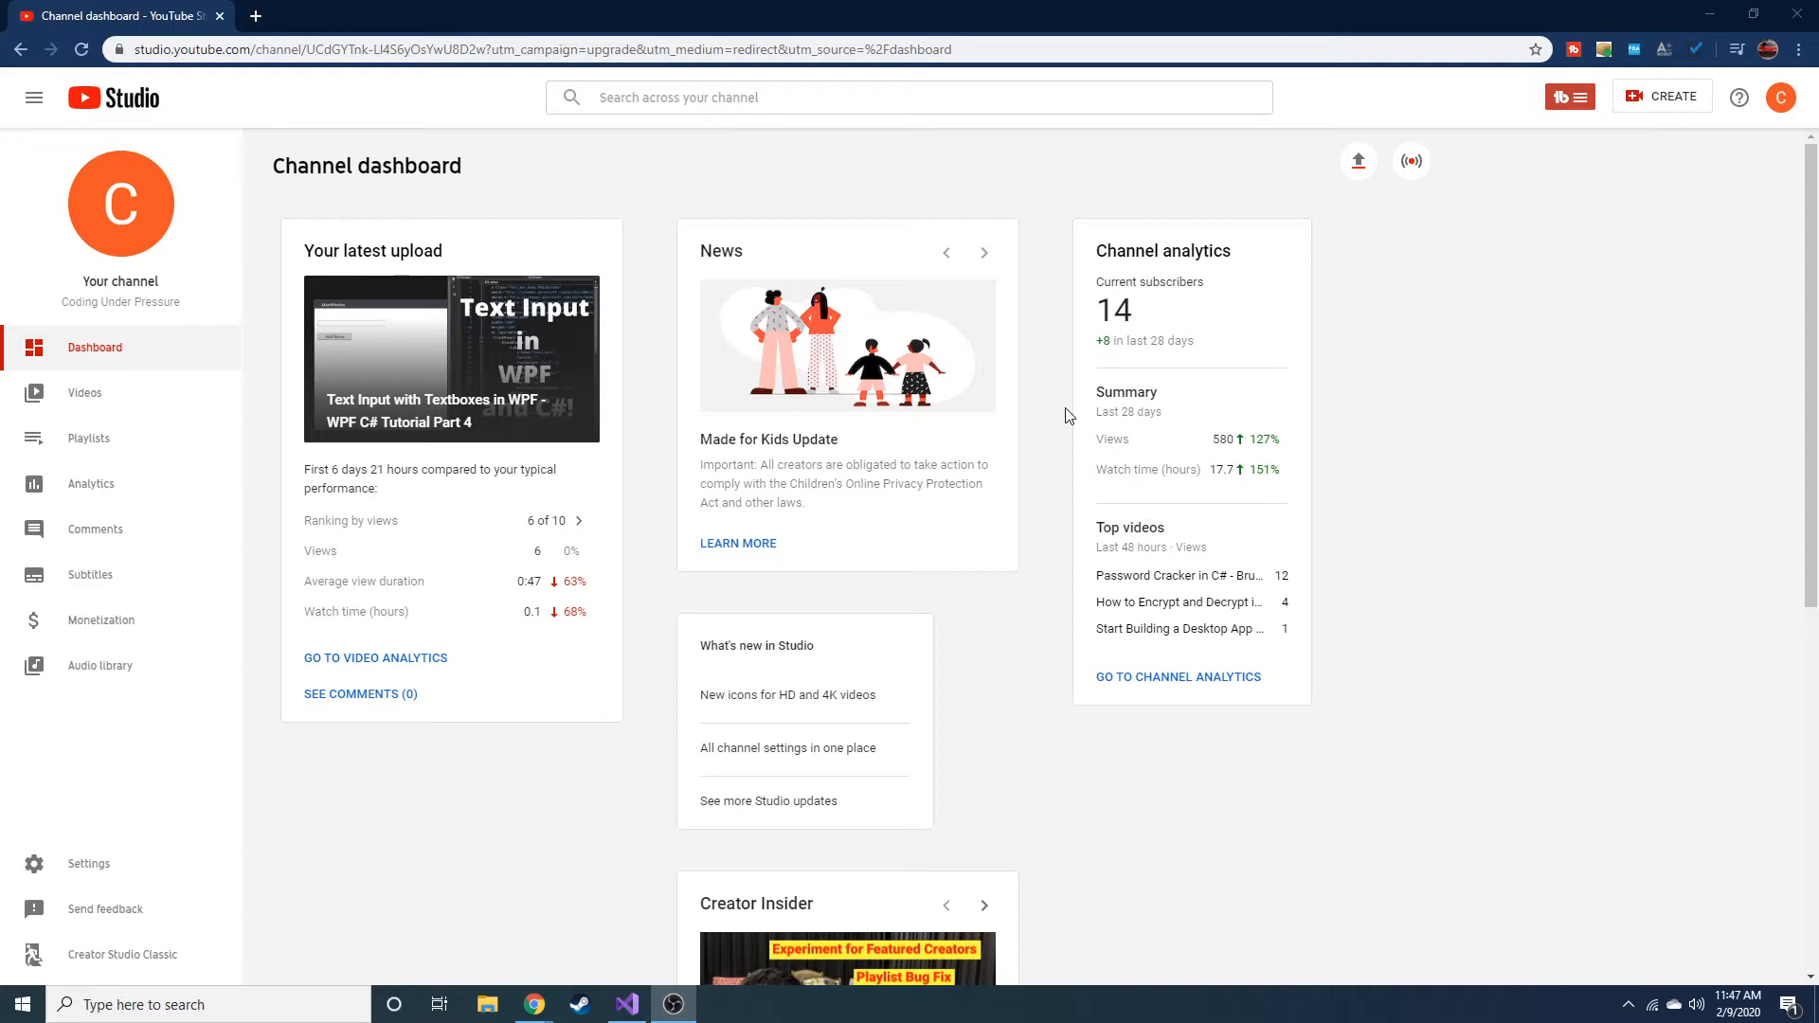
pyautogui.moveTo(1327, 8)
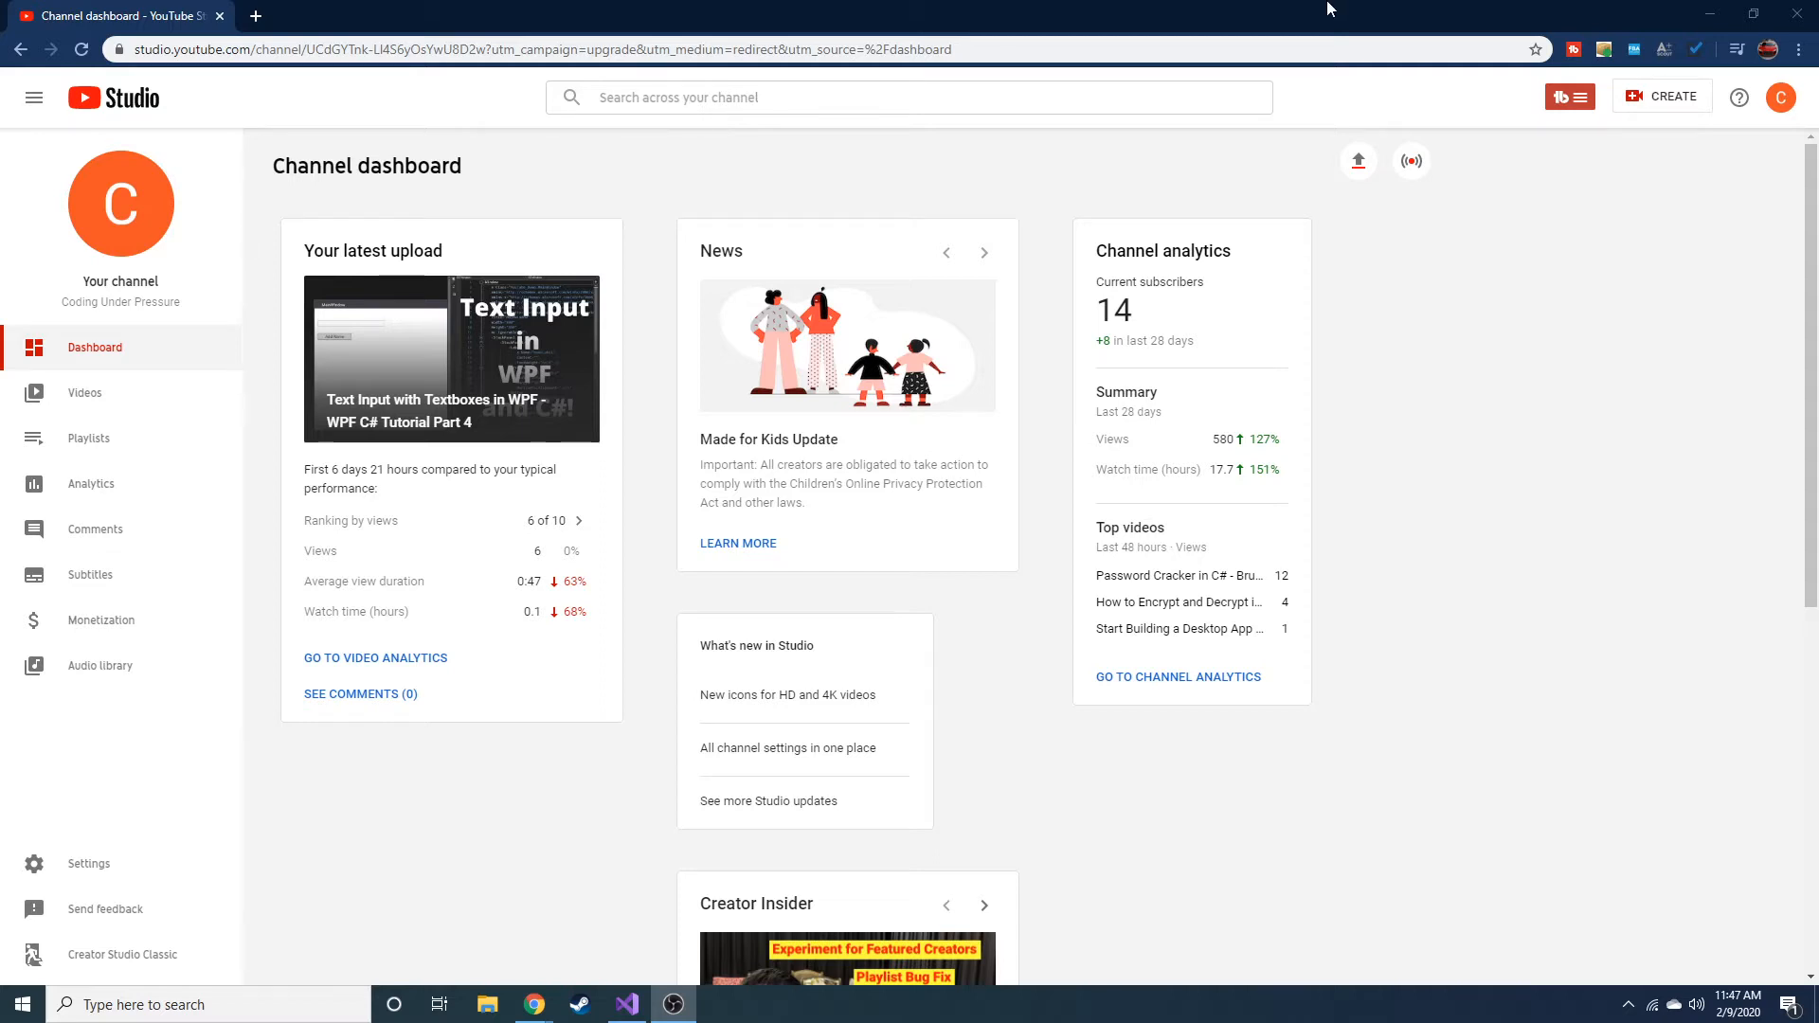
pyautogui.moveTo(1588, 34)
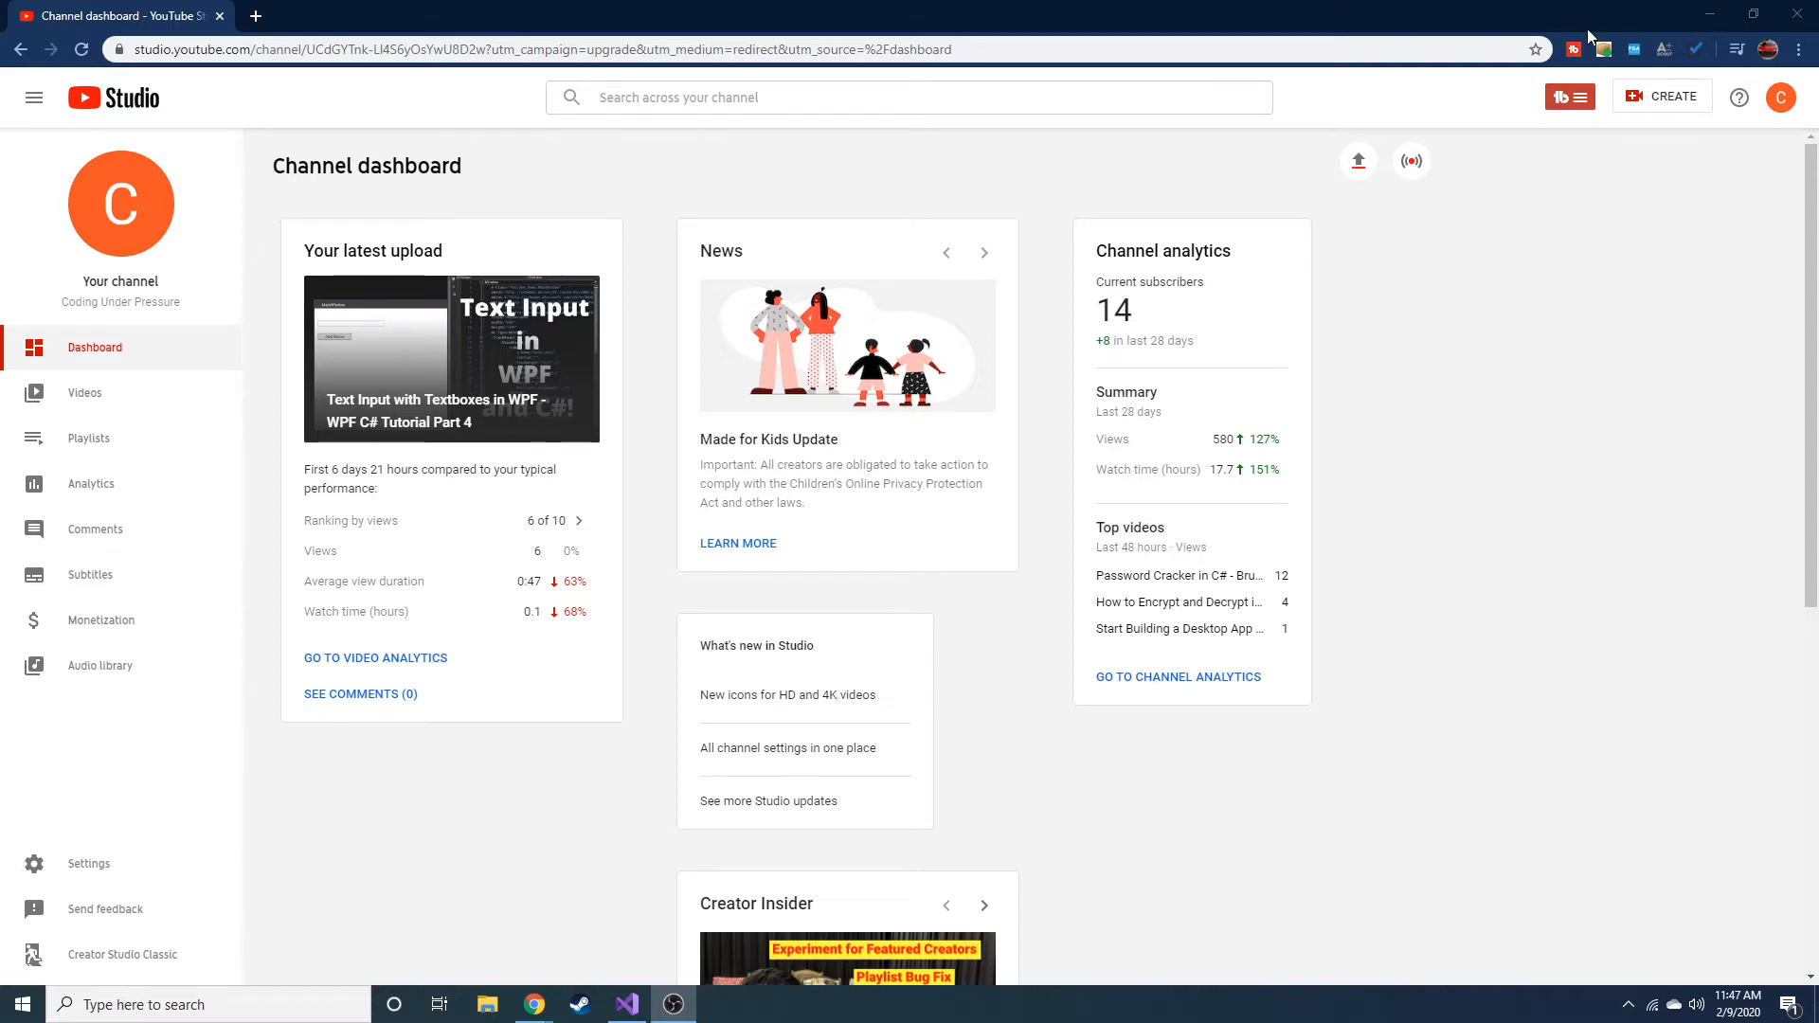
pyautogui.moveTo(1709, 13)
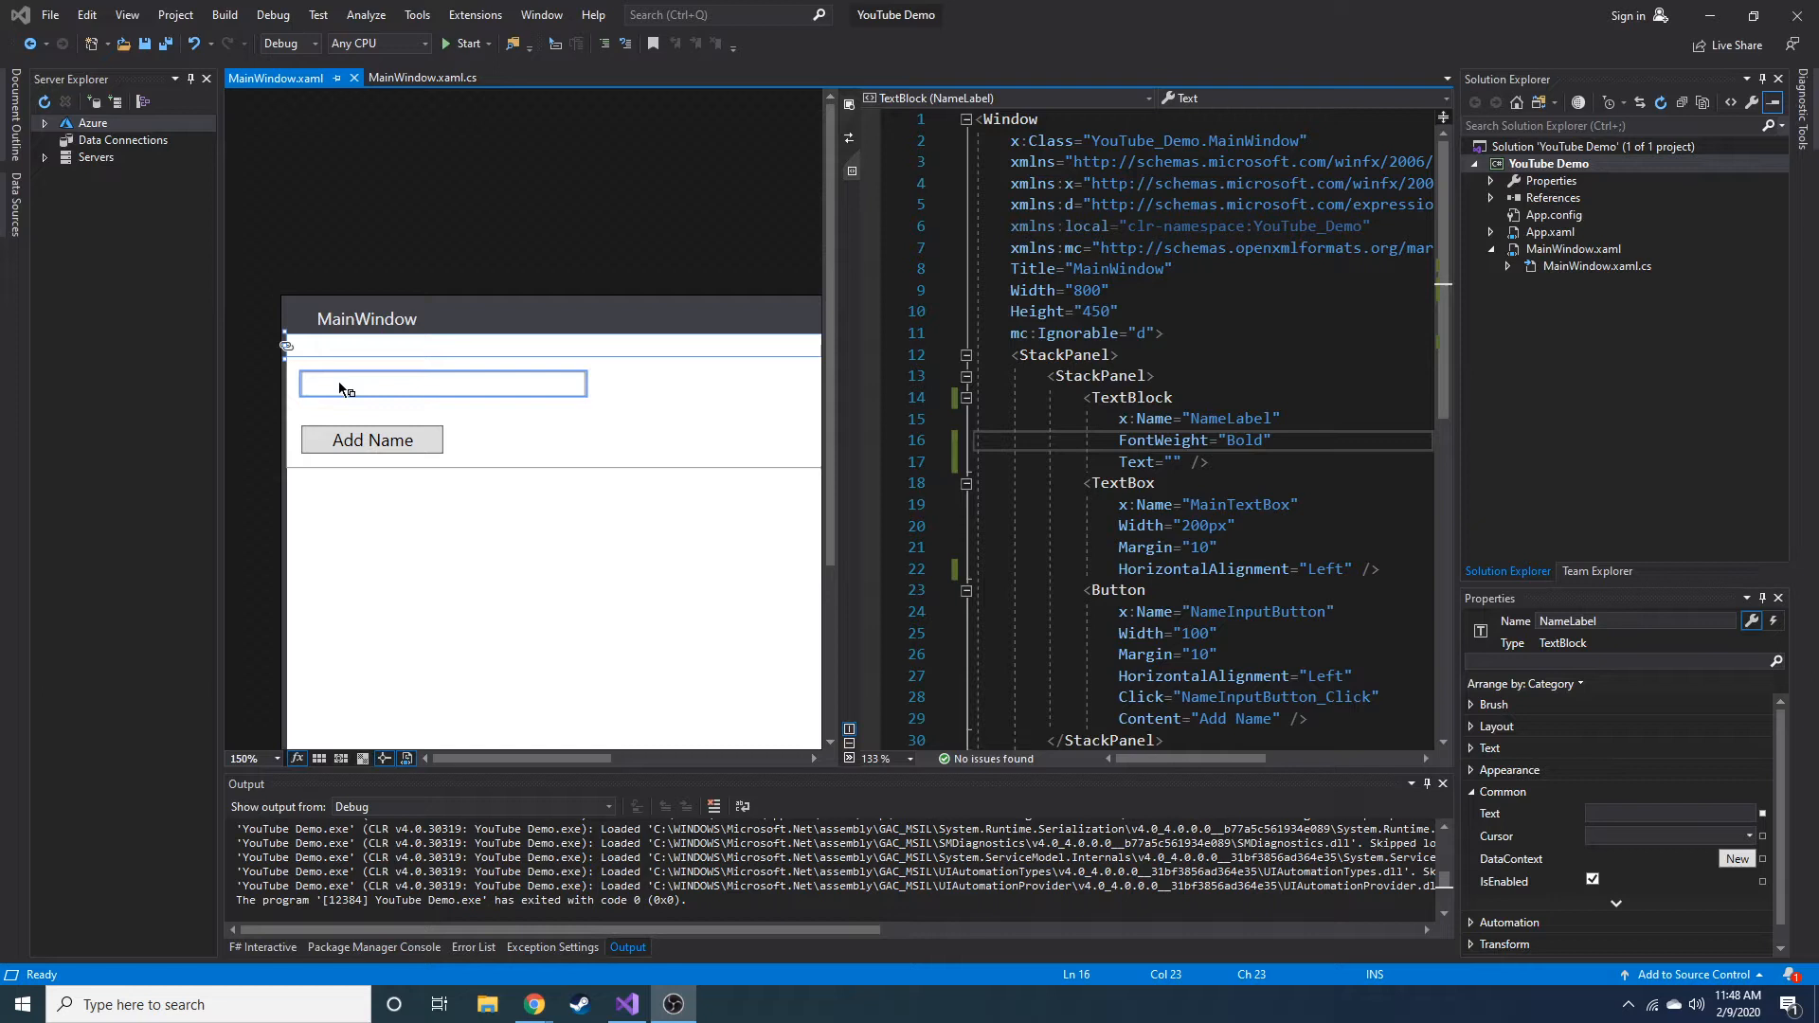
pyautogui.click(372, 439)
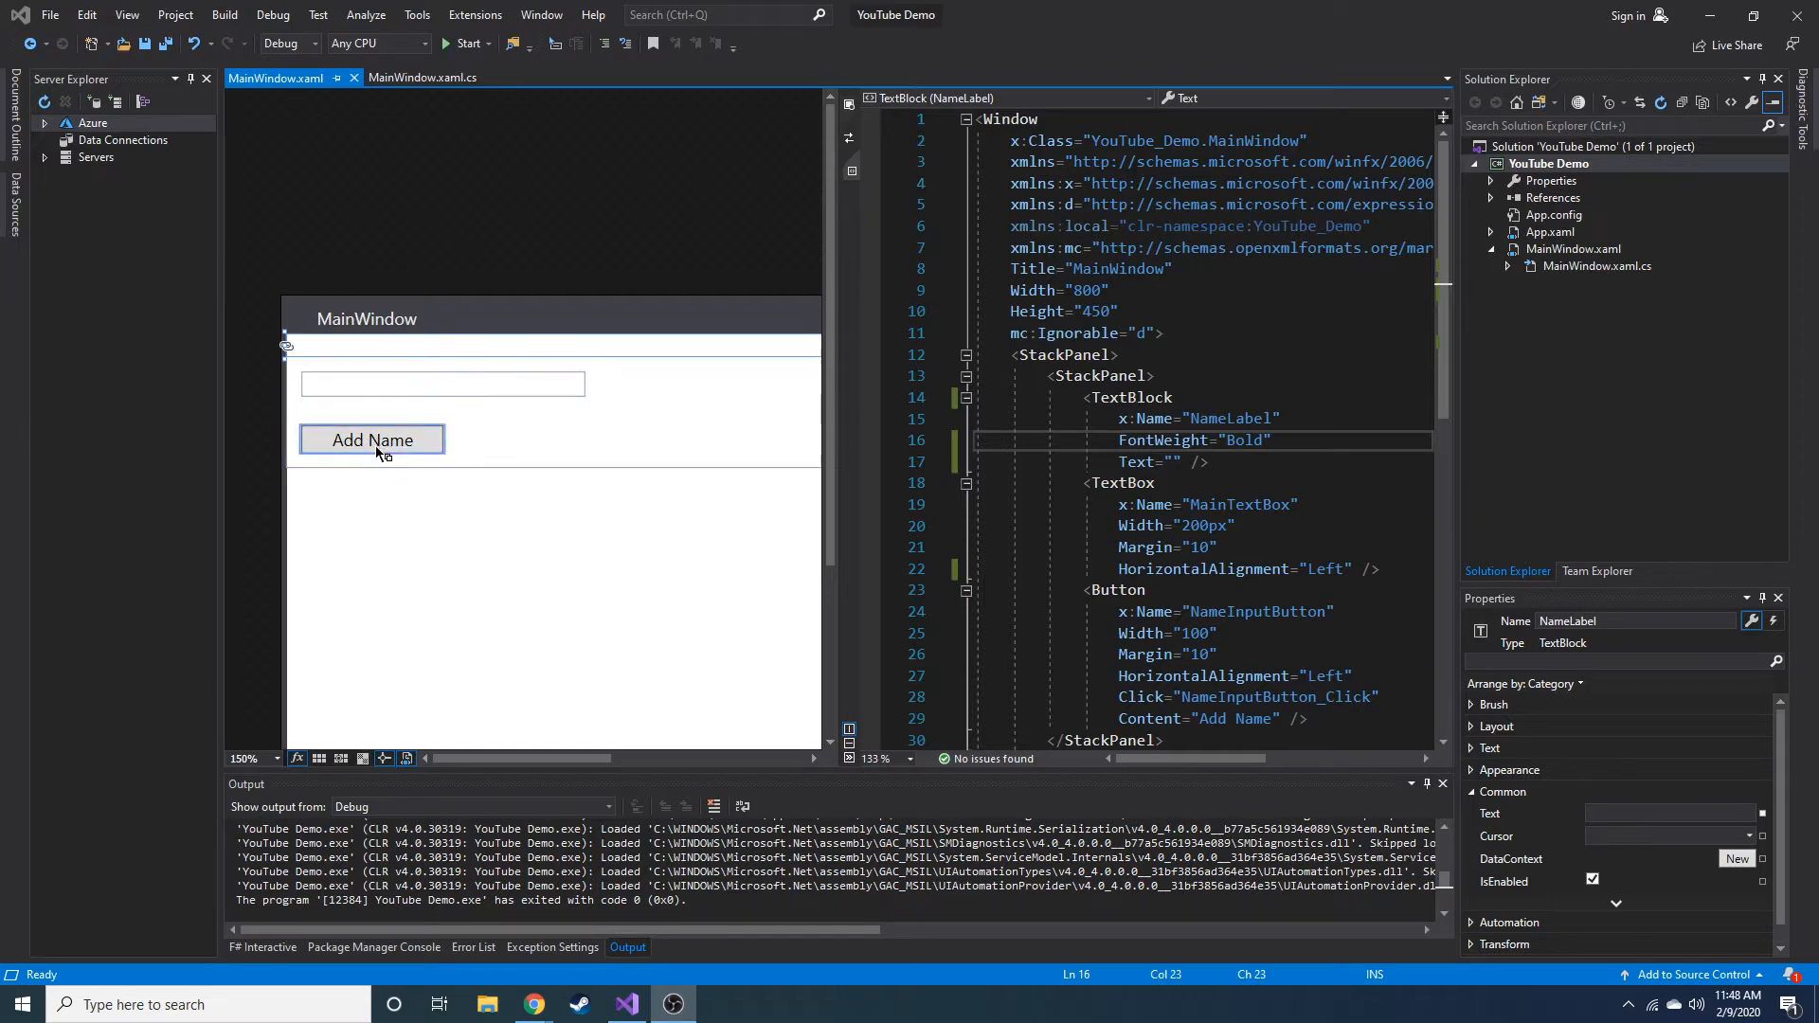
pyautogui.moveTo(360, 353)
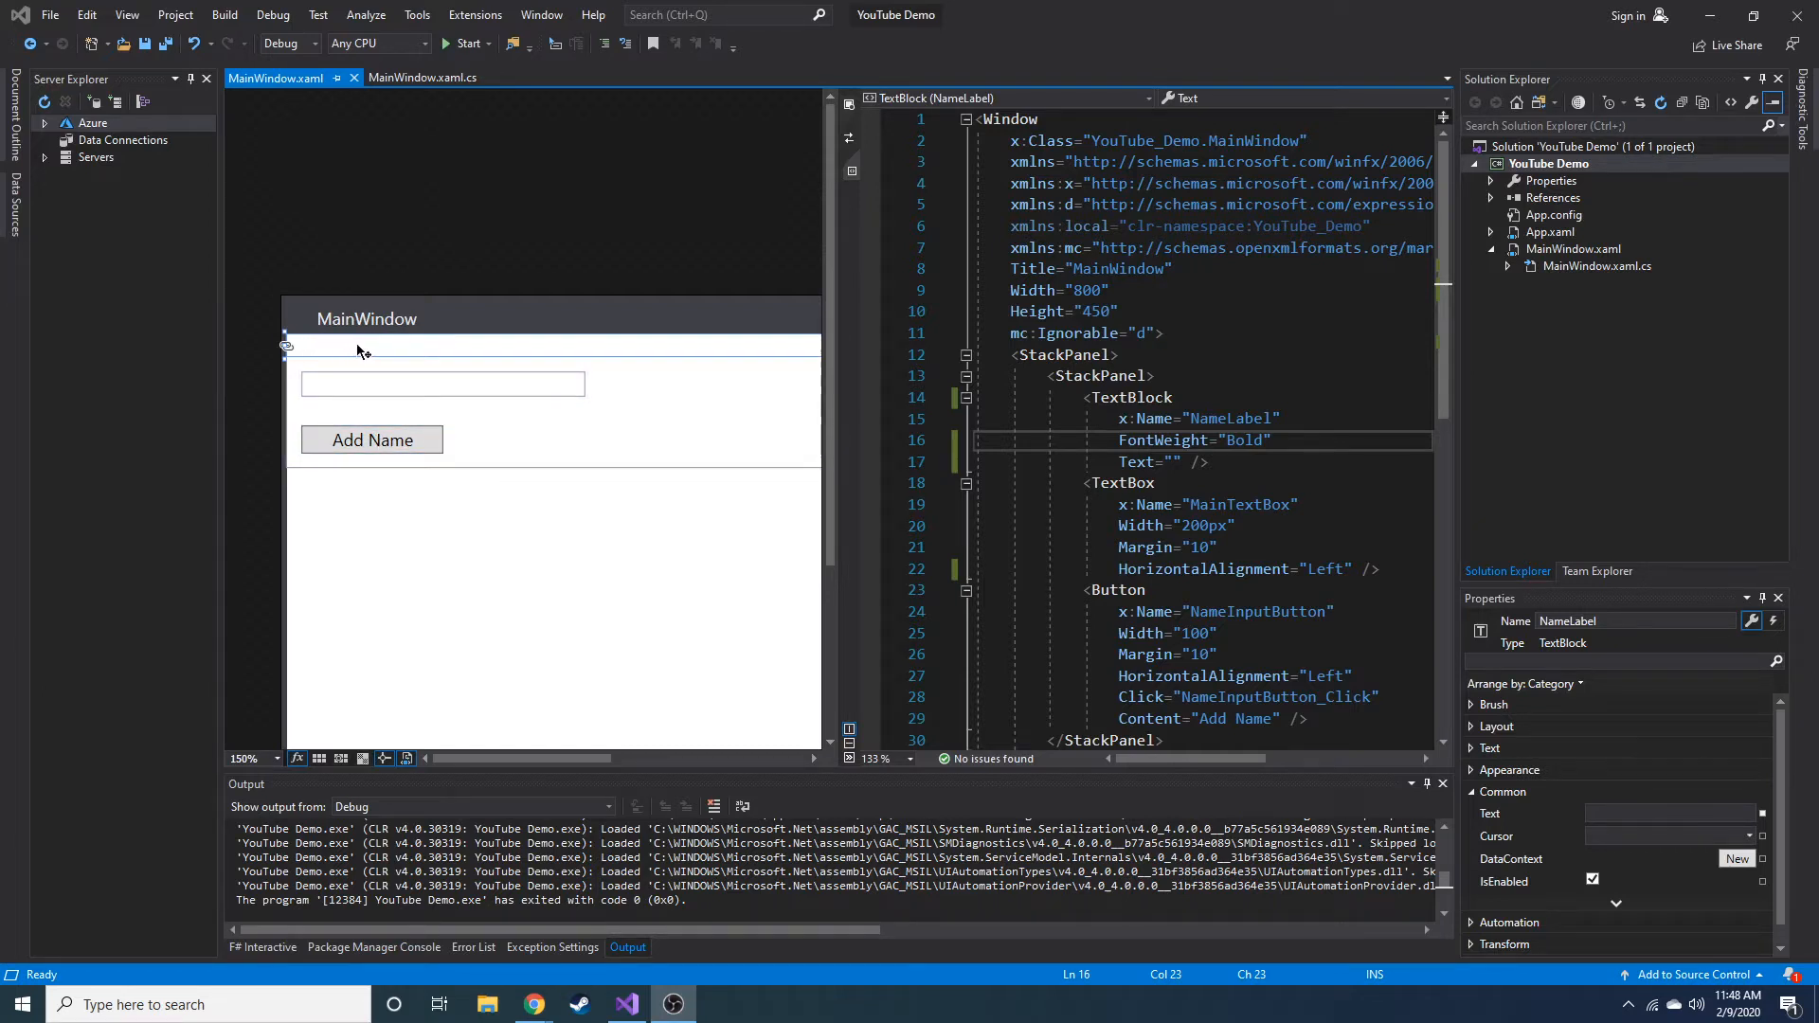
pyautogui.click(443, 383)
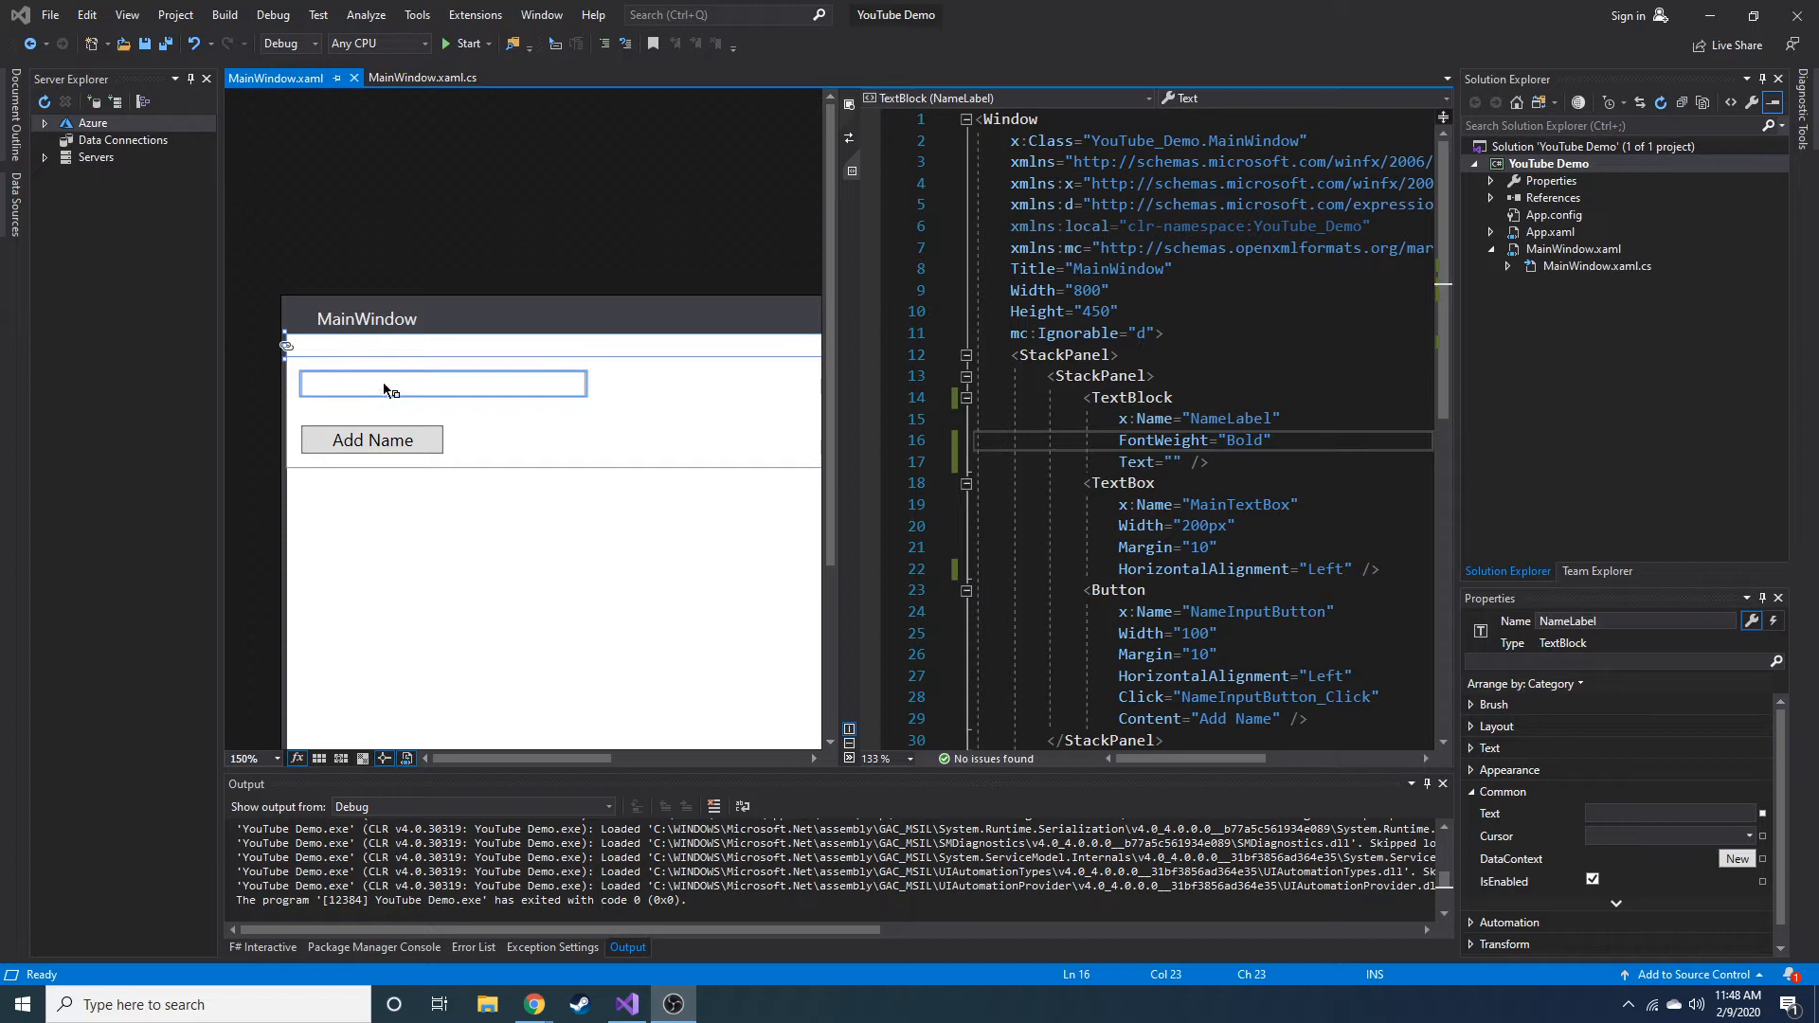
pyautogui.click(371, 440)
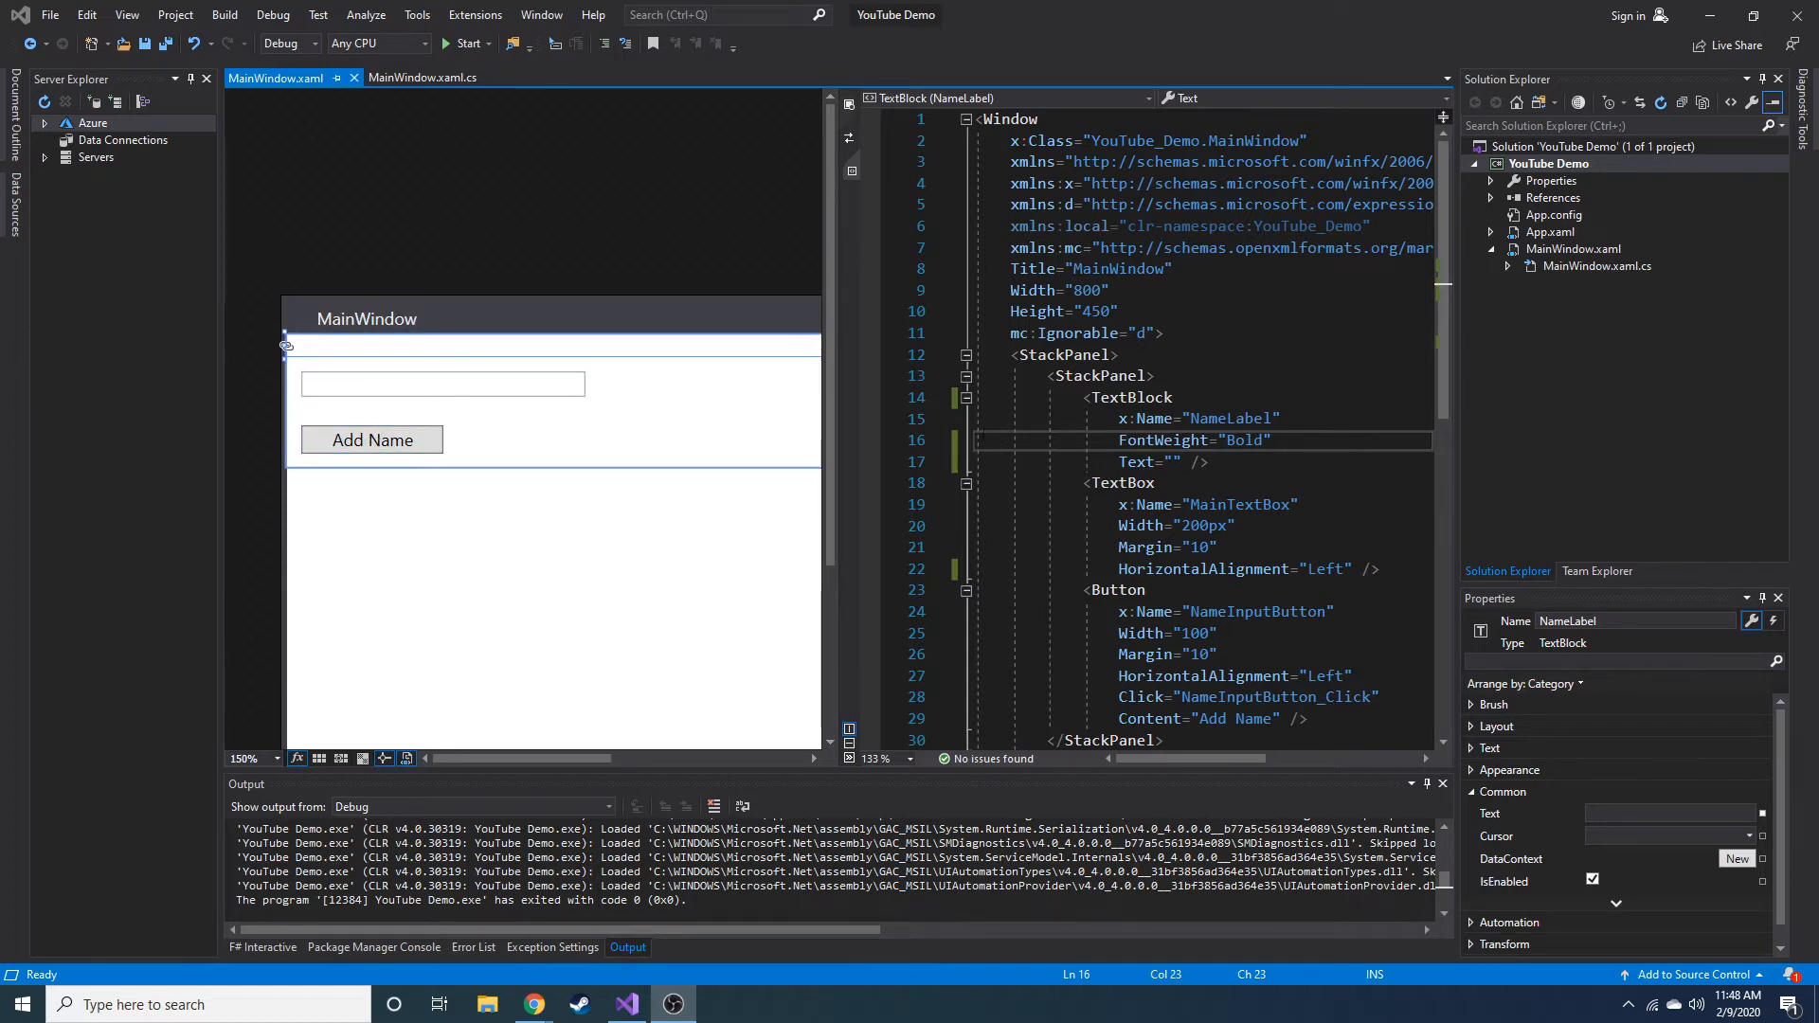
pyautogui.click(443, 383)
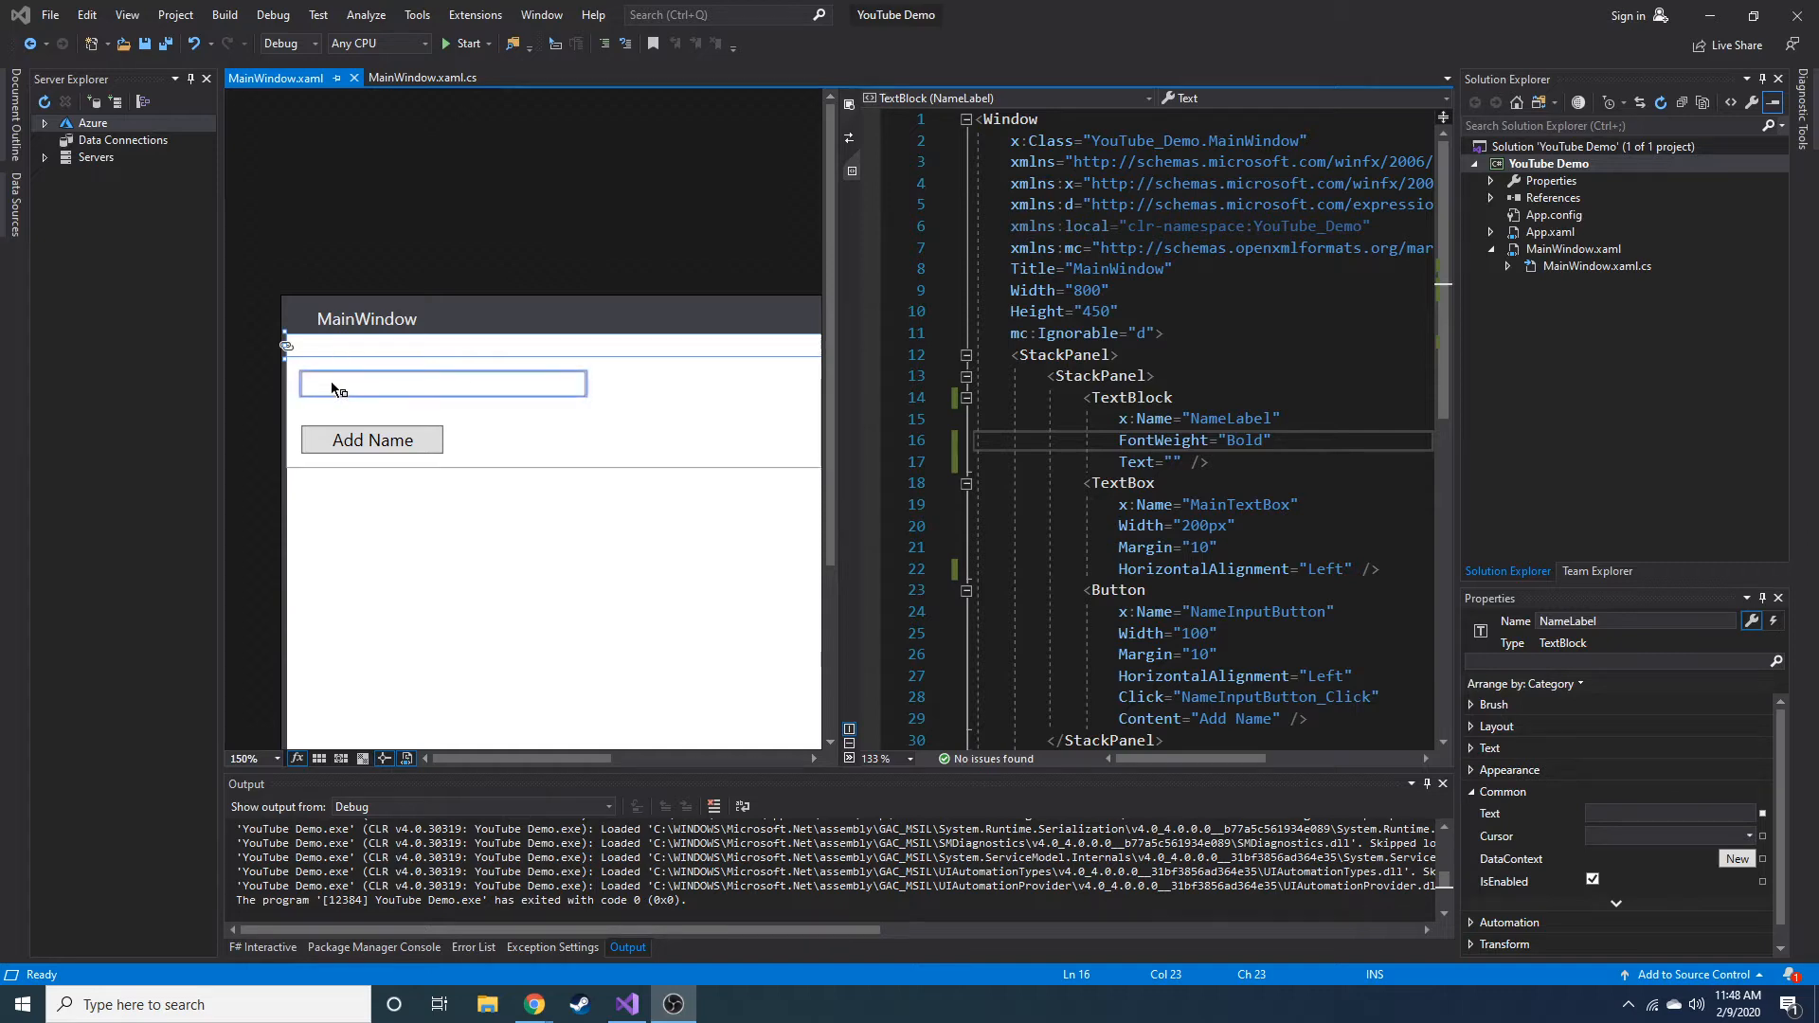
pyautogui.click(444, 383)
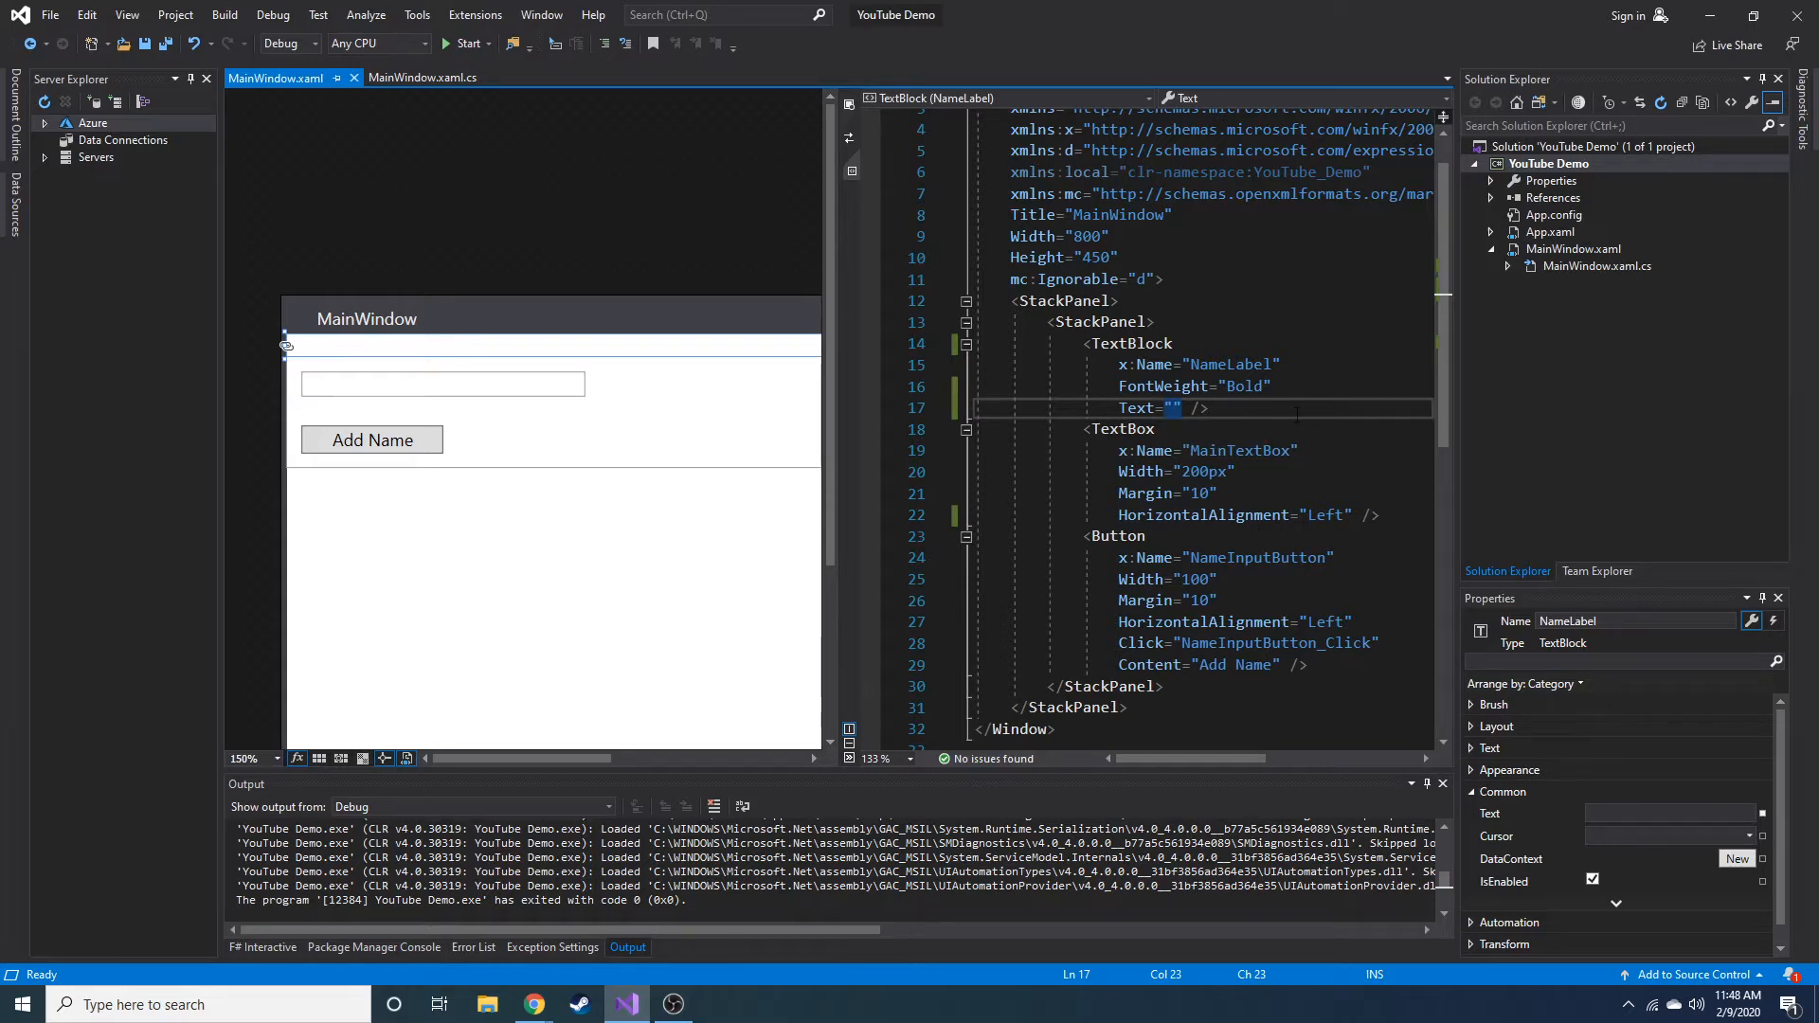
# Change the NameLabel TextBlock element into a Label and save MainWindow.xaml
pyautogui.doubleClick(1131, 343)
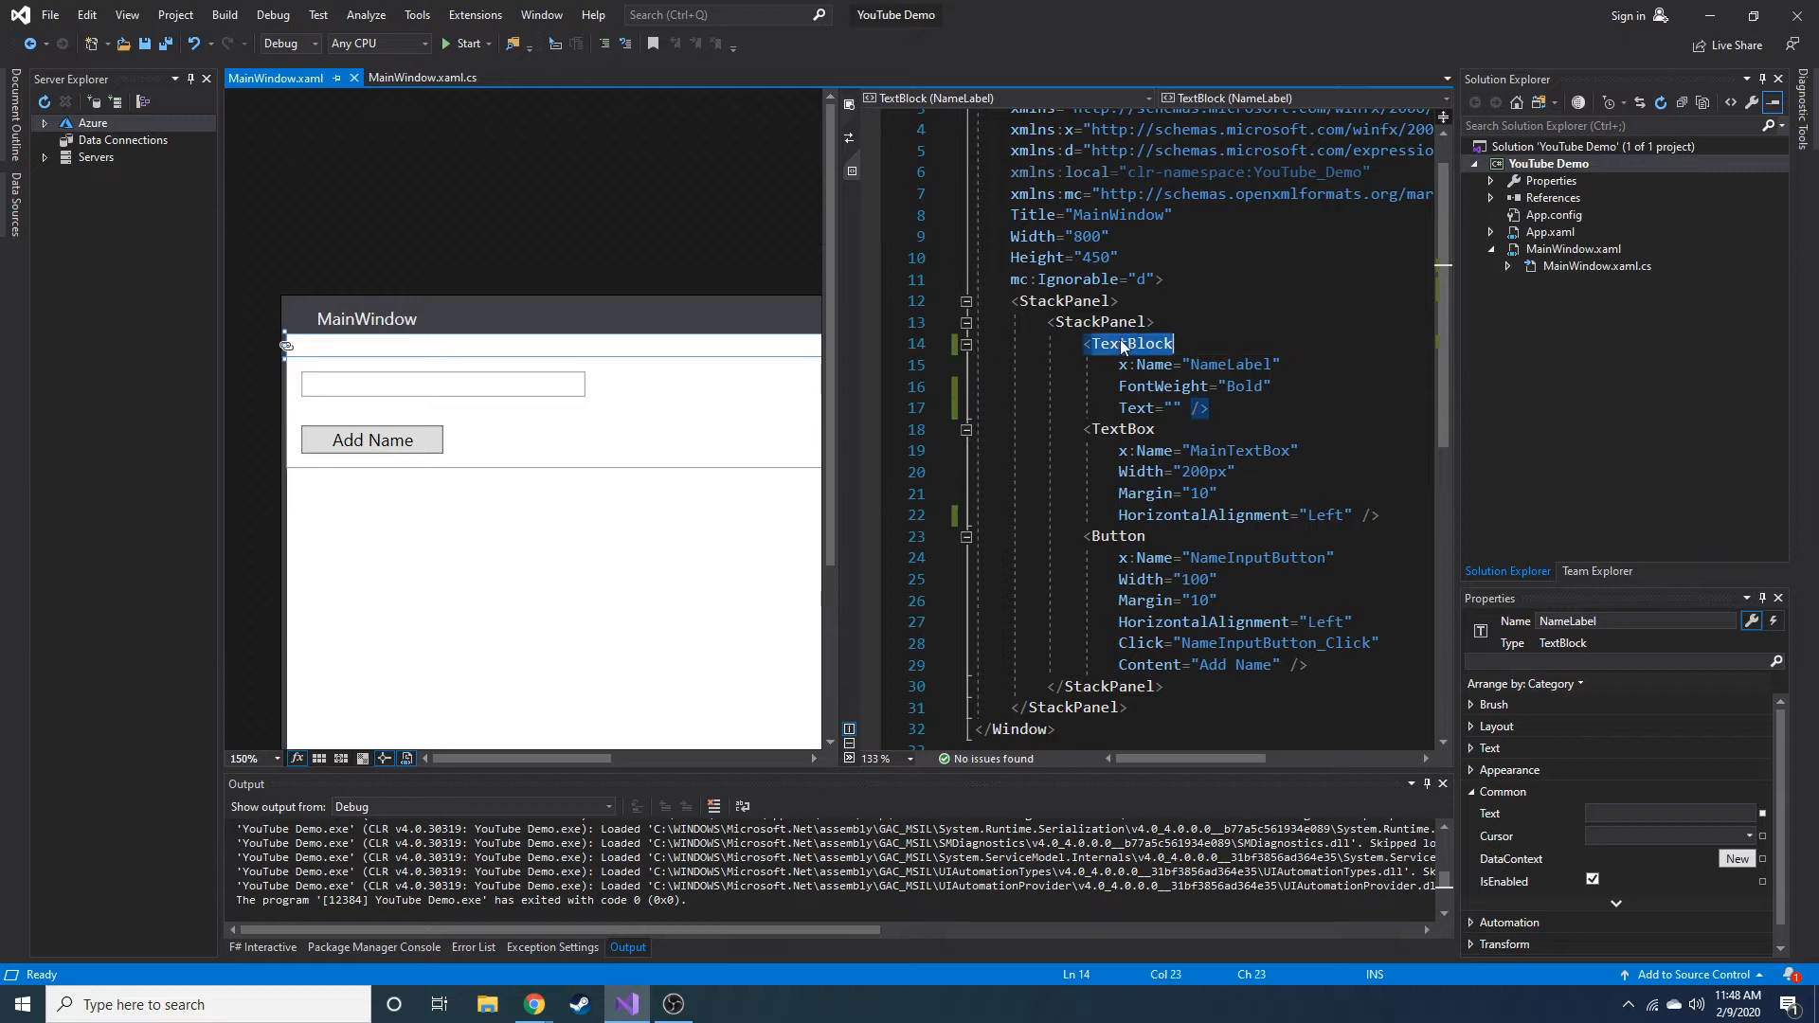
pyautogui.write('Label')
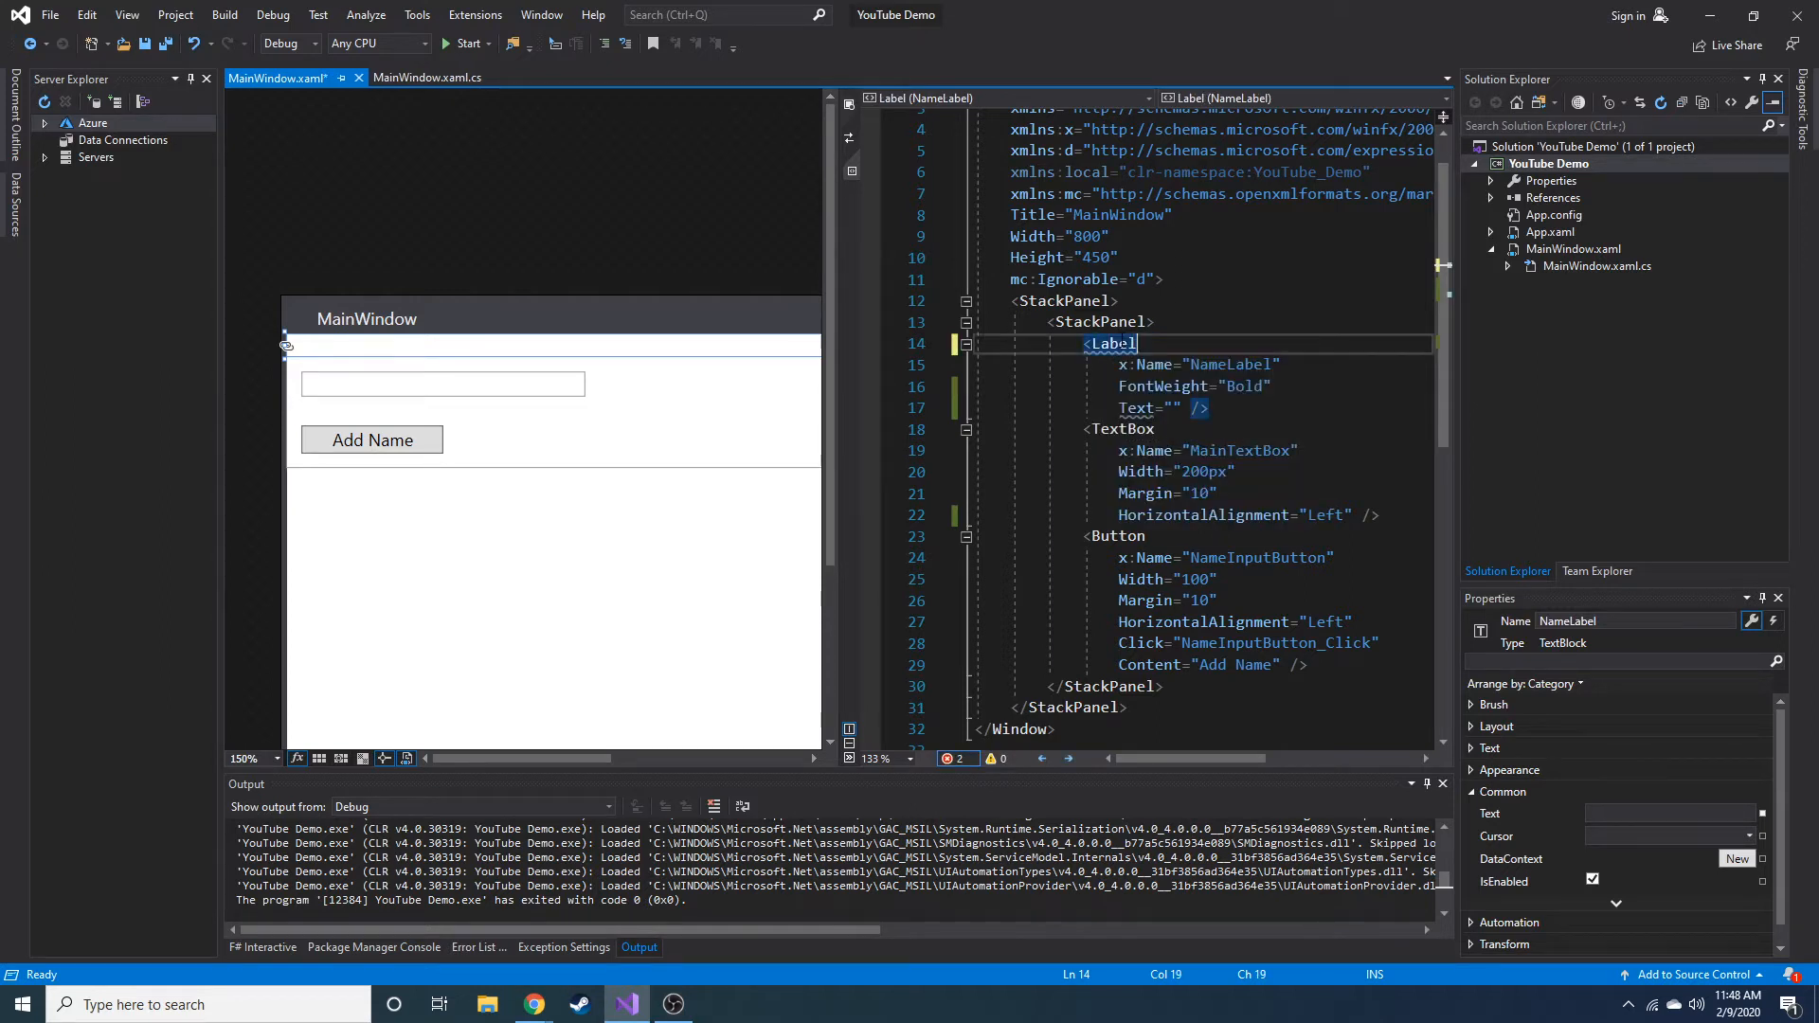
pyautogui.press('Ctrl+S')
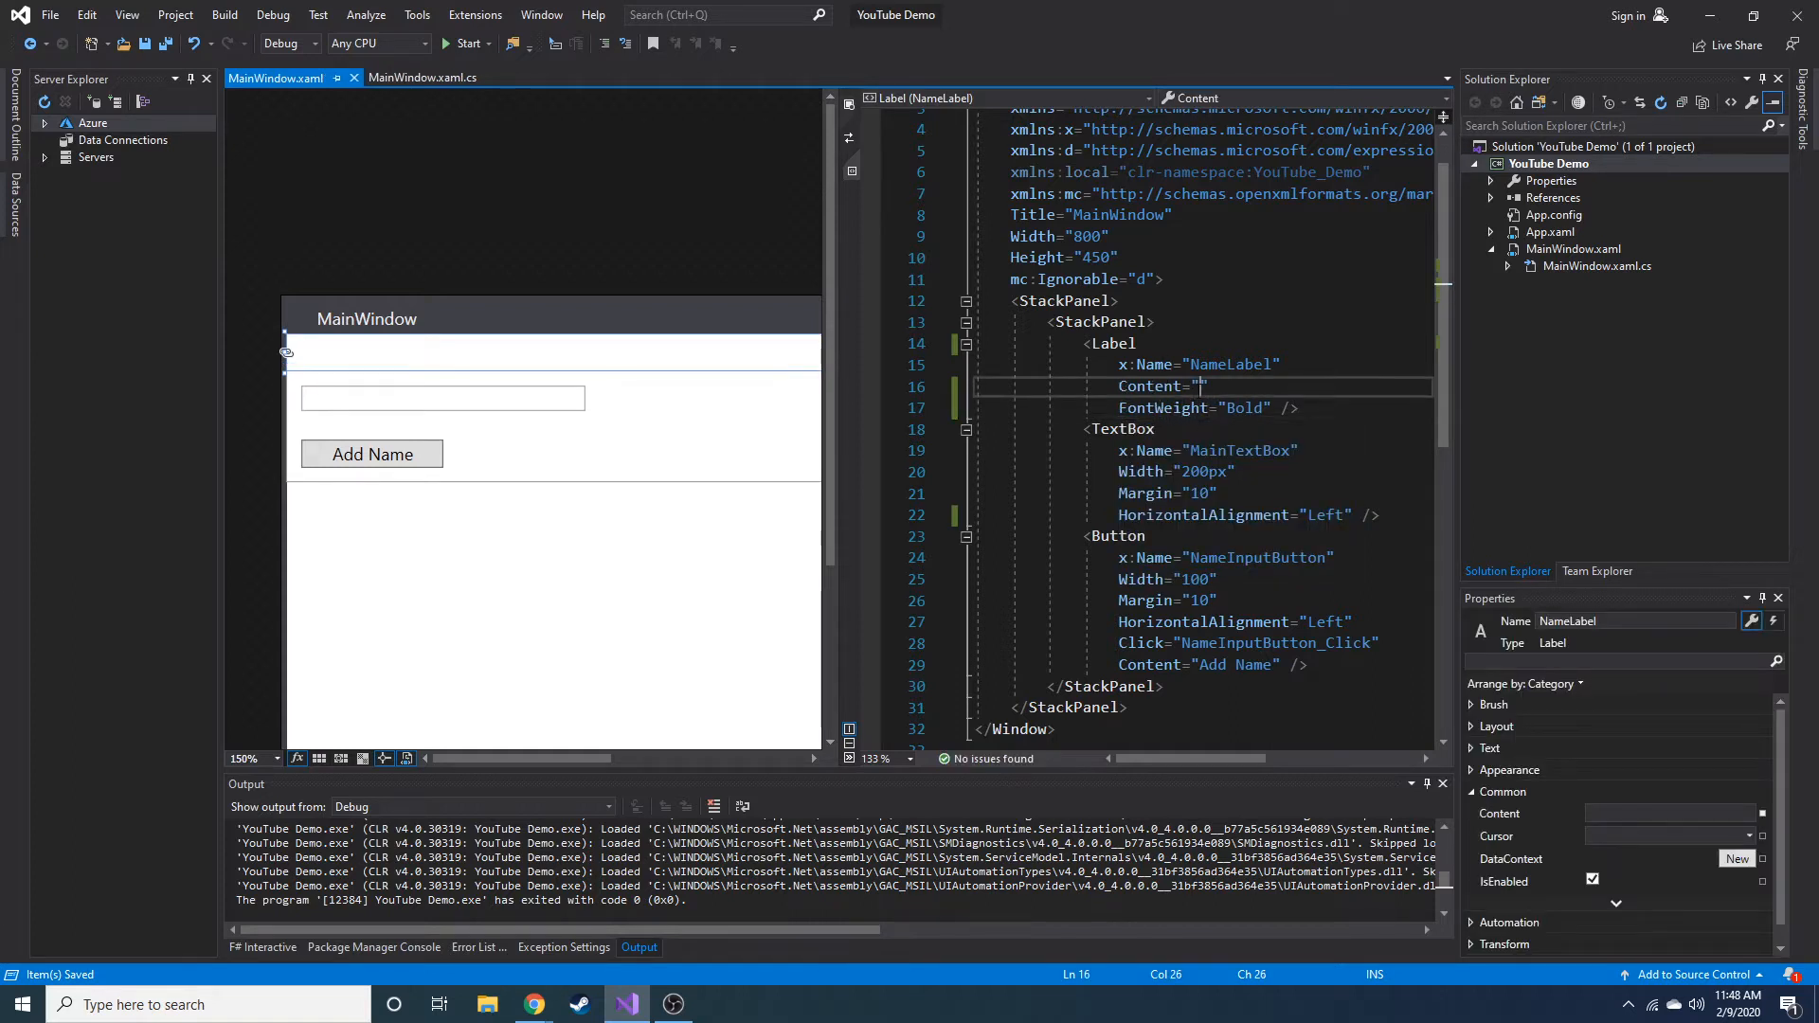
pyautogui.click(1156, 408)
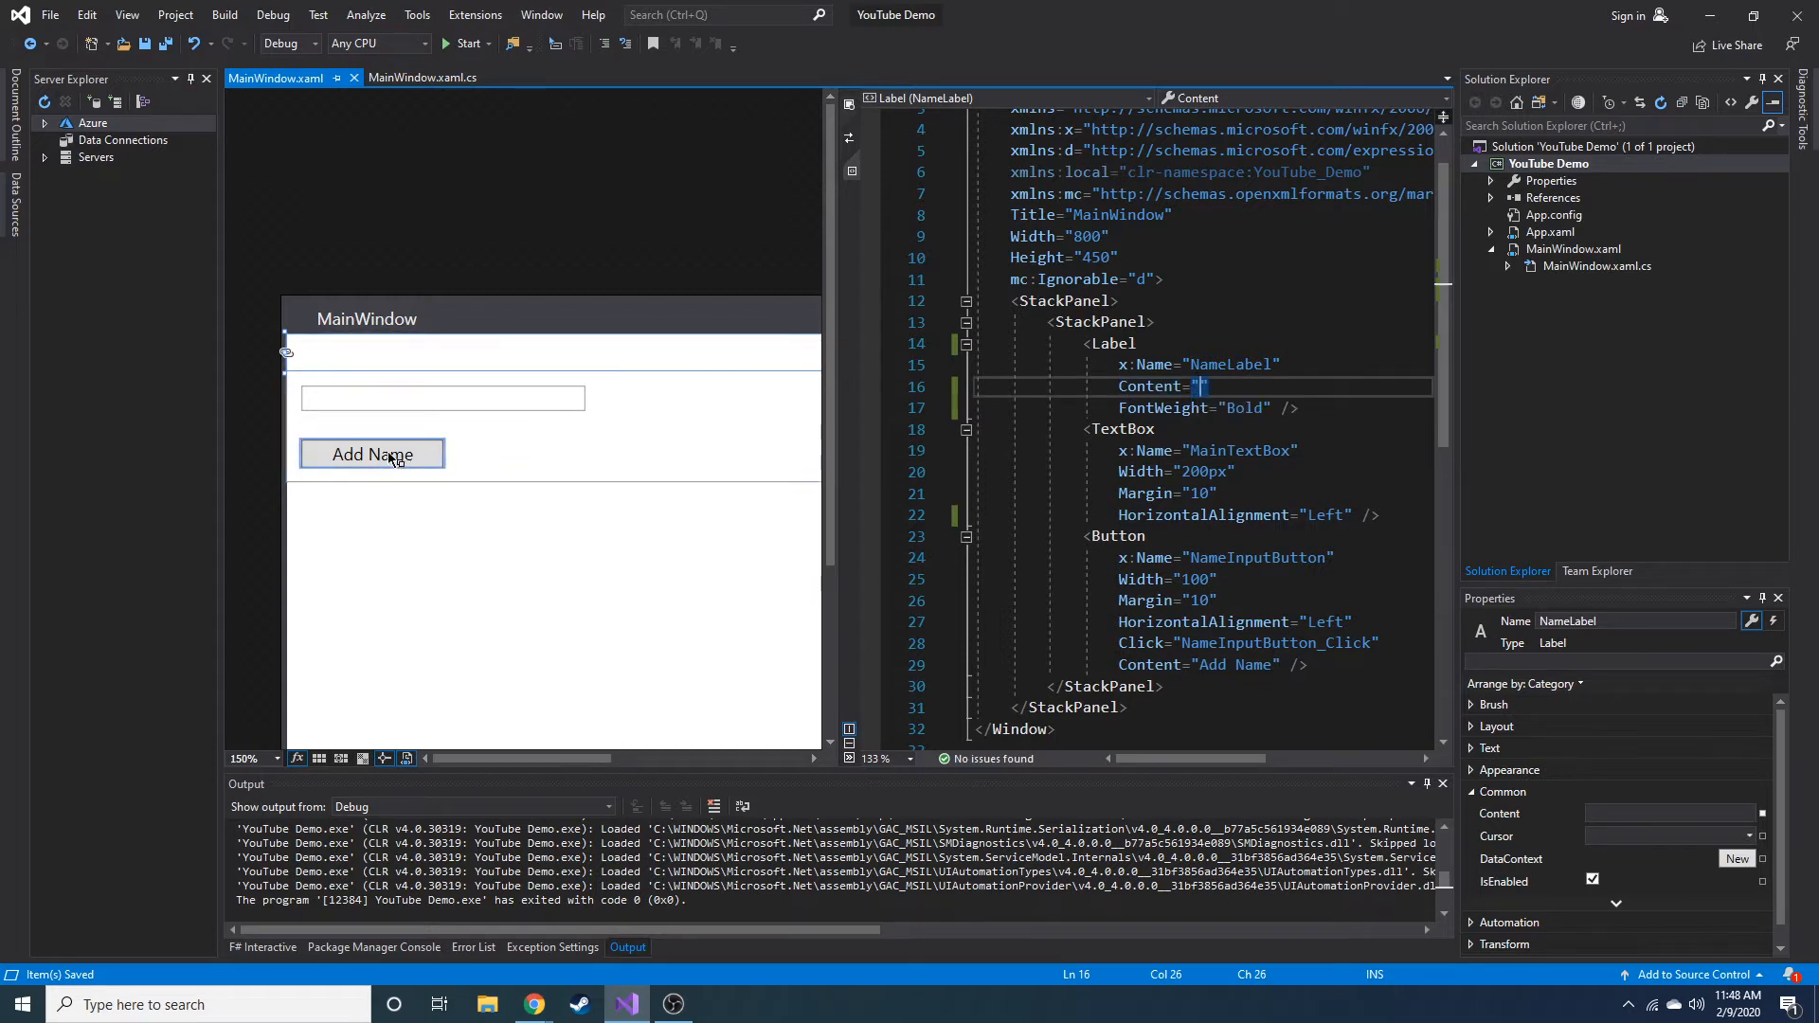
pyautogui.moveTo(391, 459)
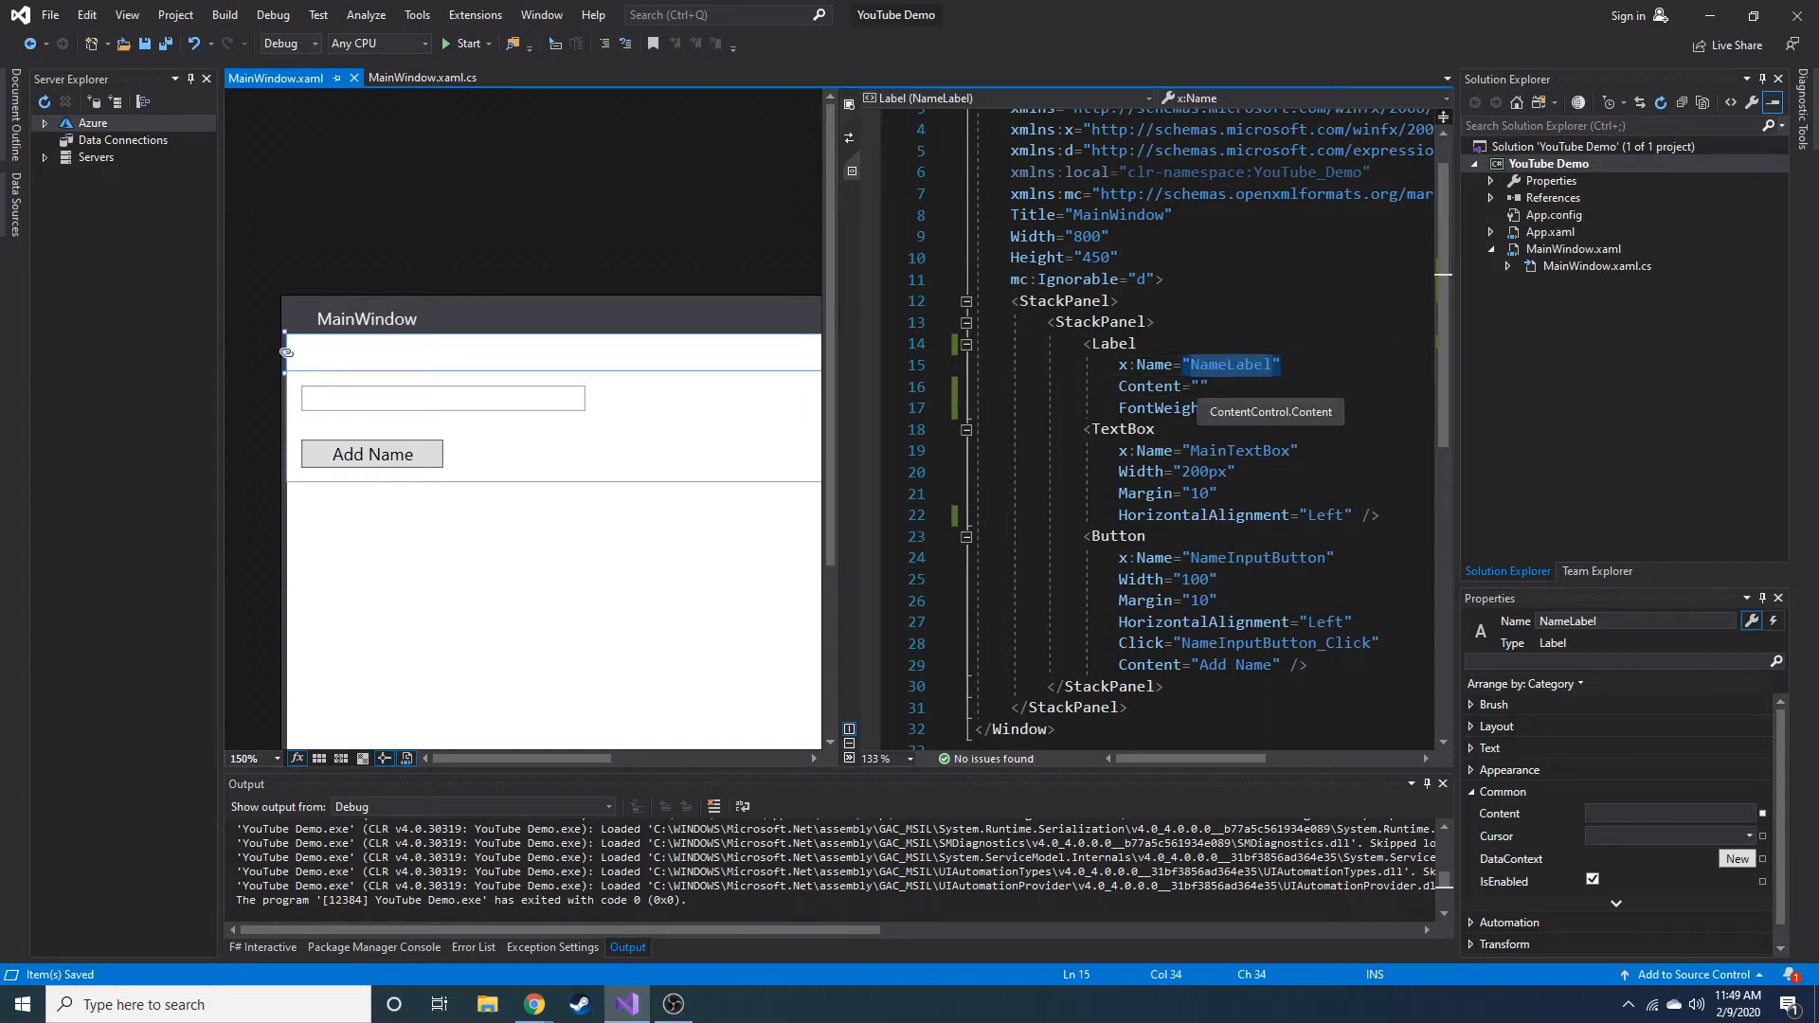
# Place the cursor inside the Label's empty Content value ready for a binding
pyautogui.click(444, 398)
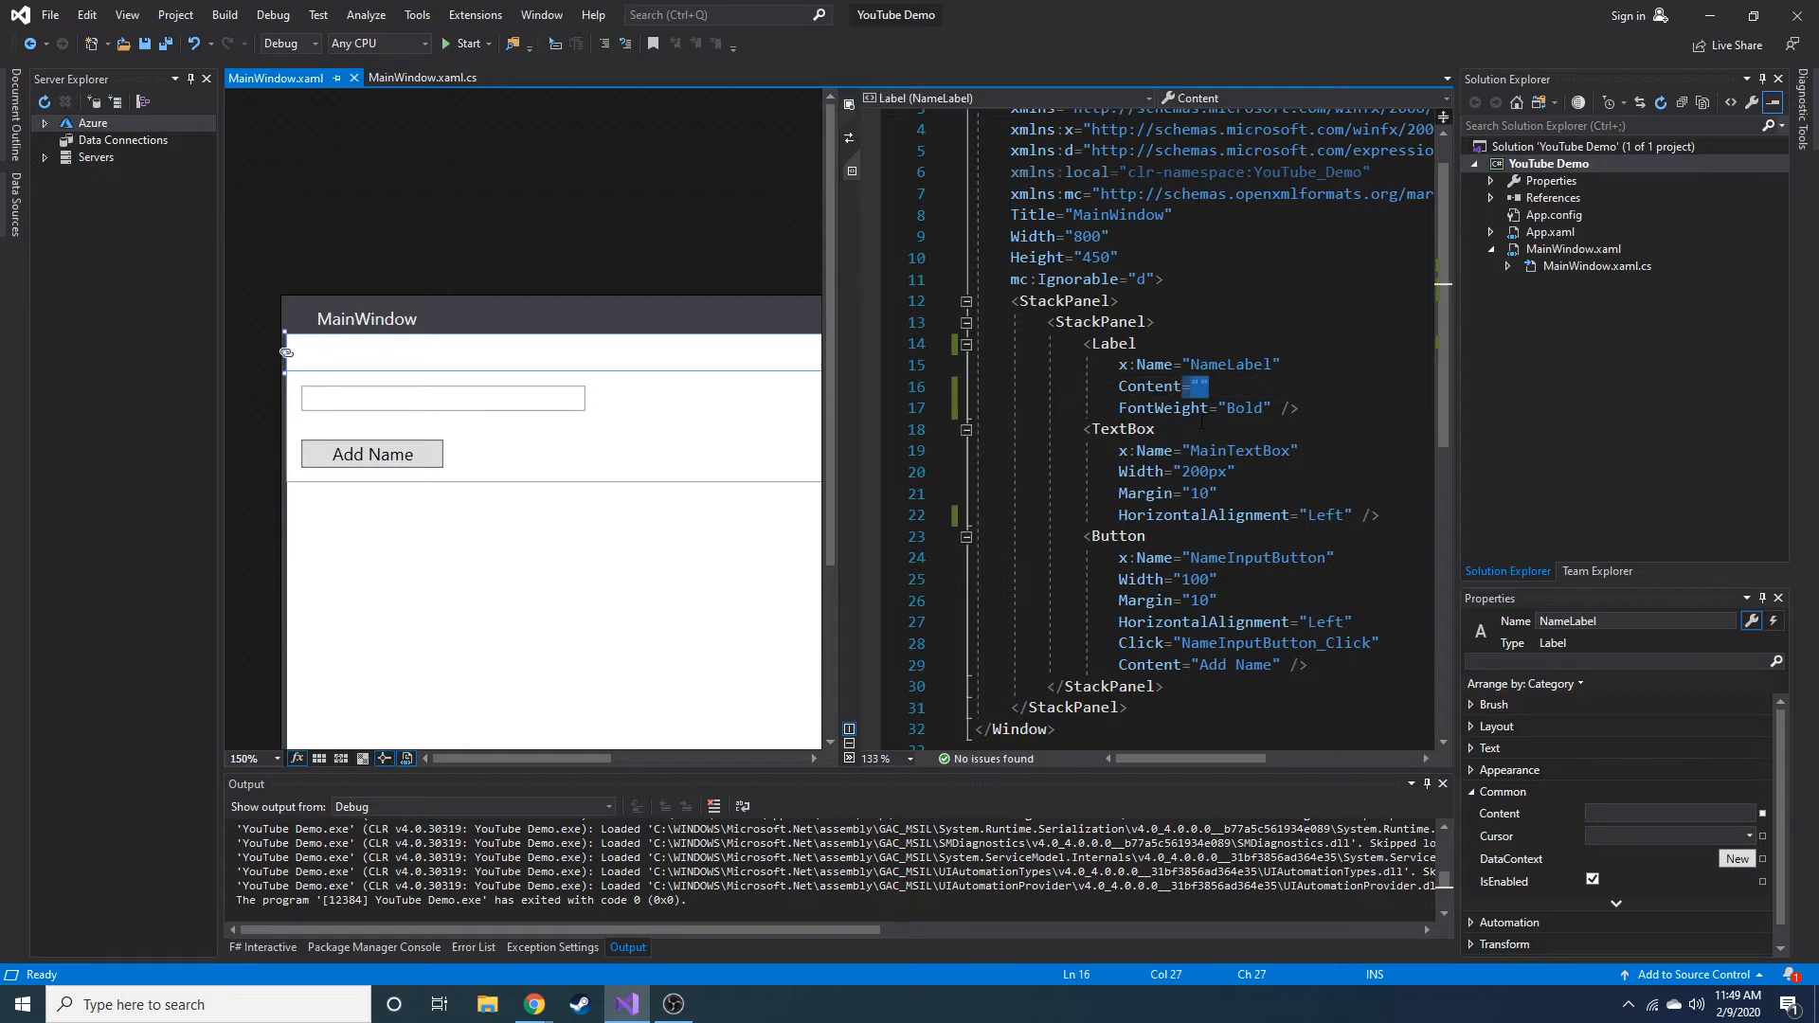
pyautogui.click(443, 398)
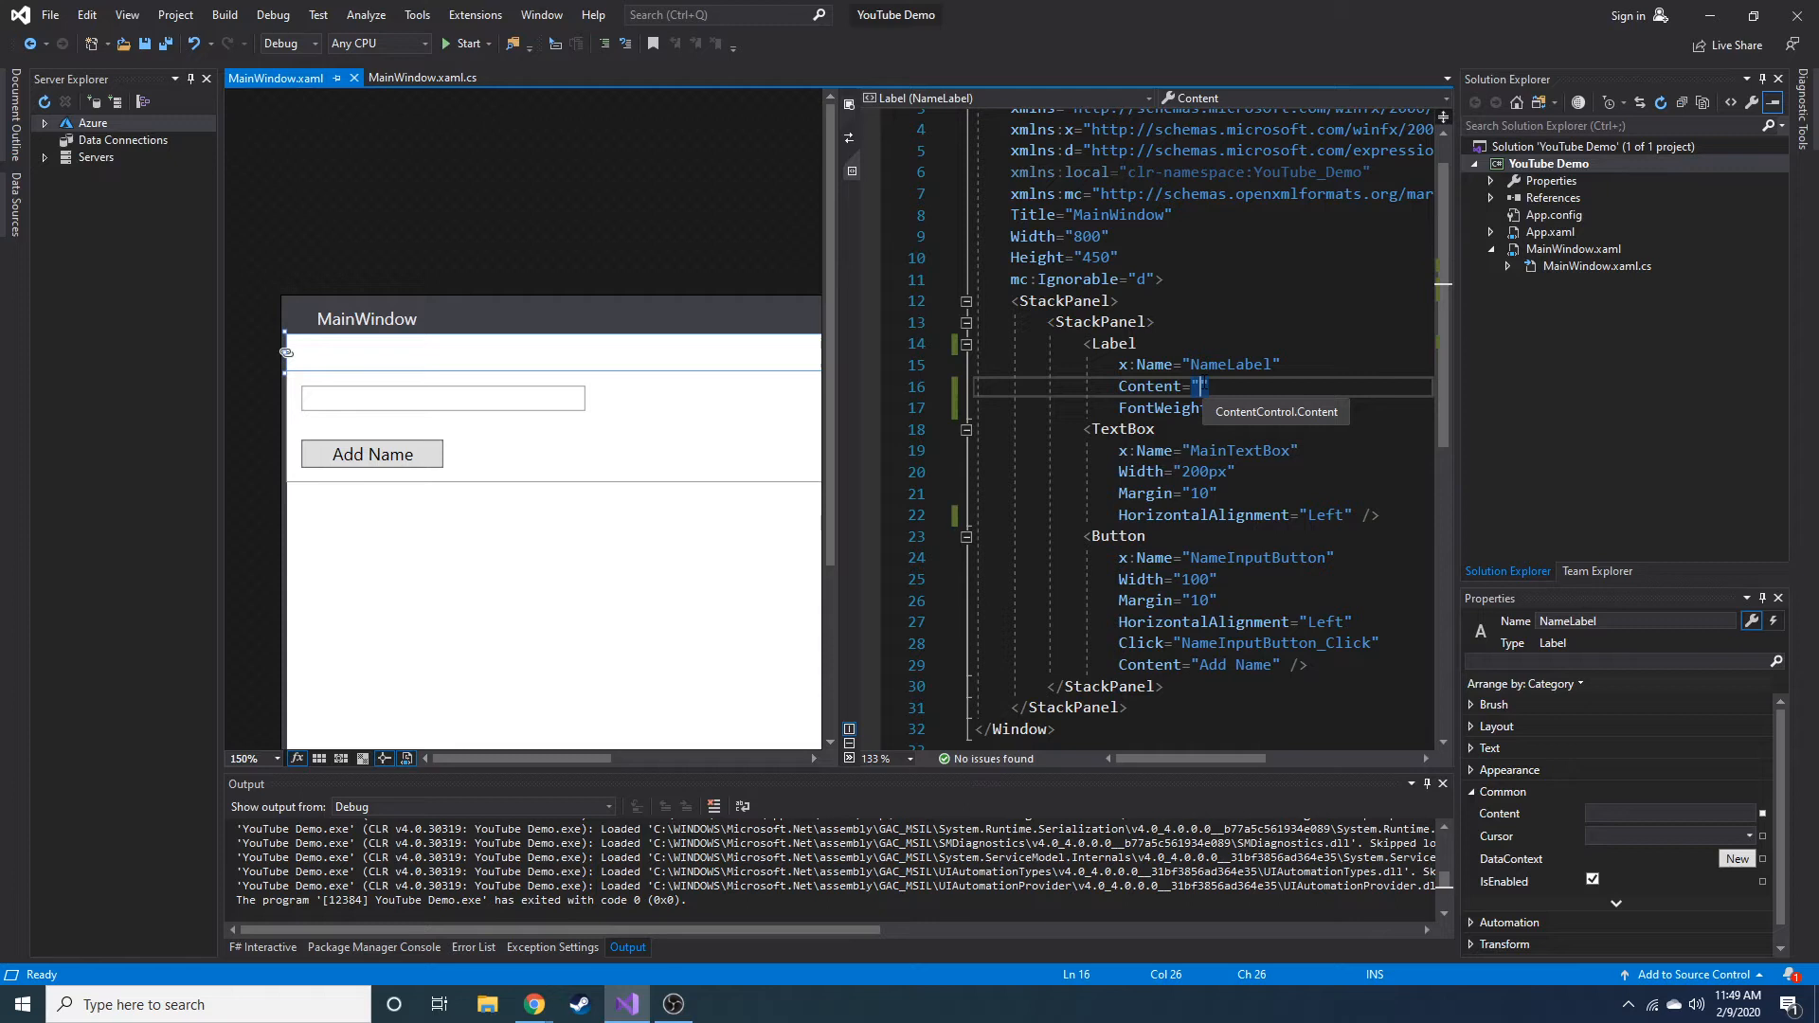
# Bind the Label's Content with {Binding ElementName=MainTextBox, ...}
pyautogui.write('{Binding')
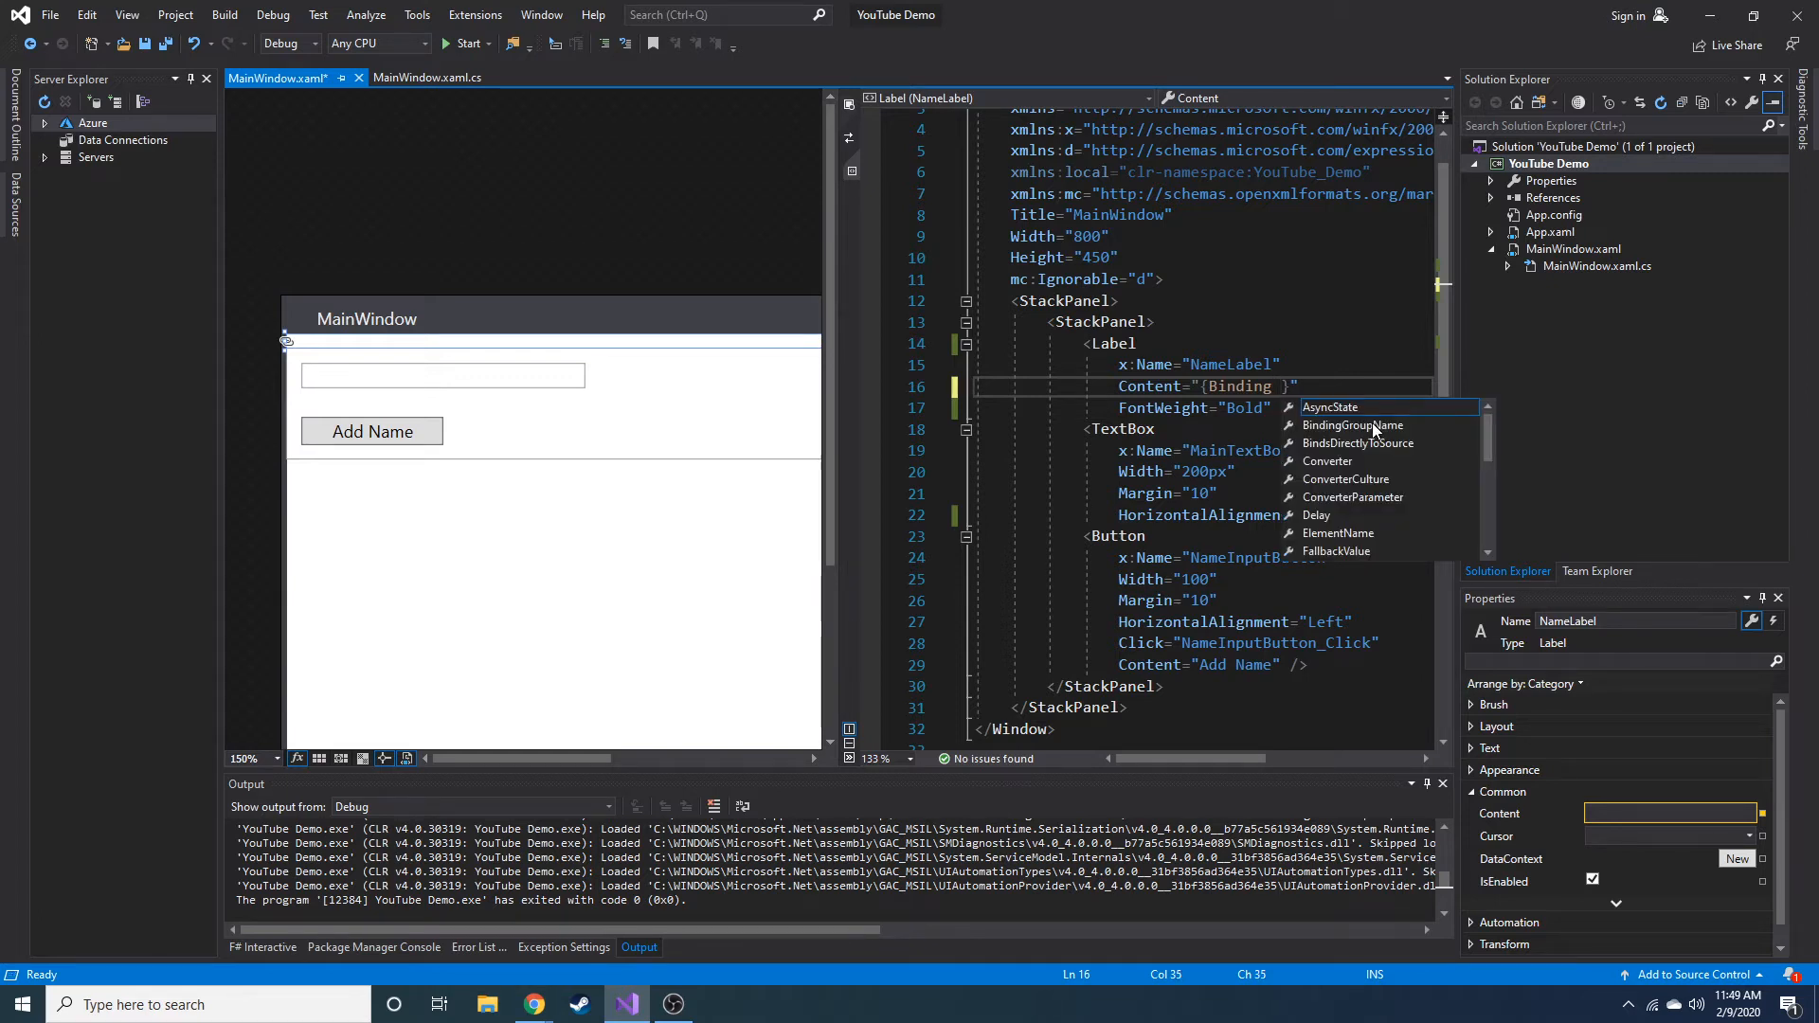
pyautogui.write('ElementName=')
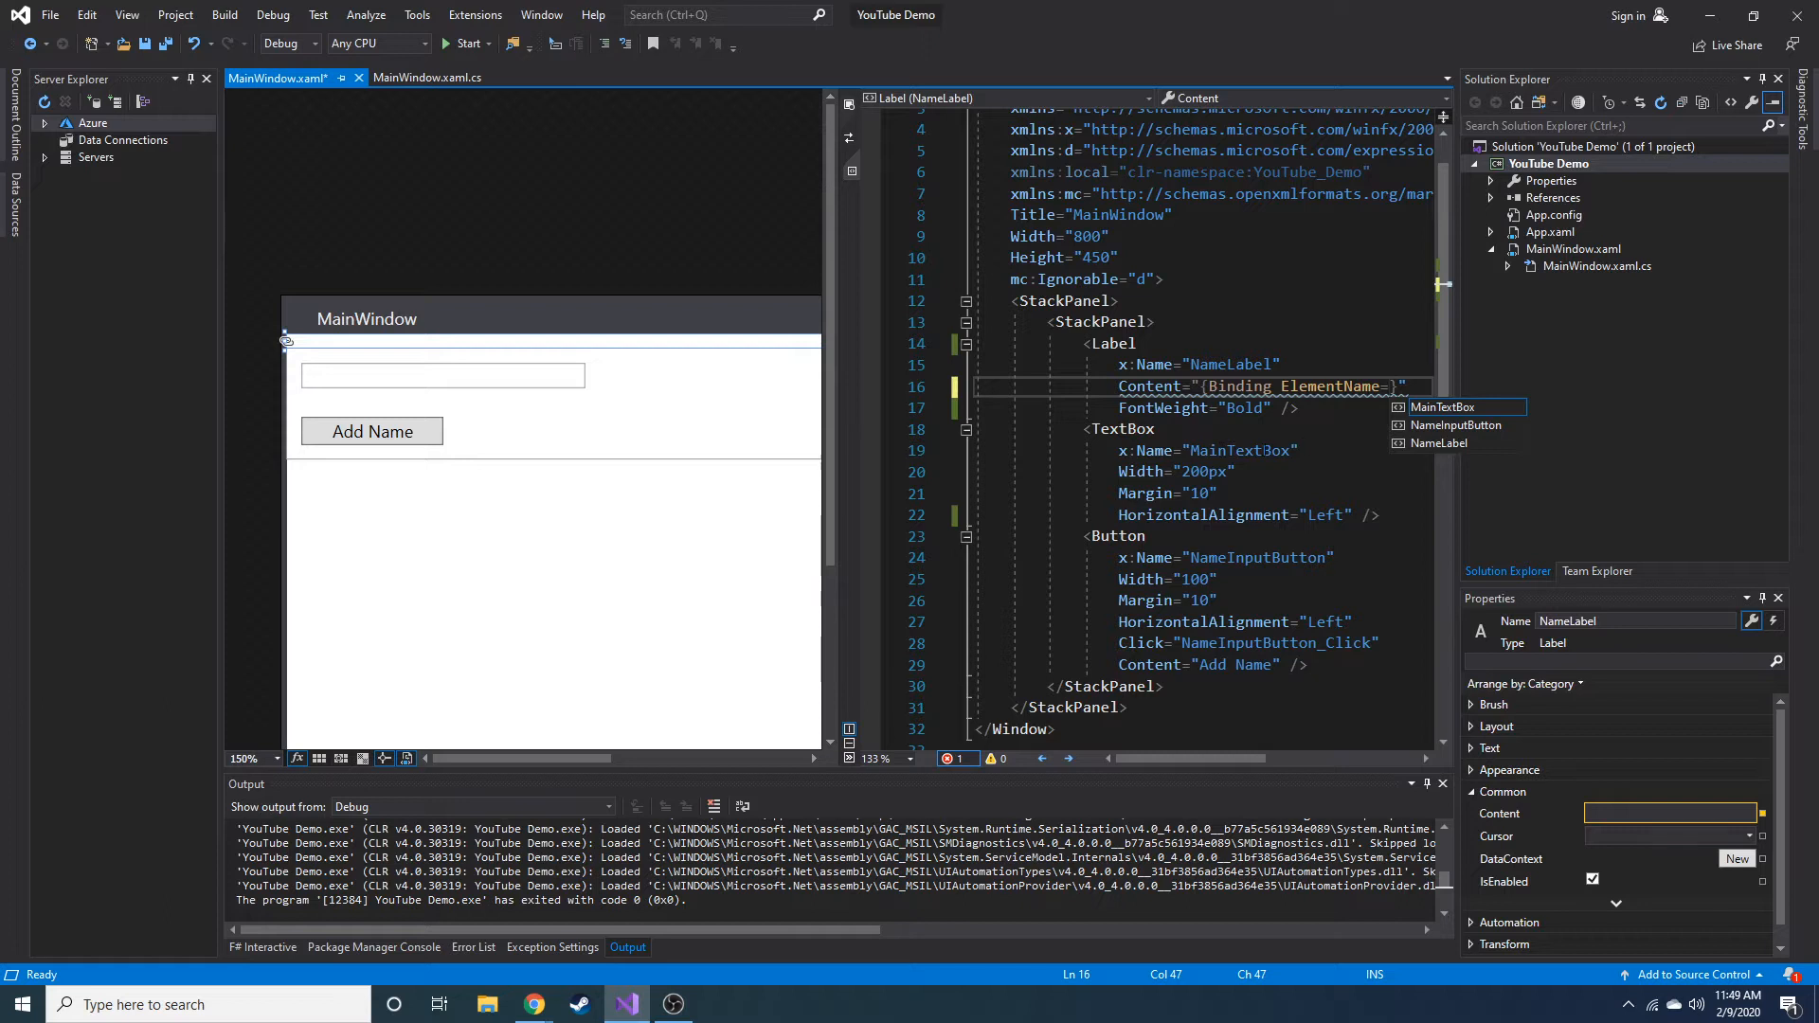
pyautogui.write('MainTextBox')
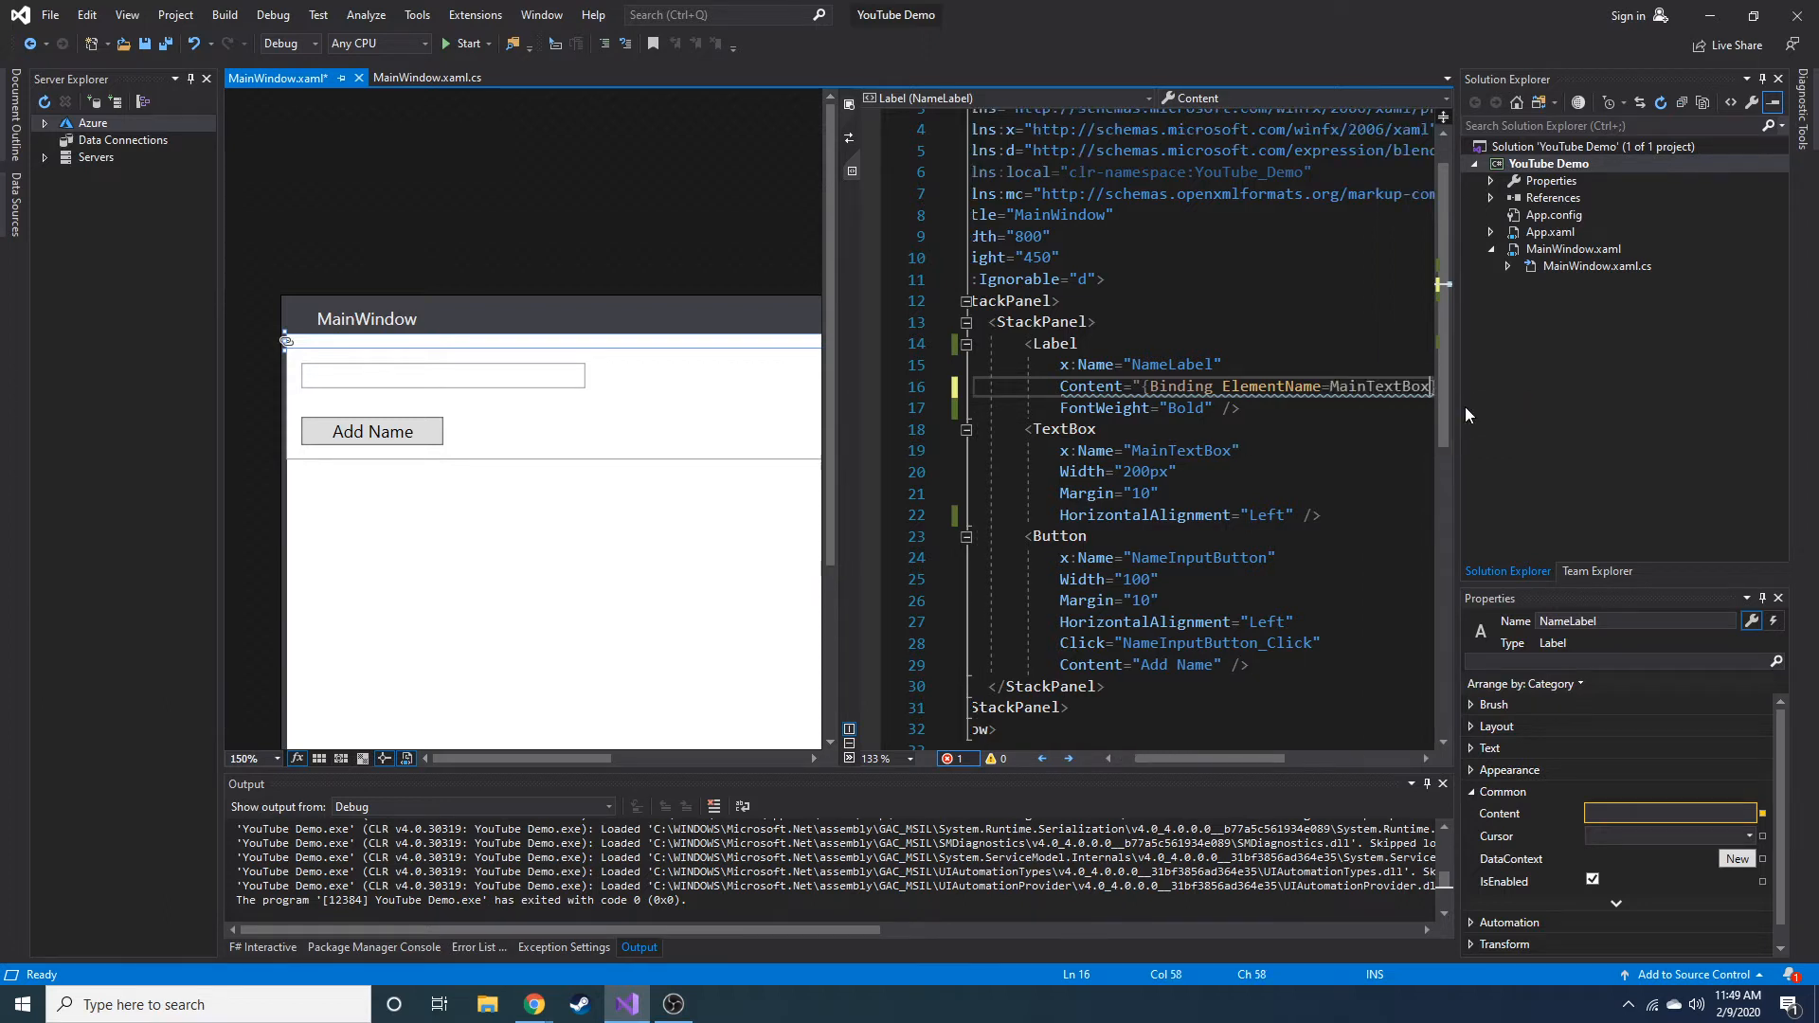
pyautogui.write(',')
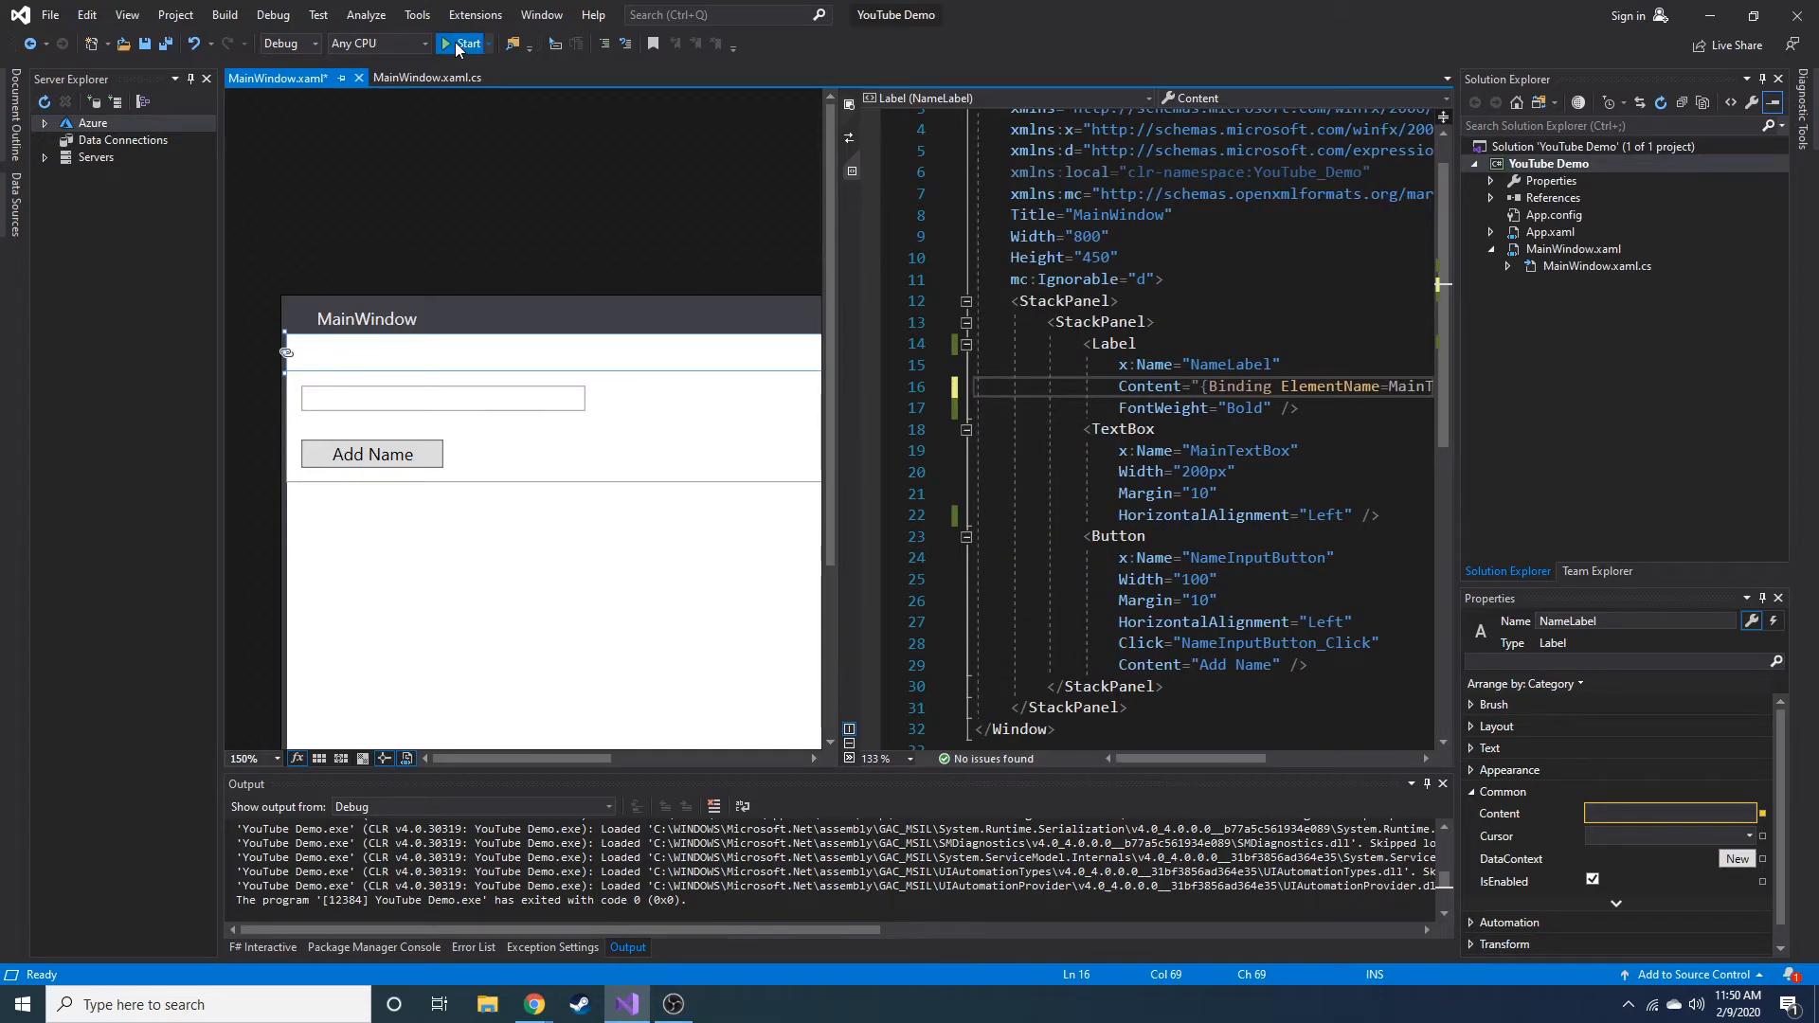
# Run the app and enter Brandon in the text box so the bold label mirrors it
pyautogui.click(466, 44)
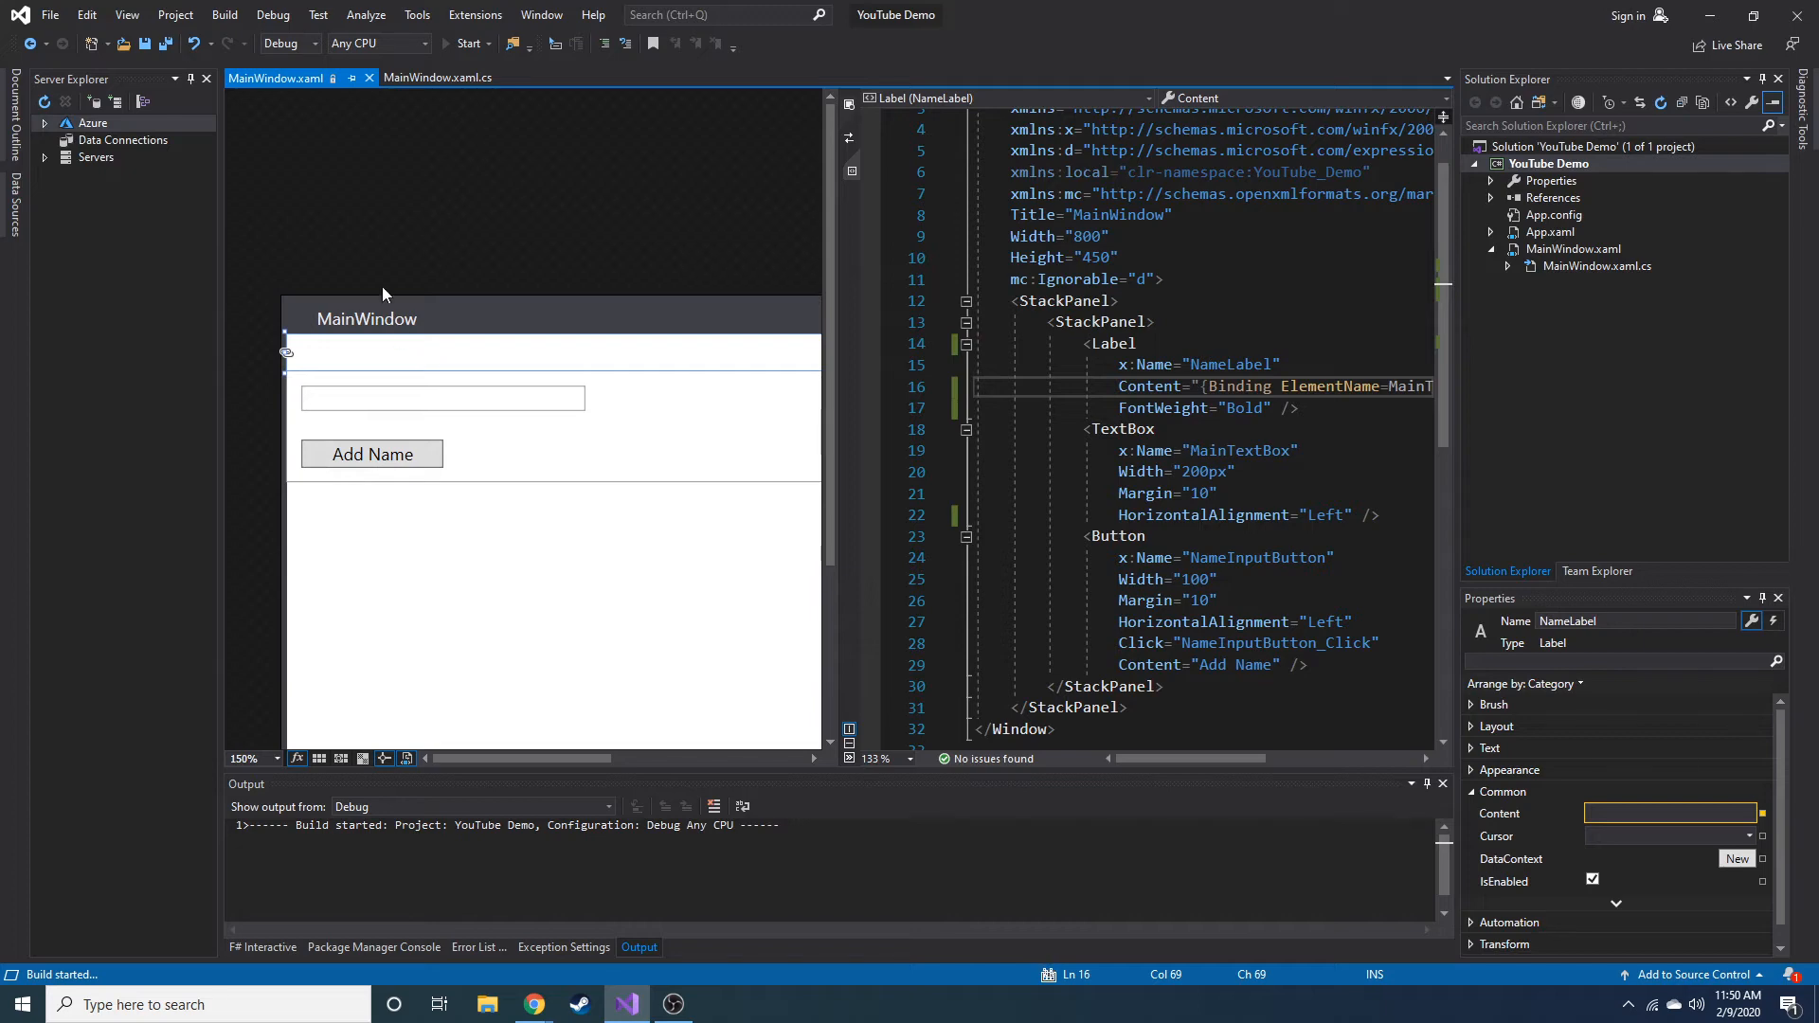
pyautogui.click(466, 43)
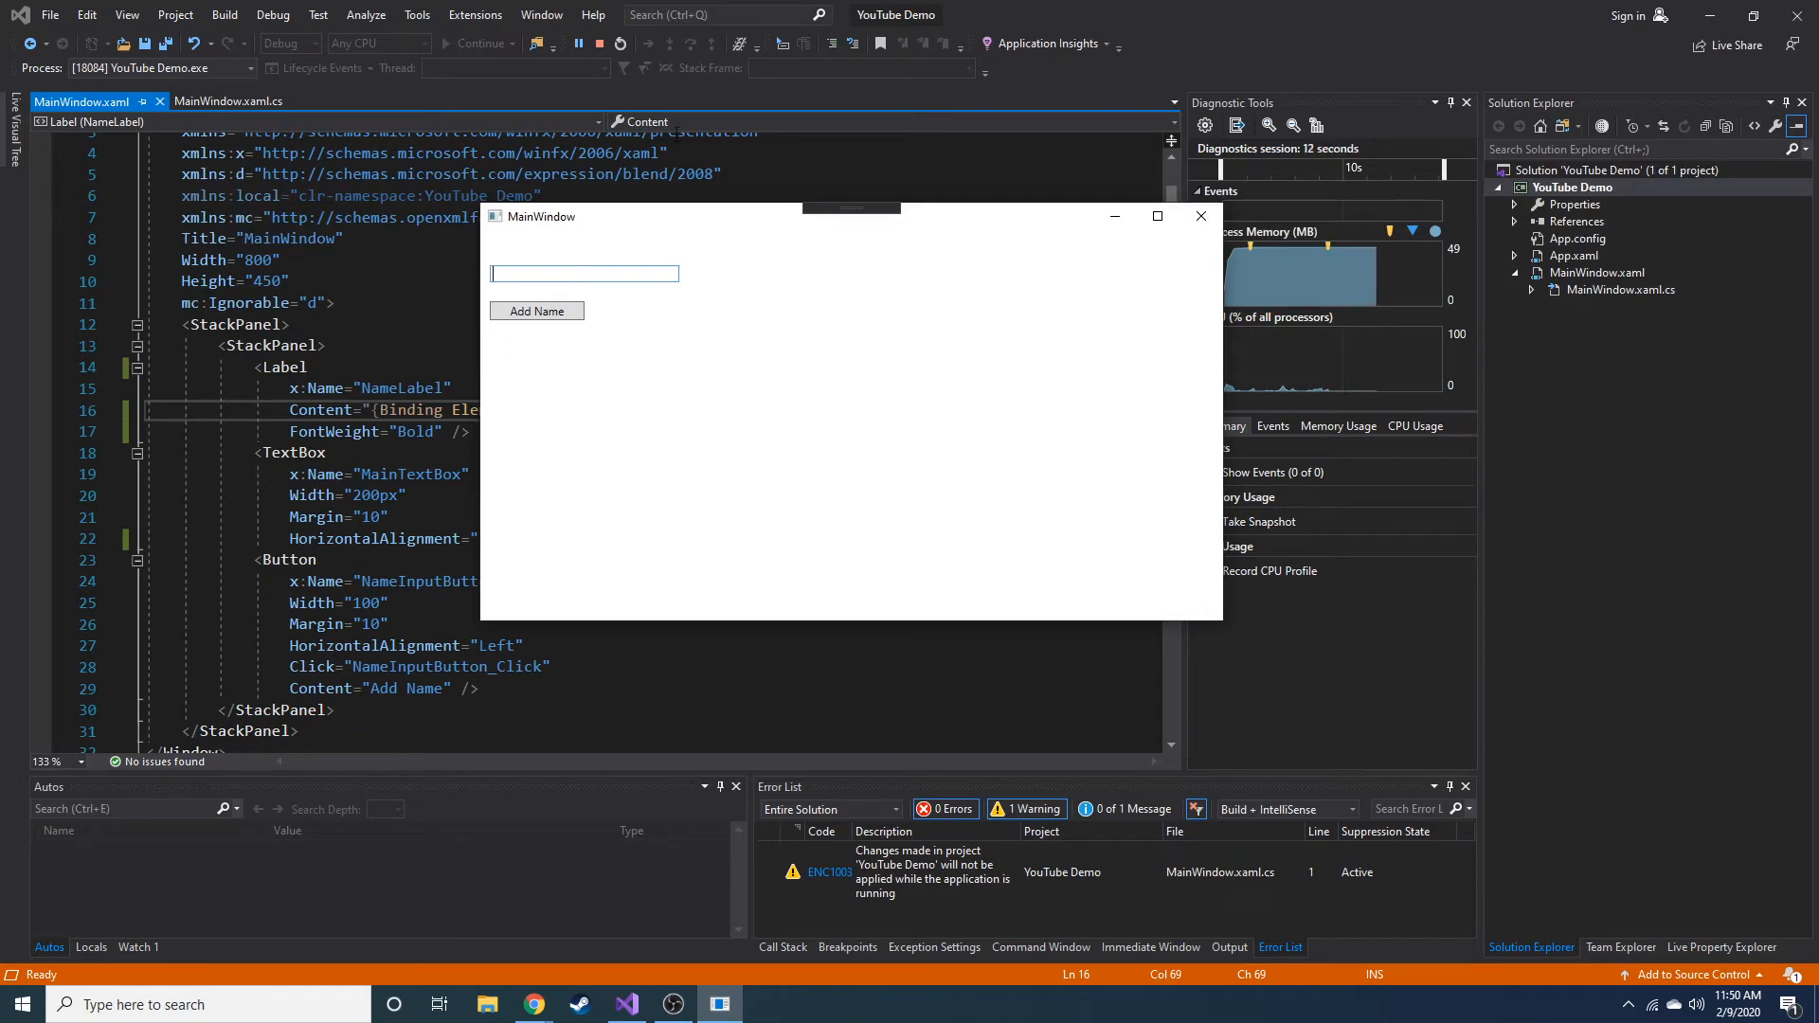
pyautogui.write('Brandon')
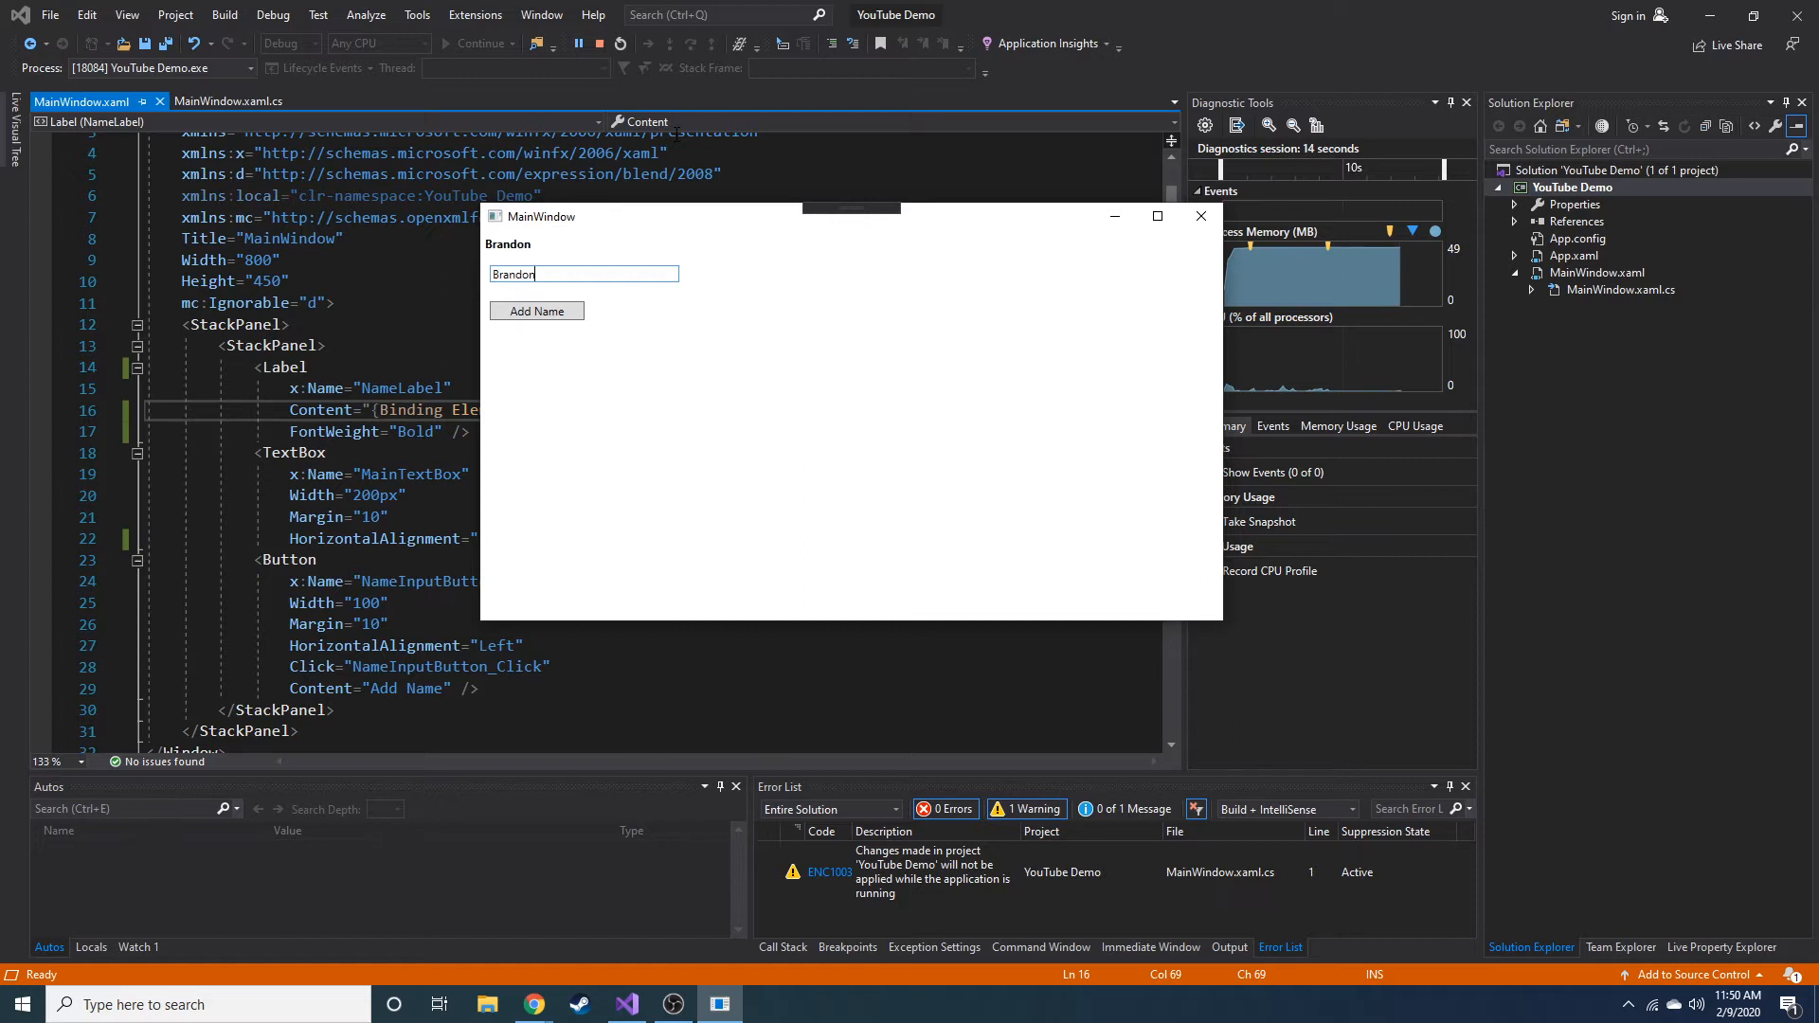
pyautogui.press('Backspace')
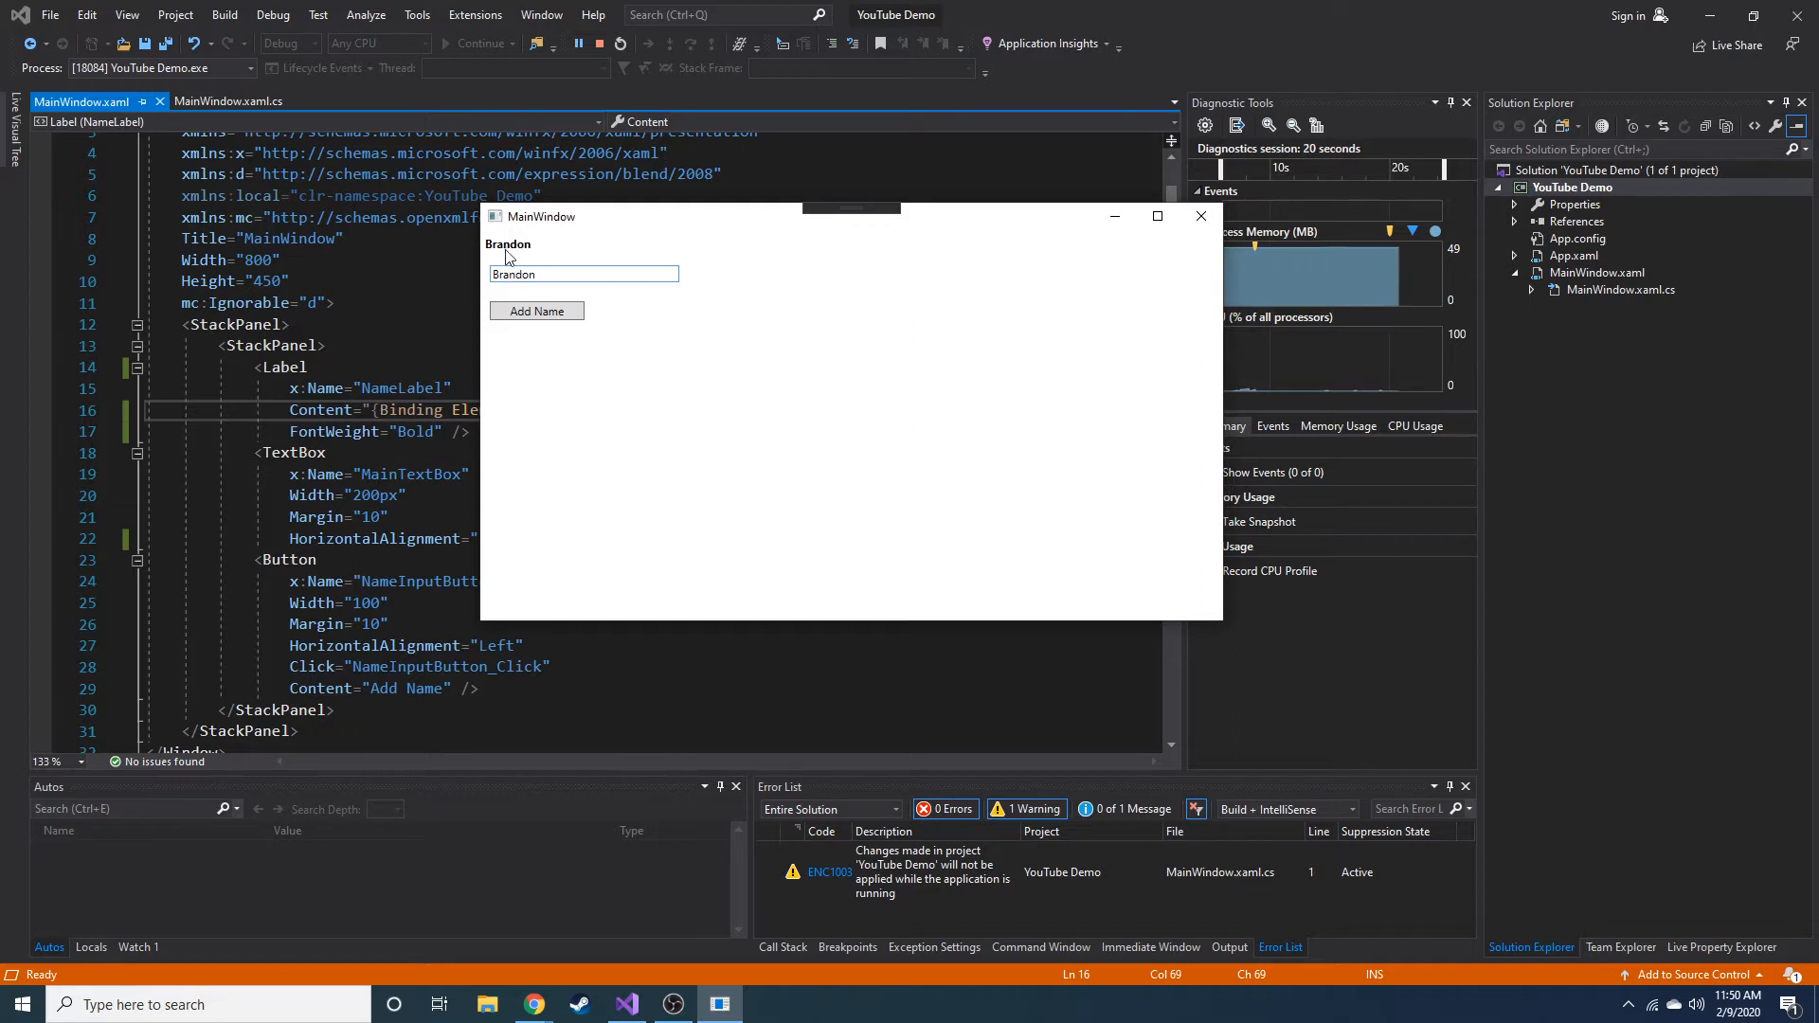
# Clear and retype Brandon, confirming the label updates live with the text box
pyautogui.doubleClick(511, 273)
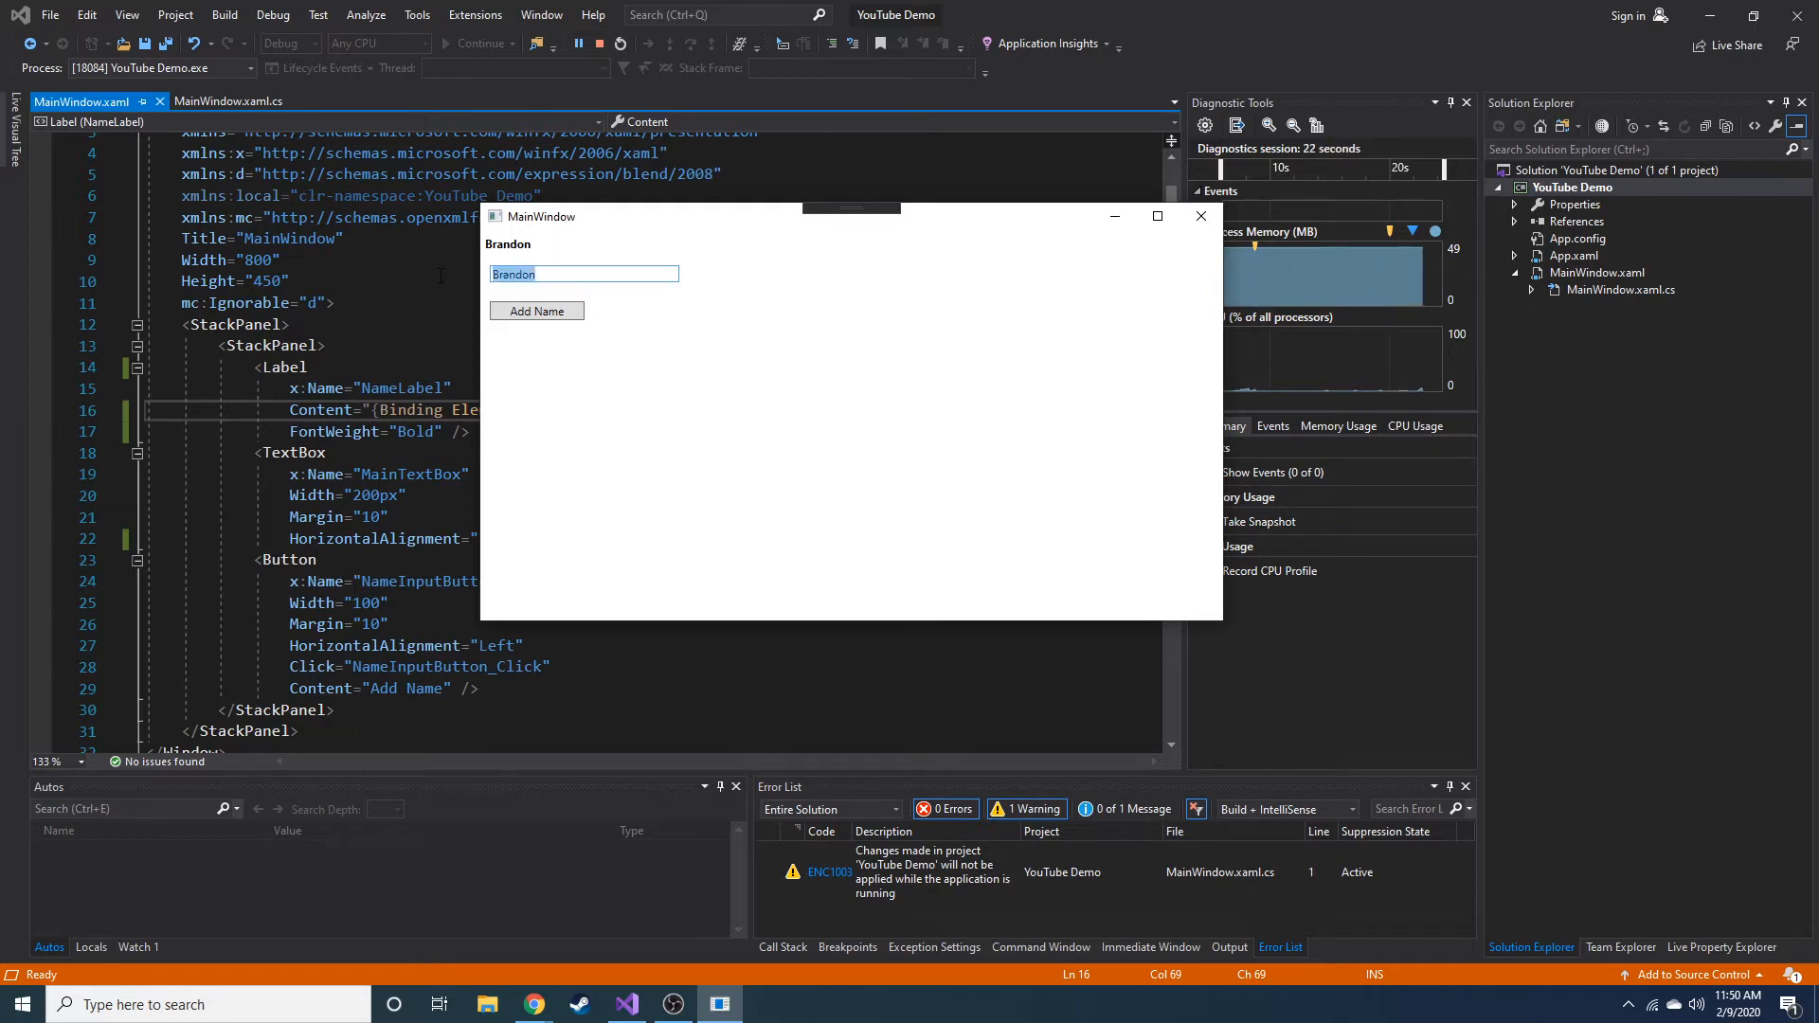
pyautogui.click(536, 310)
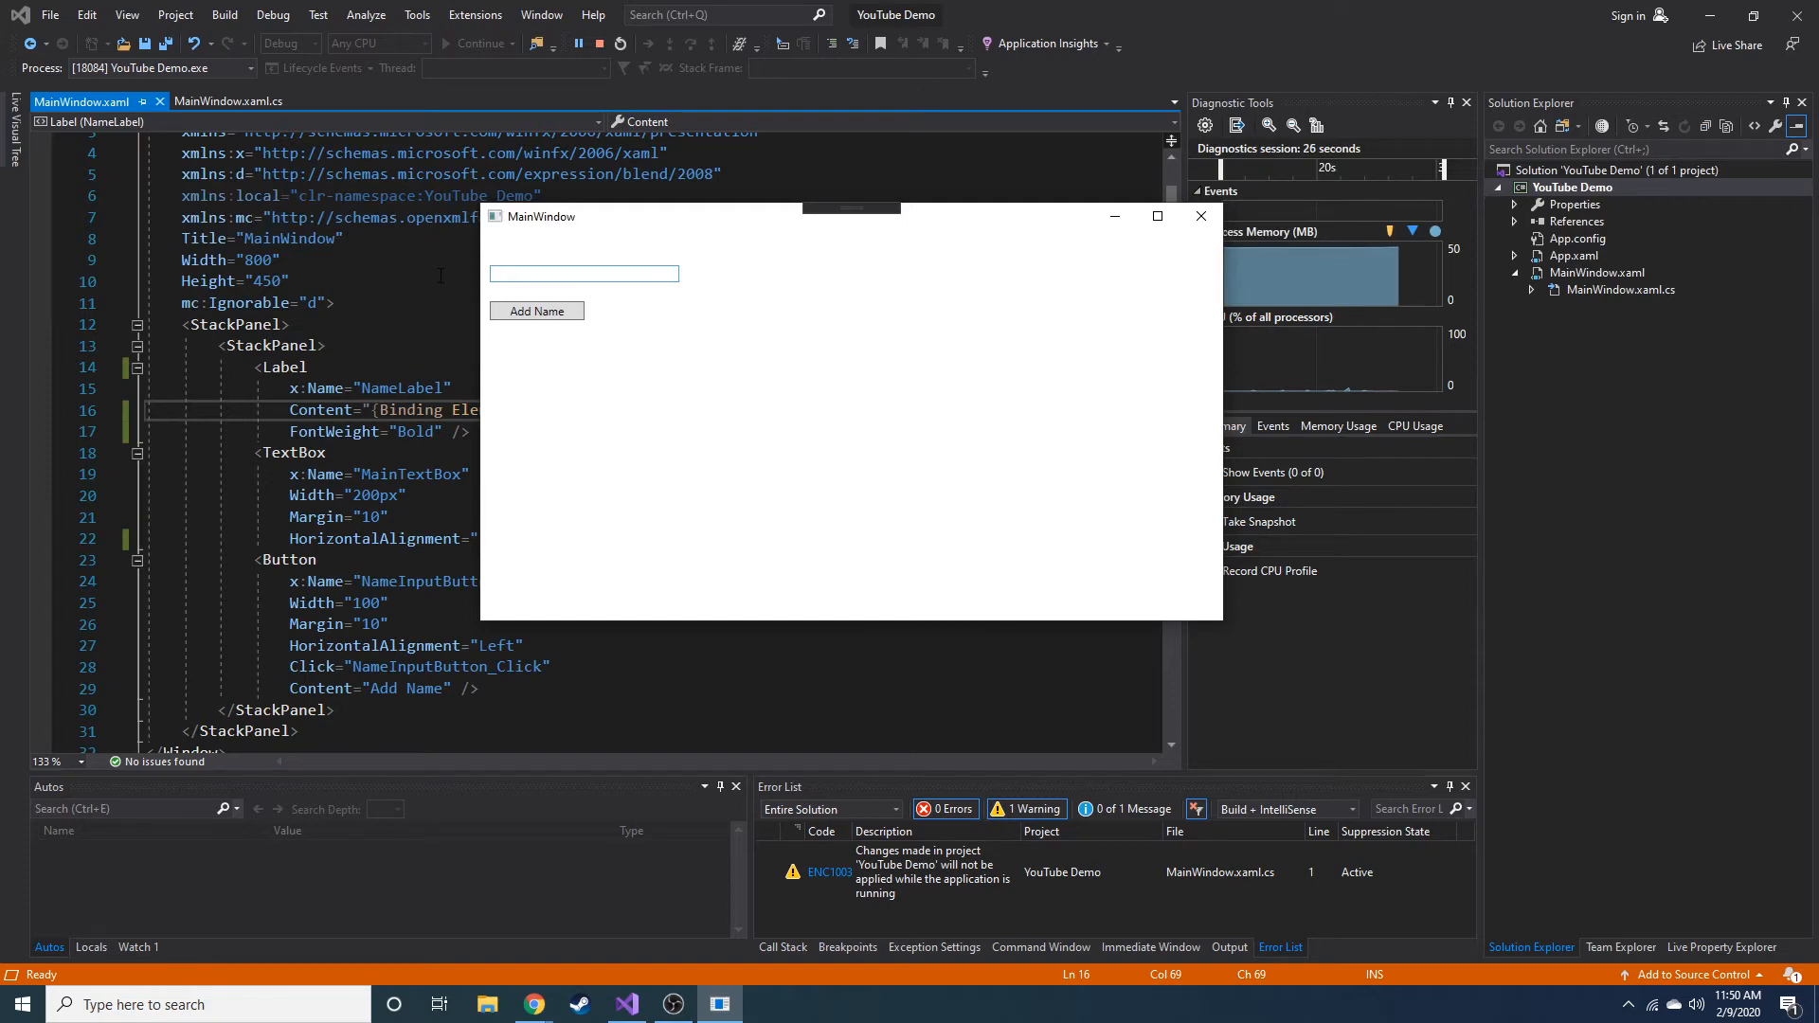
pyautogui.write('BRand')
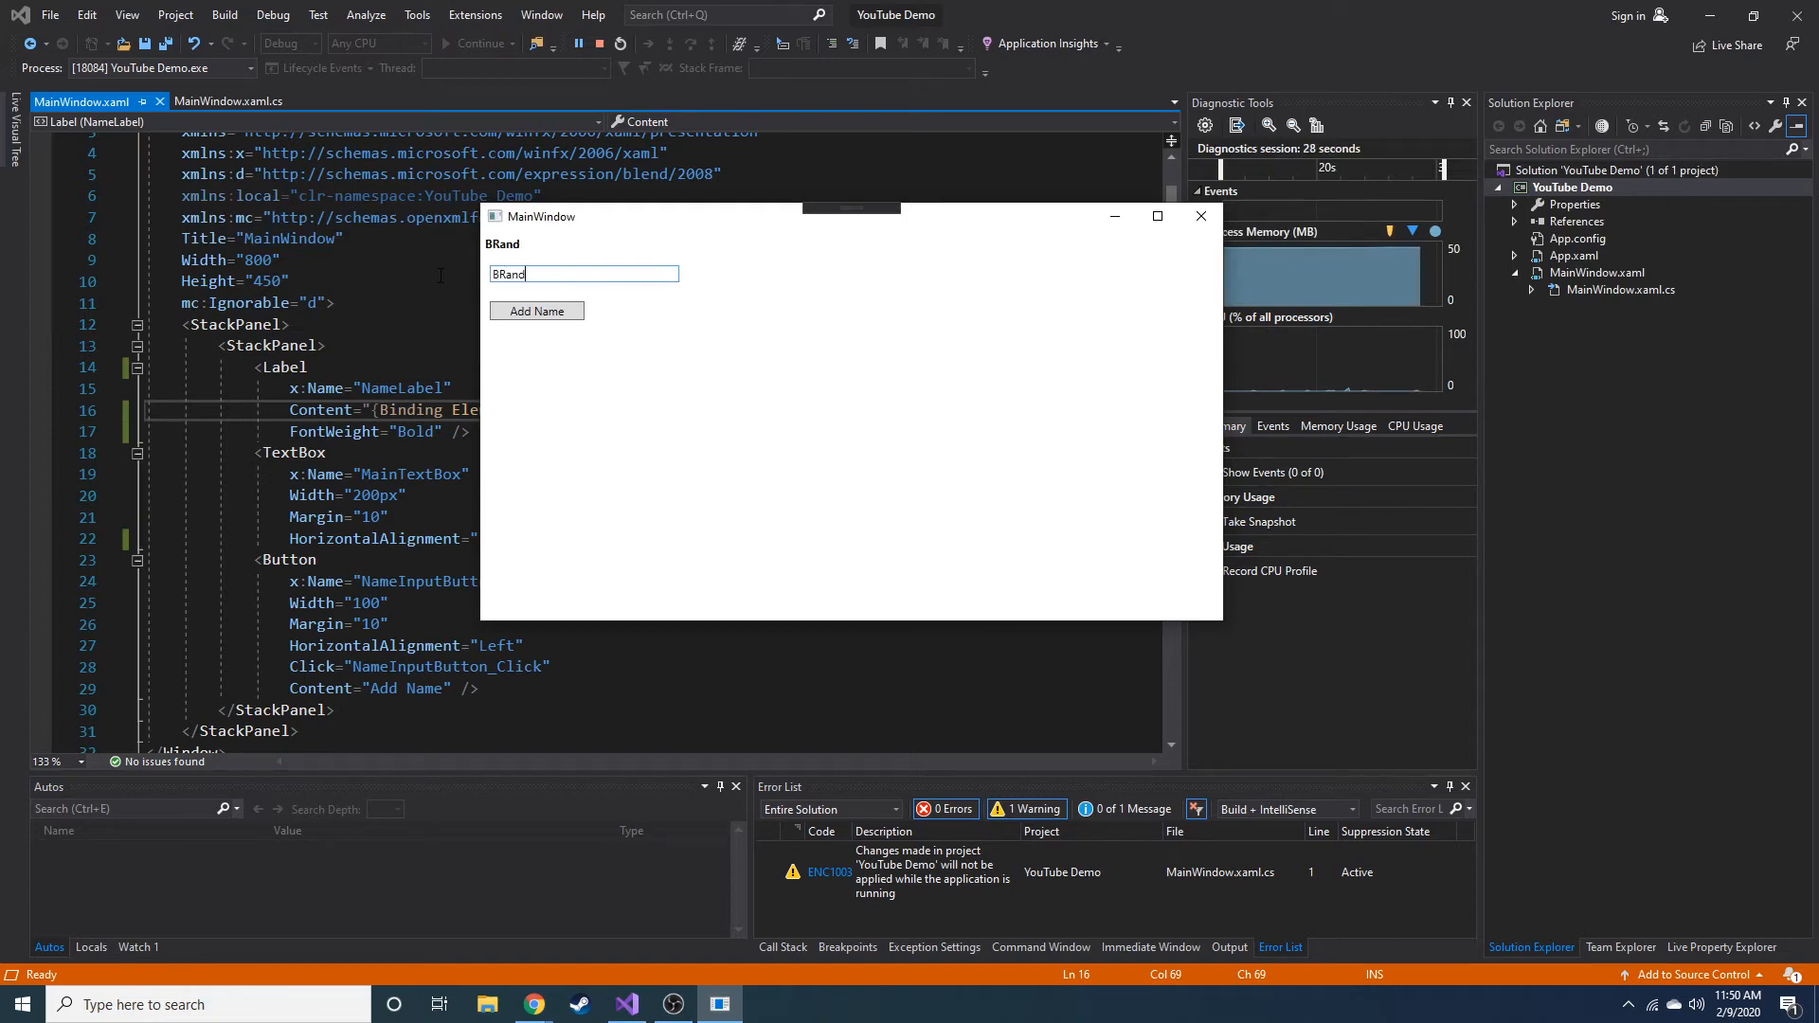
pyautogui.write('Brandon')
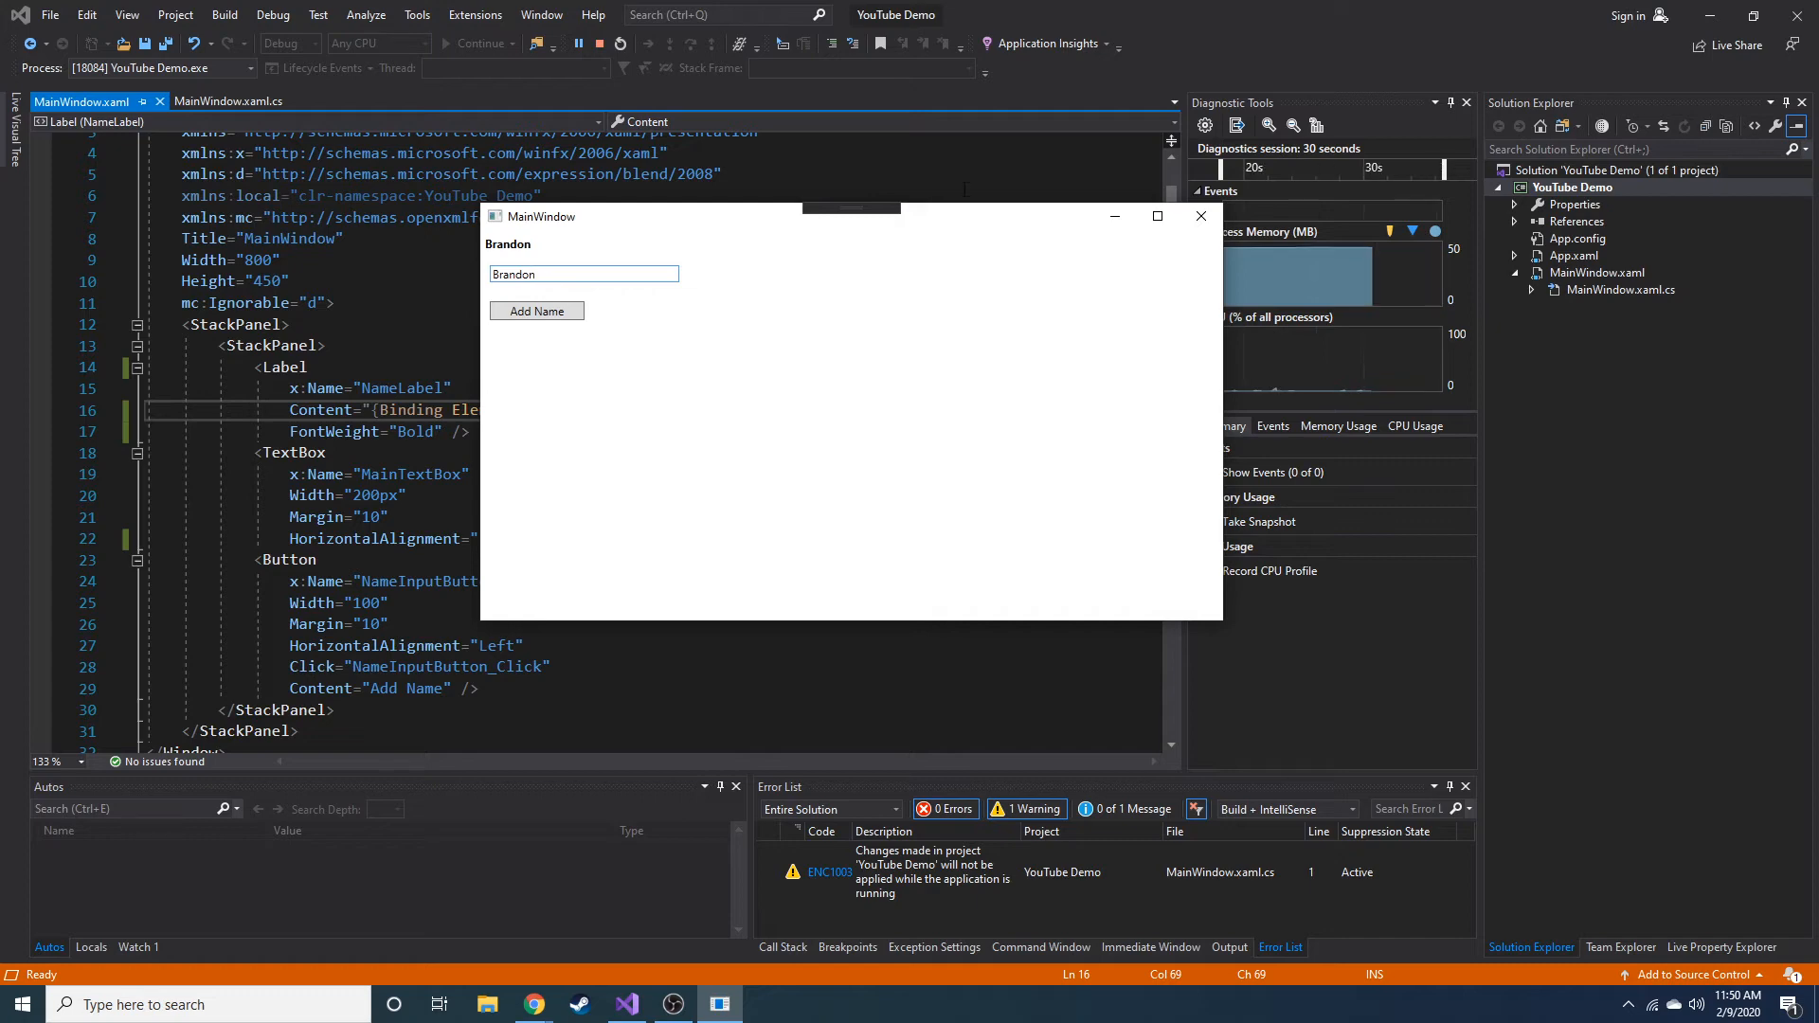
pyautogui.moveTo(851, 216); pyautogui.dragTo(749, 205)
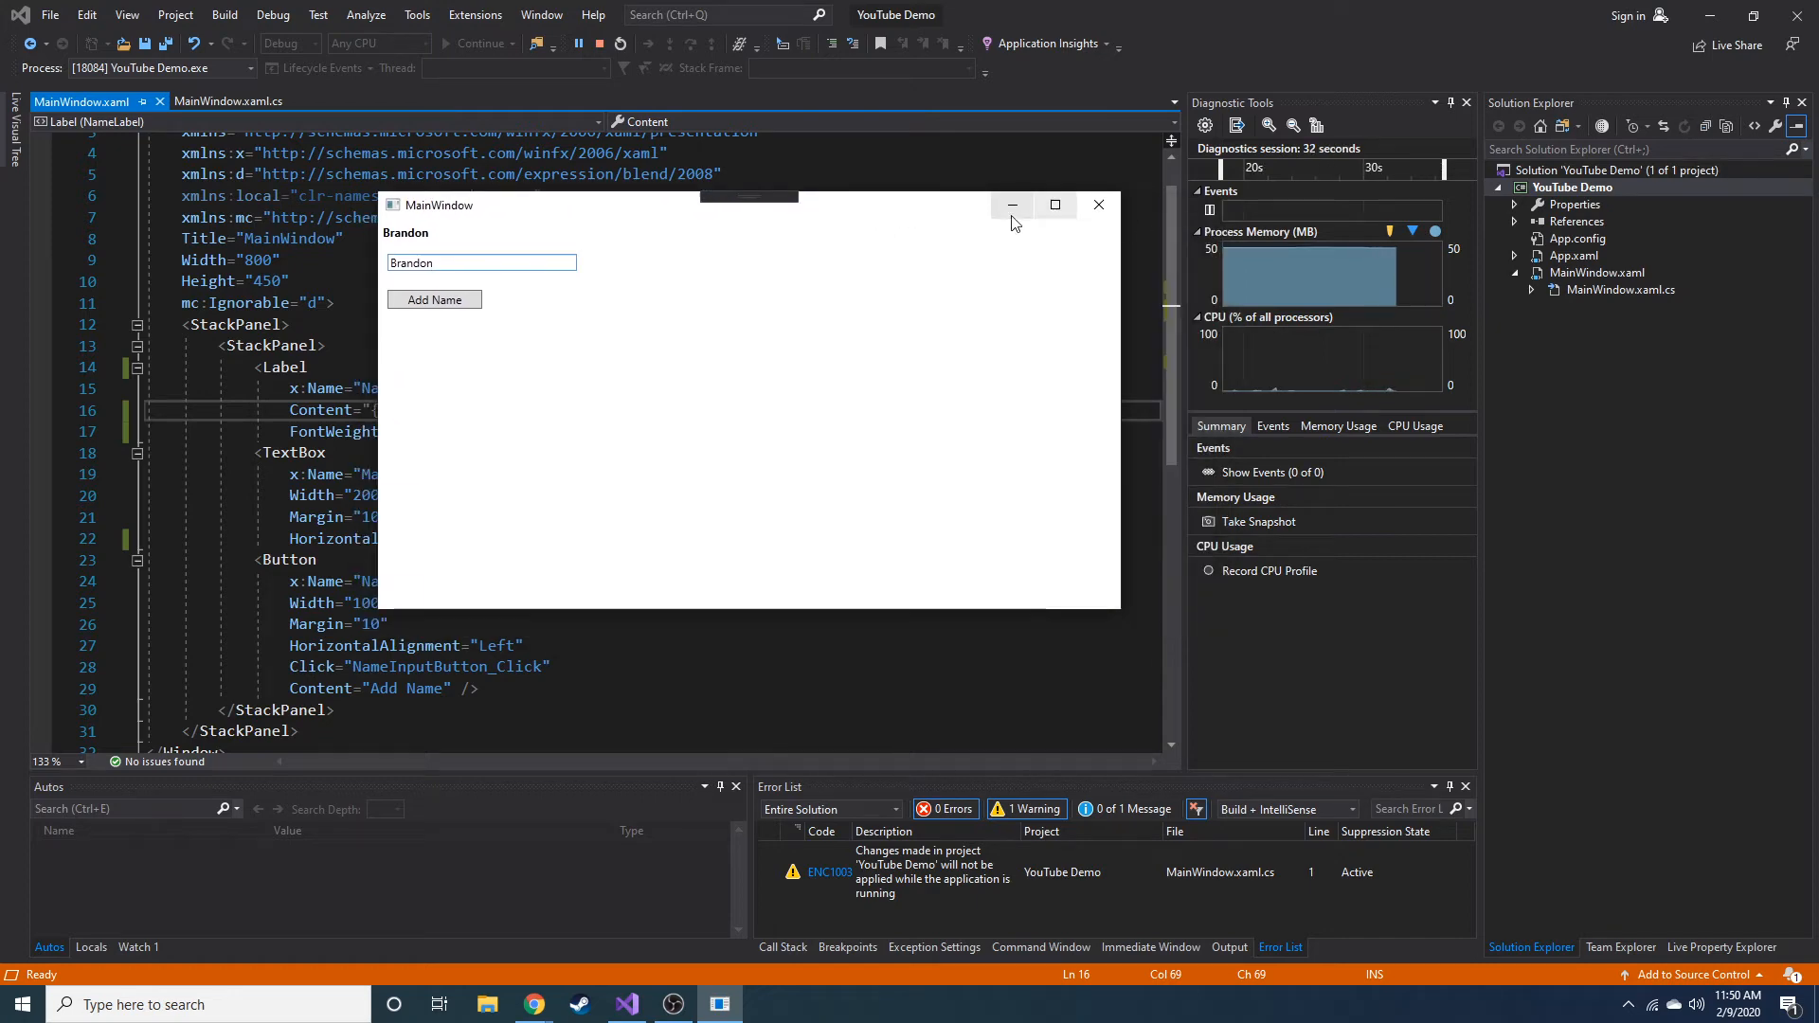
pyautogui.click(434, 299)
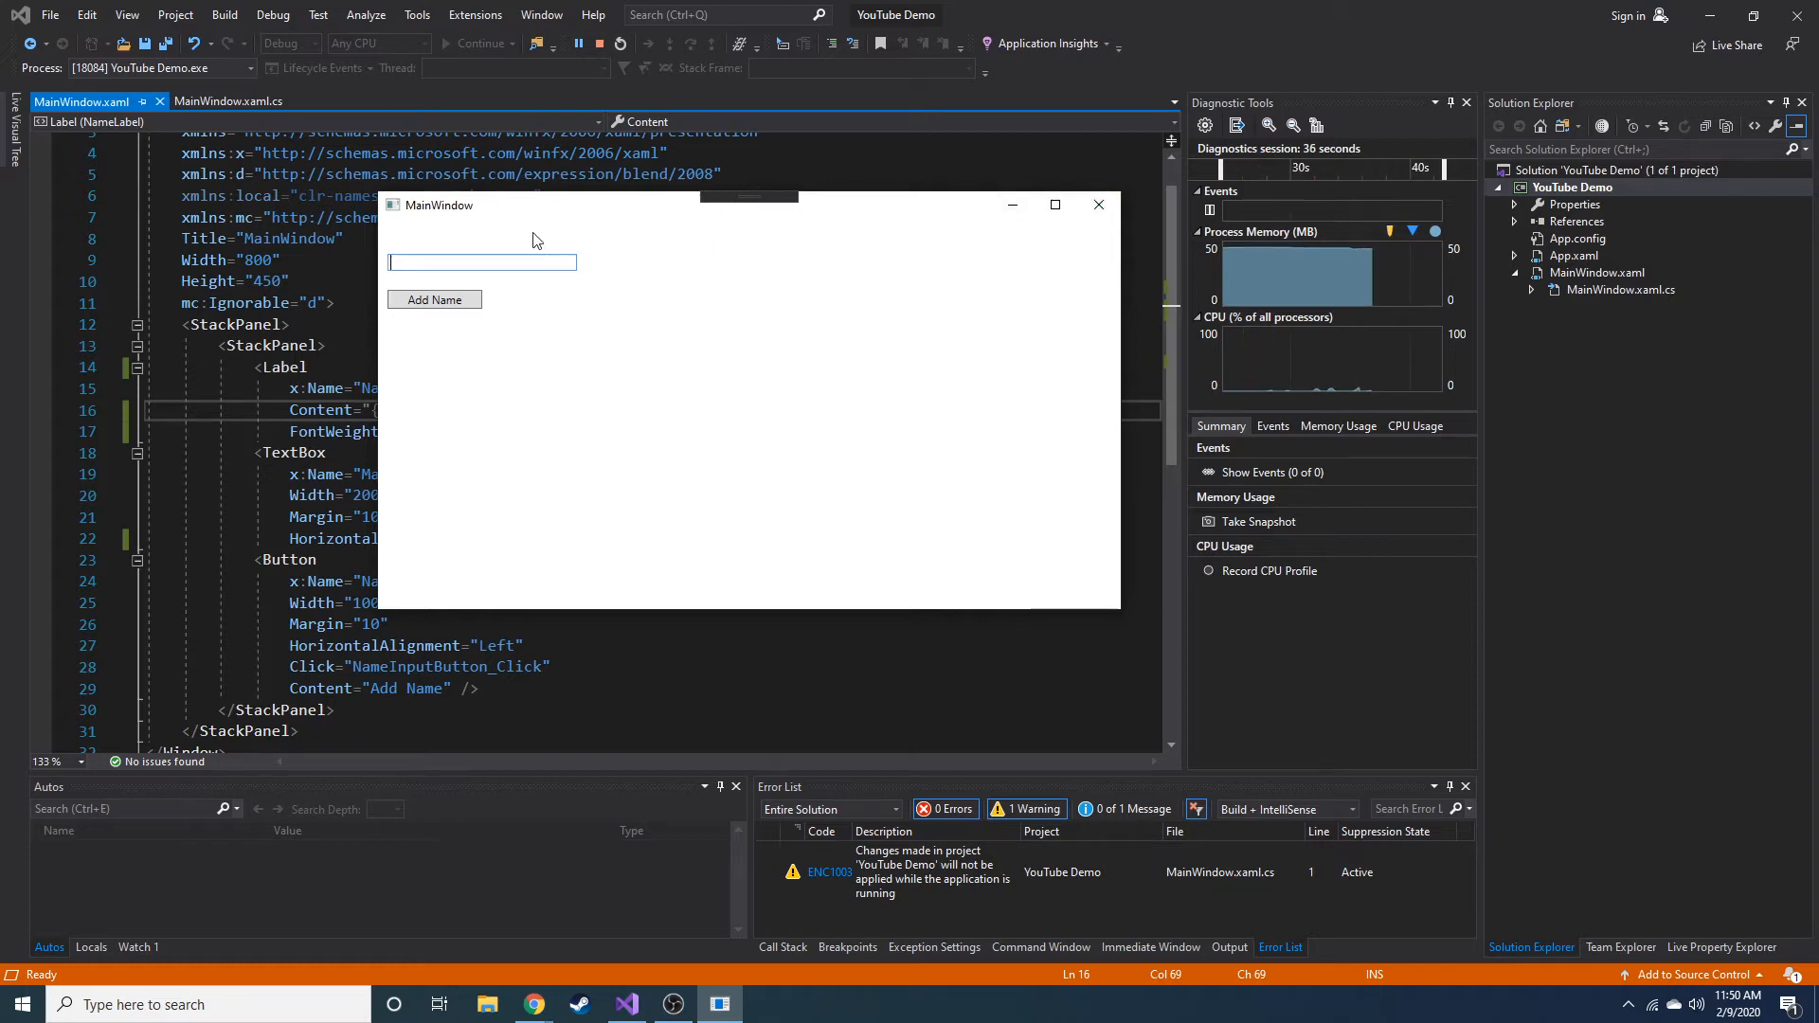
pyautogui.moveTo(1099, 205)
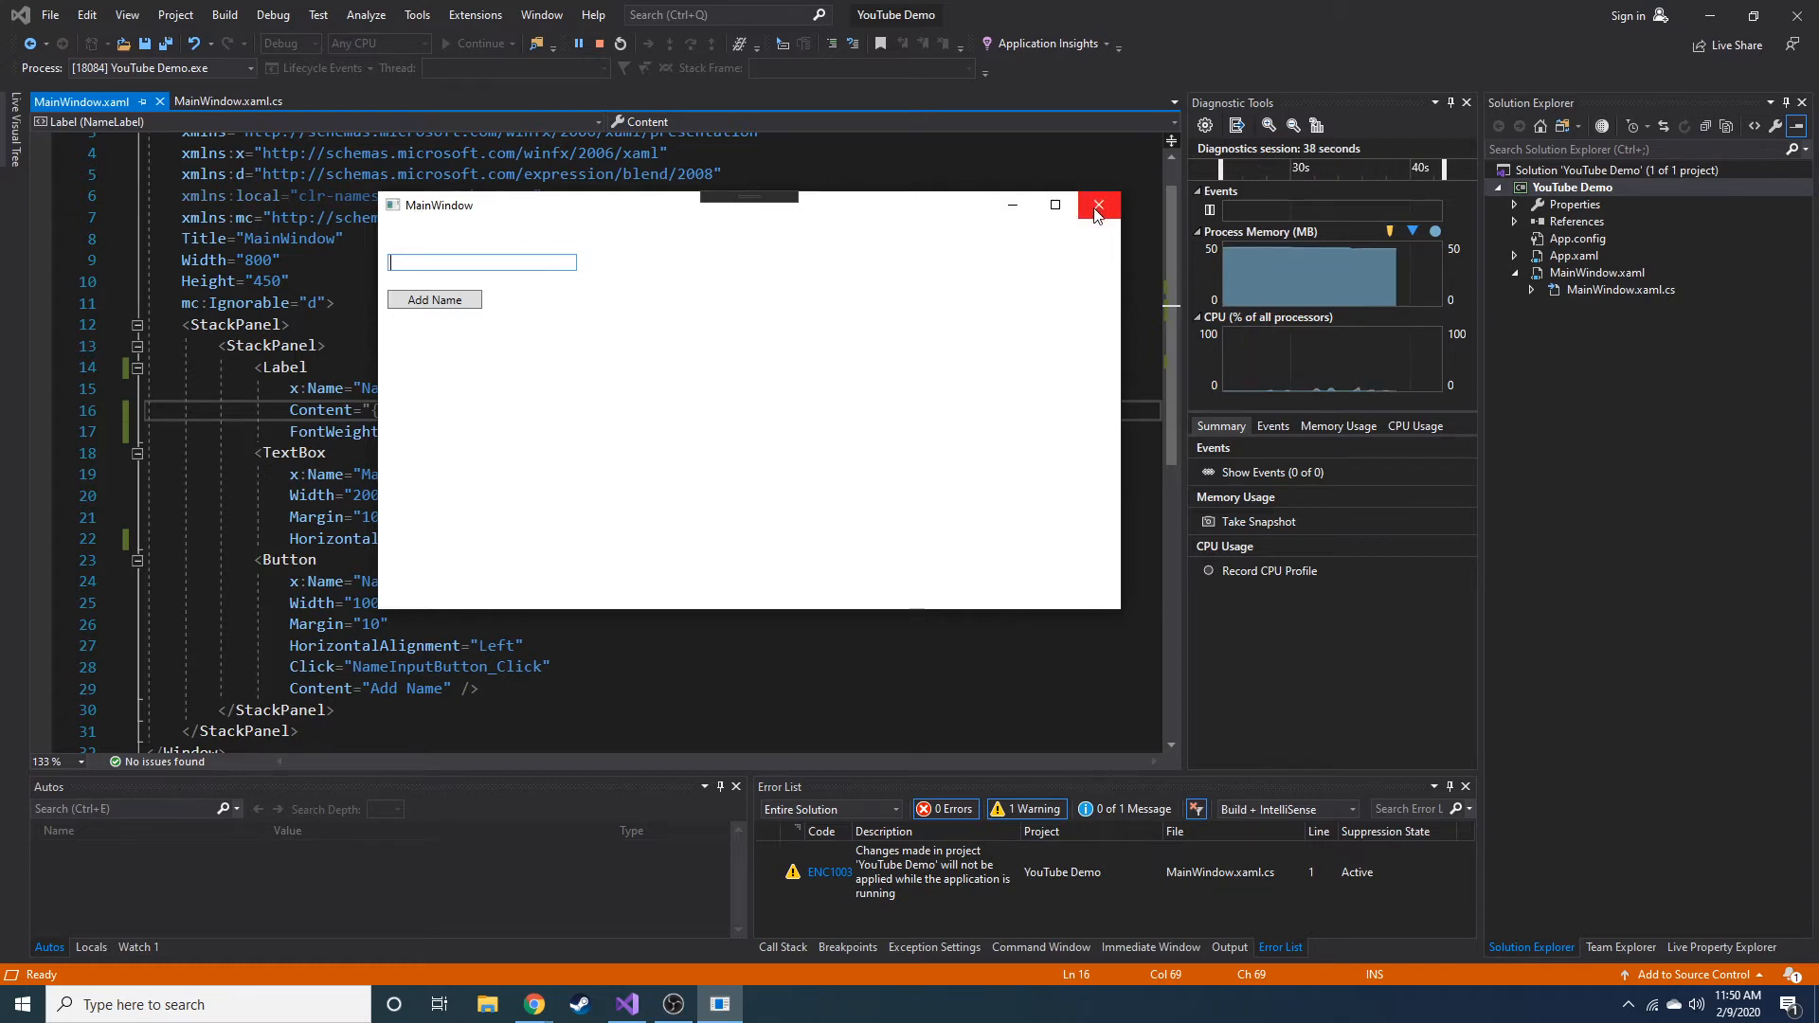
pyautogui.moveTo(1116, 218)
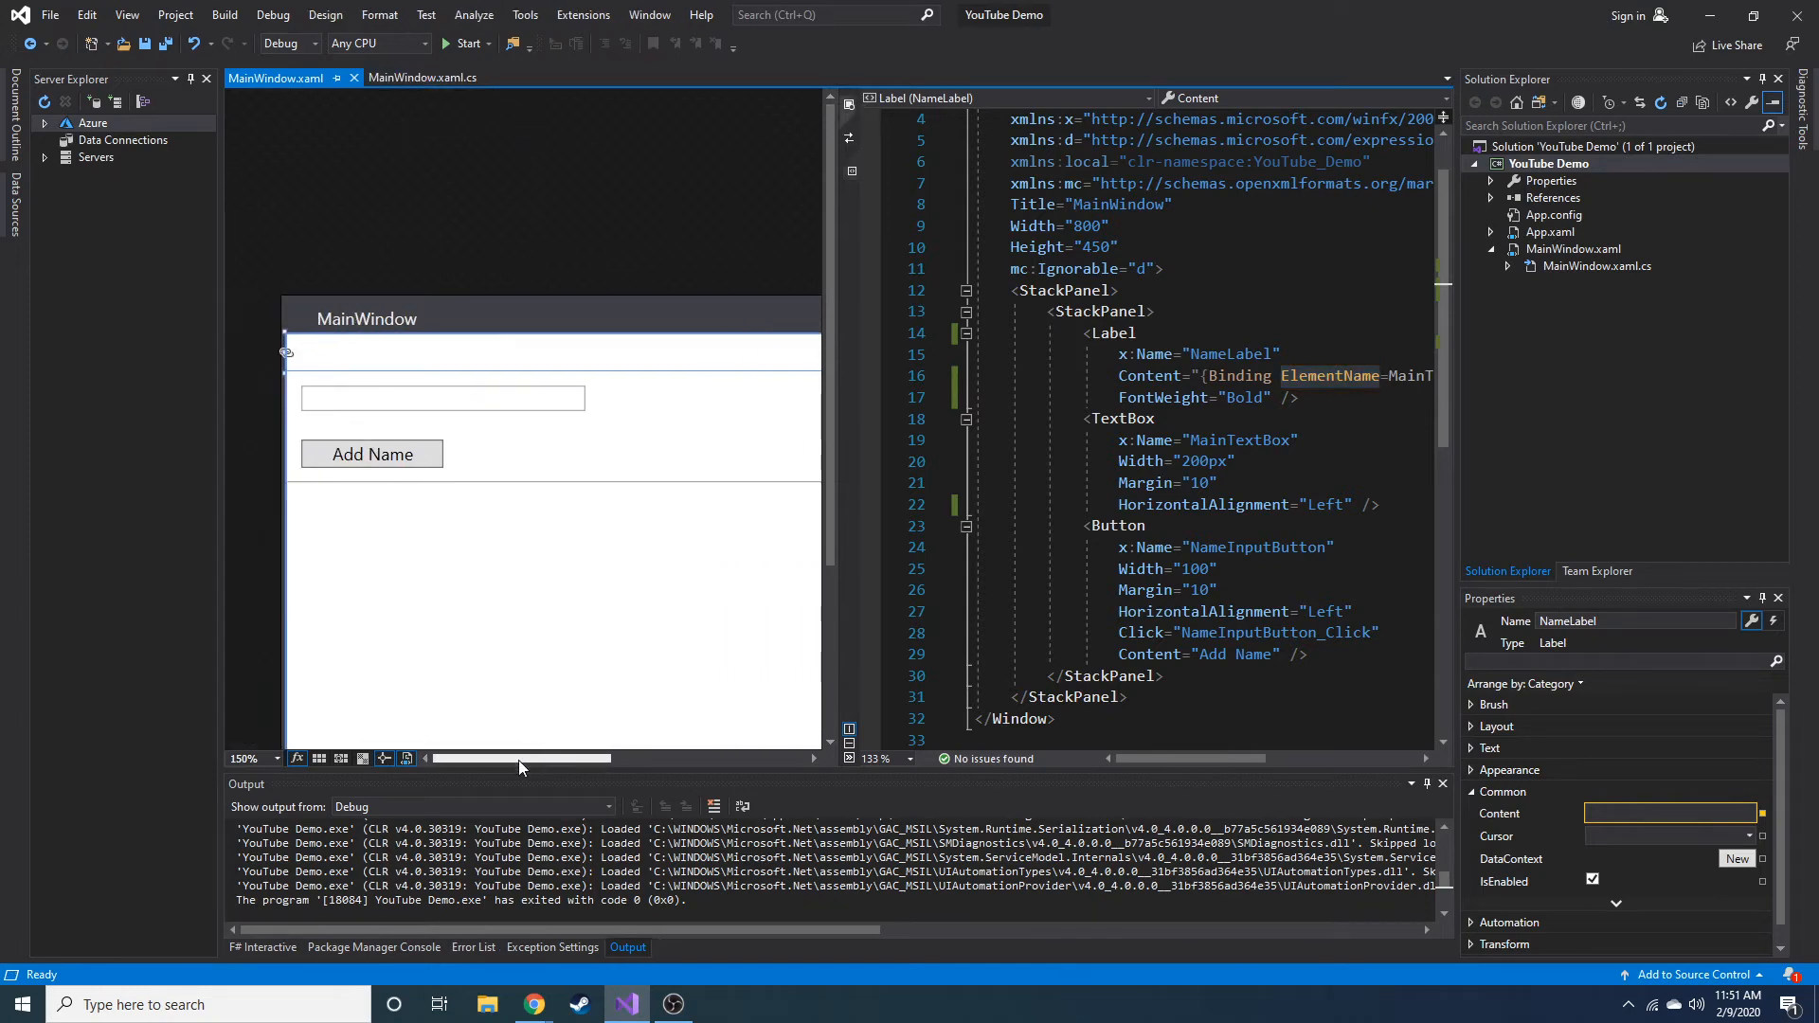
# In MainWindow.xaml.cs, change the name property's default from "Hi there" to "Brandon"
pyautogui.click(423, 78)
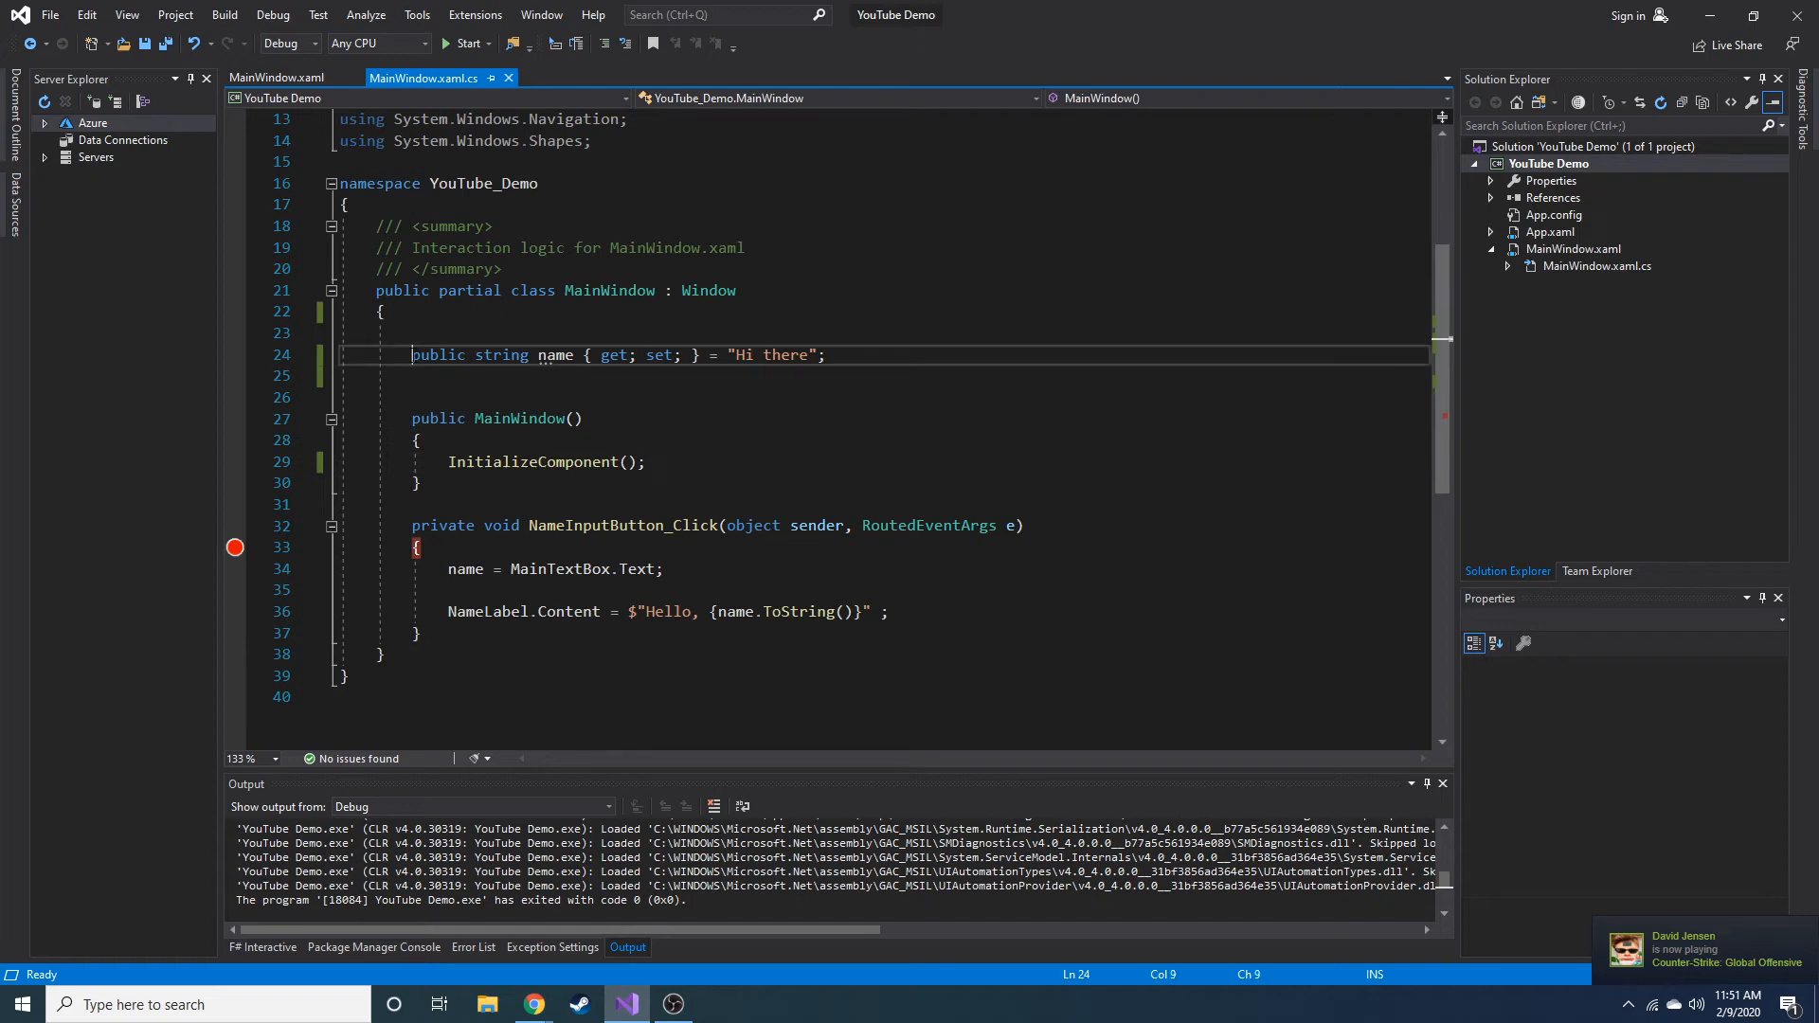
pyautogui.doubleClick(553, 356)
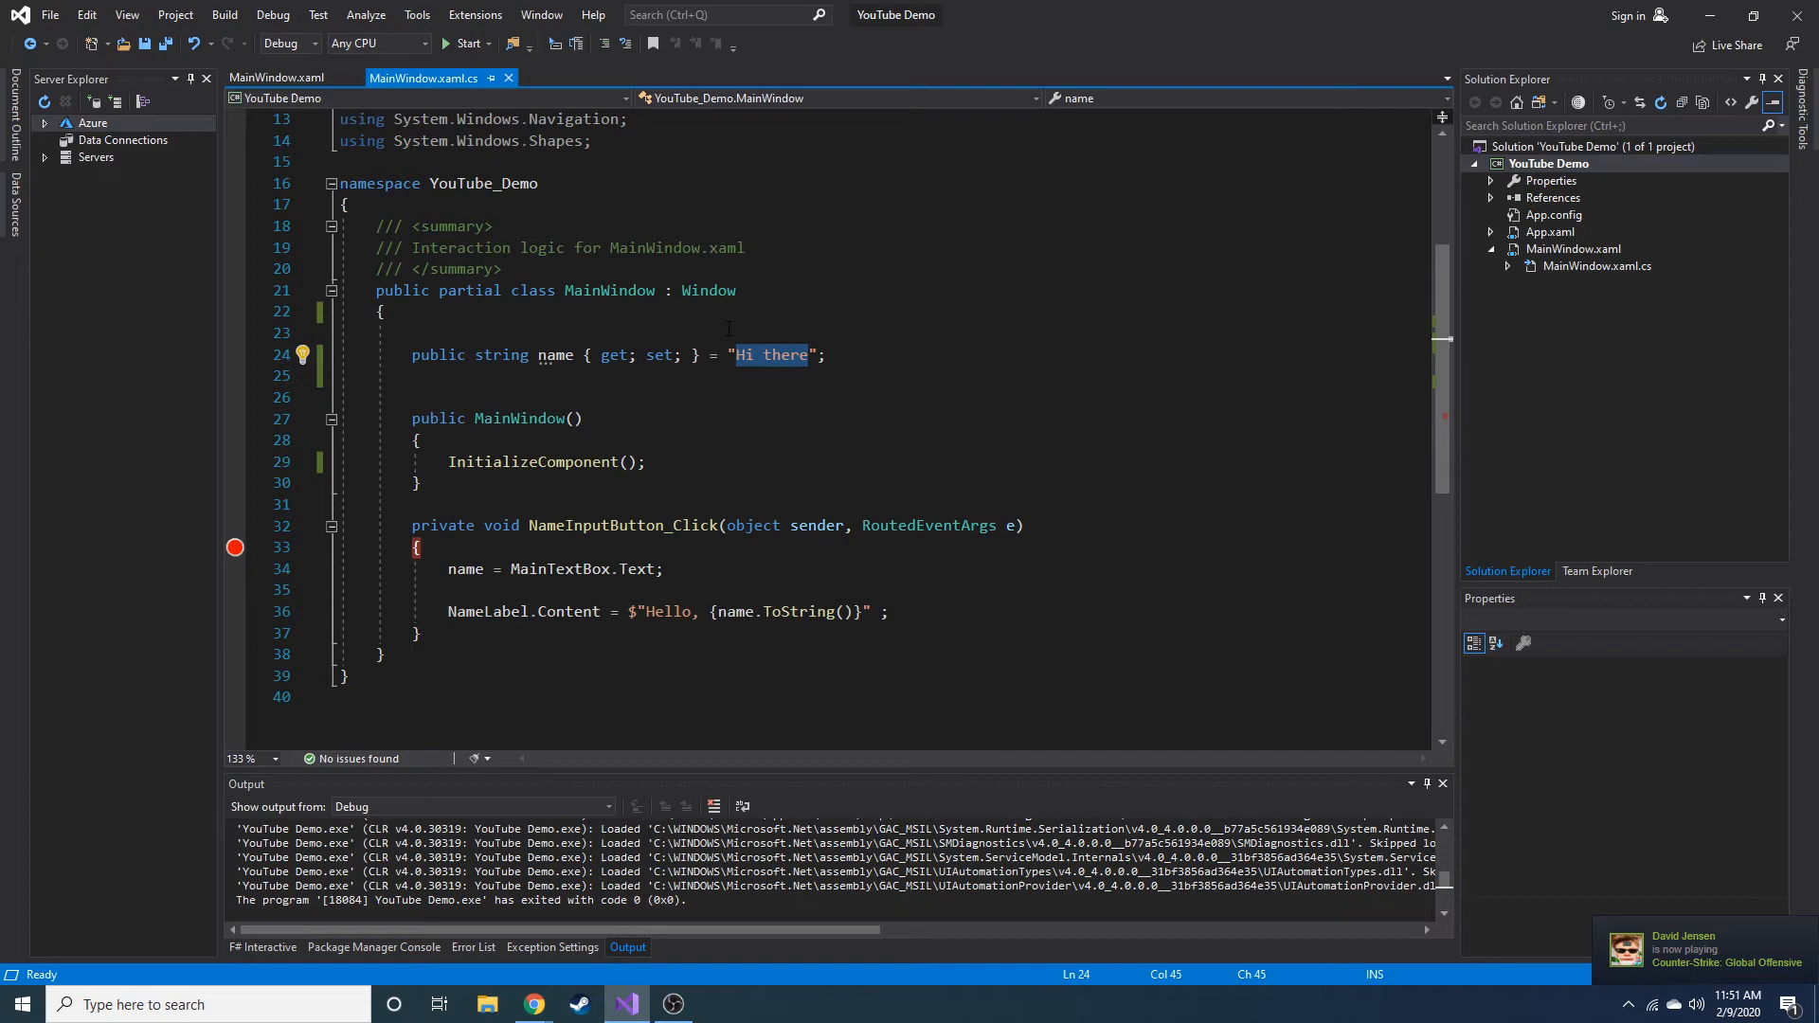
pyautogui.press('Delete')
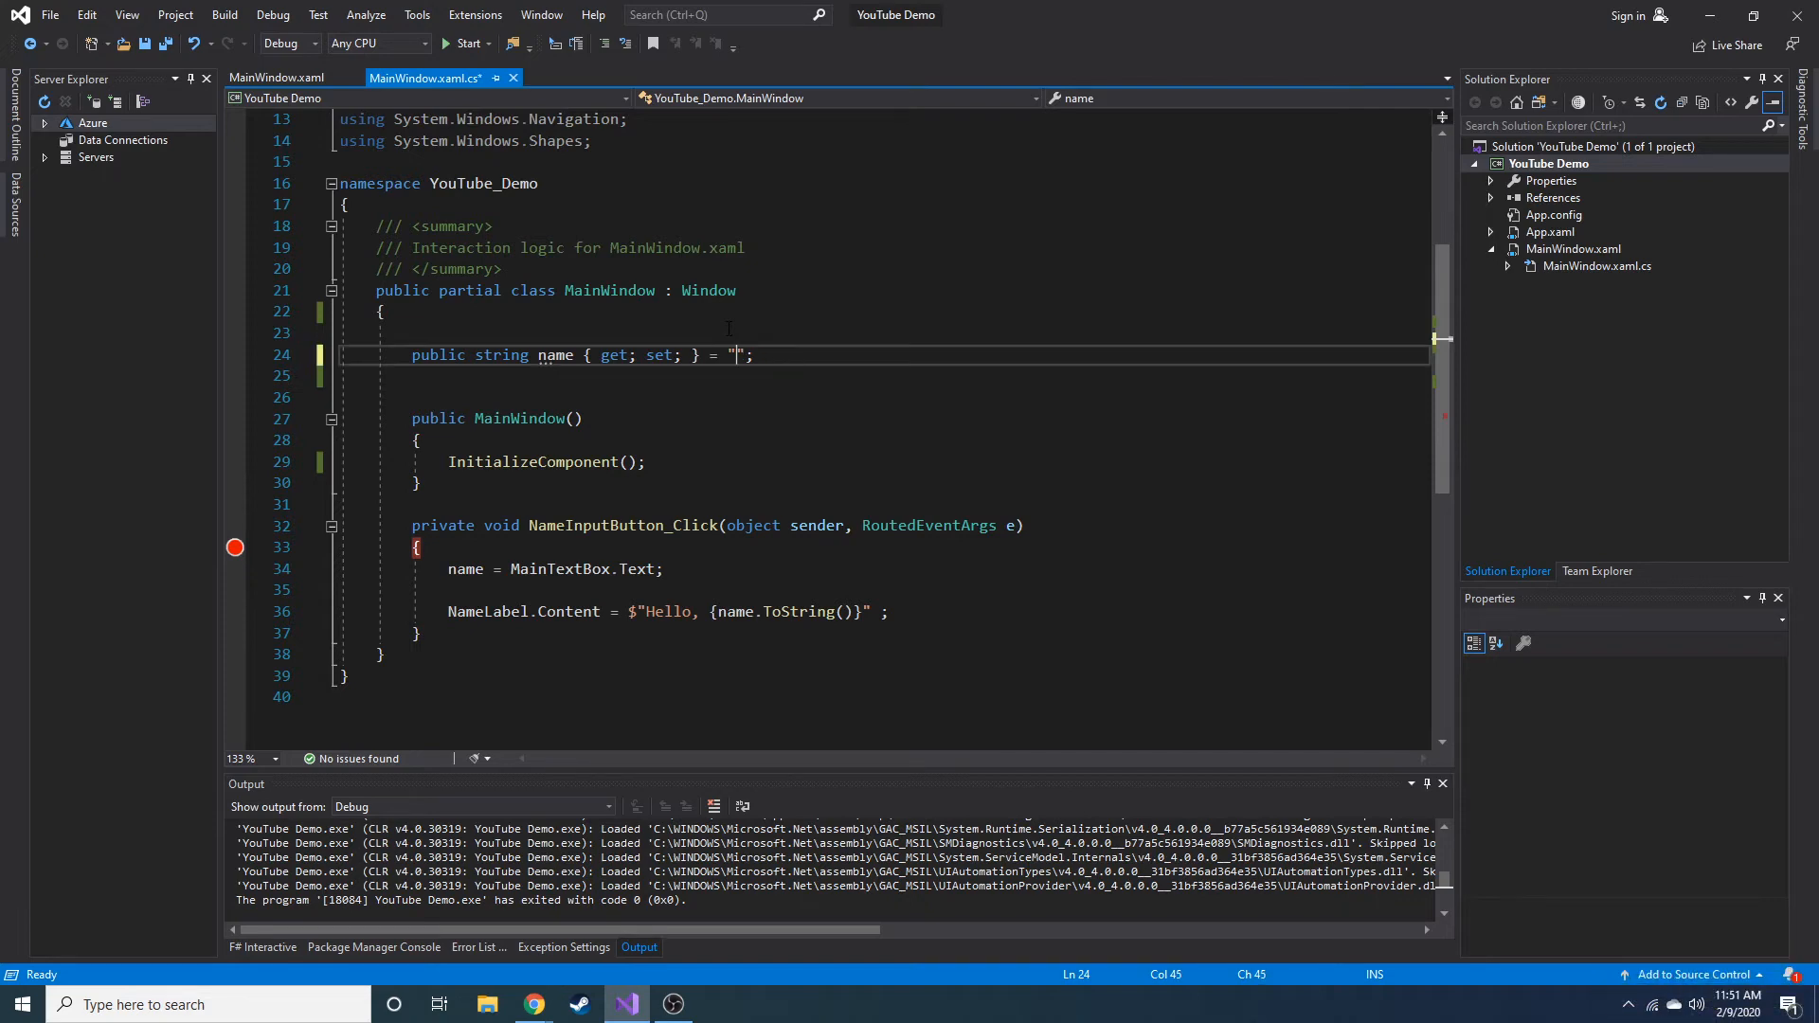
pyautogui.write('Brandon')
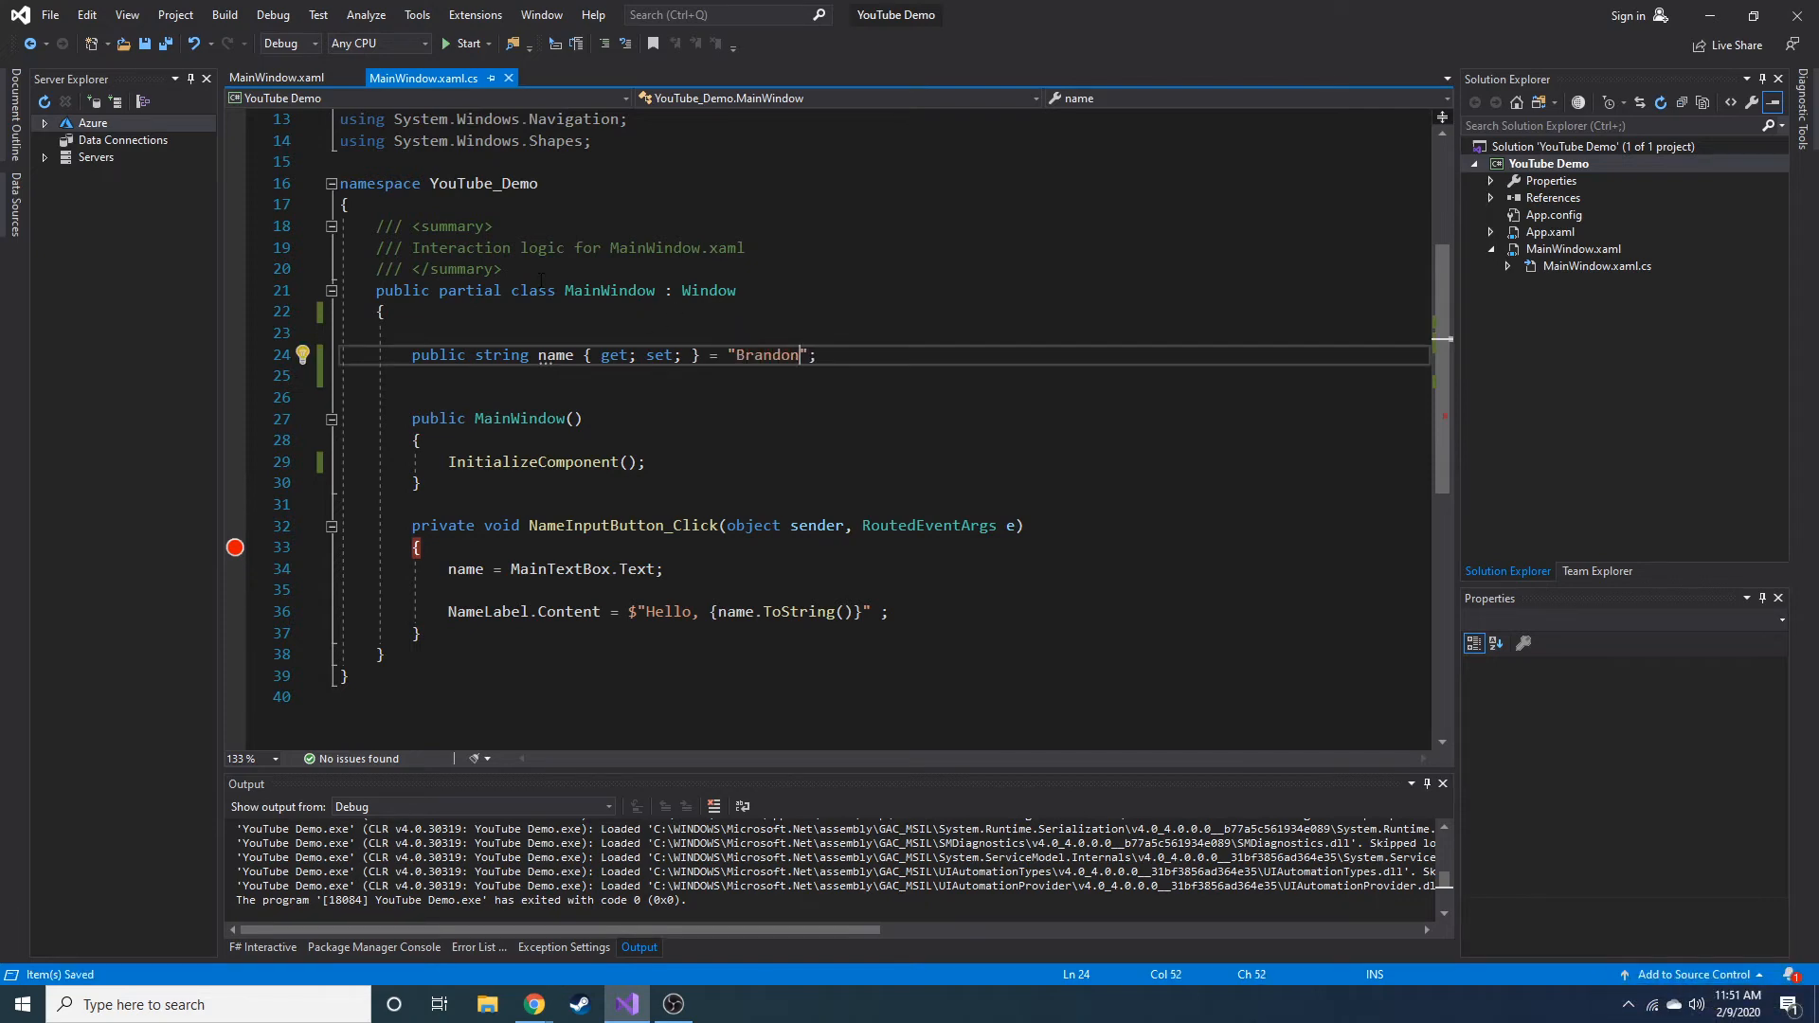
pyautogui.doubleClick(555, 356)
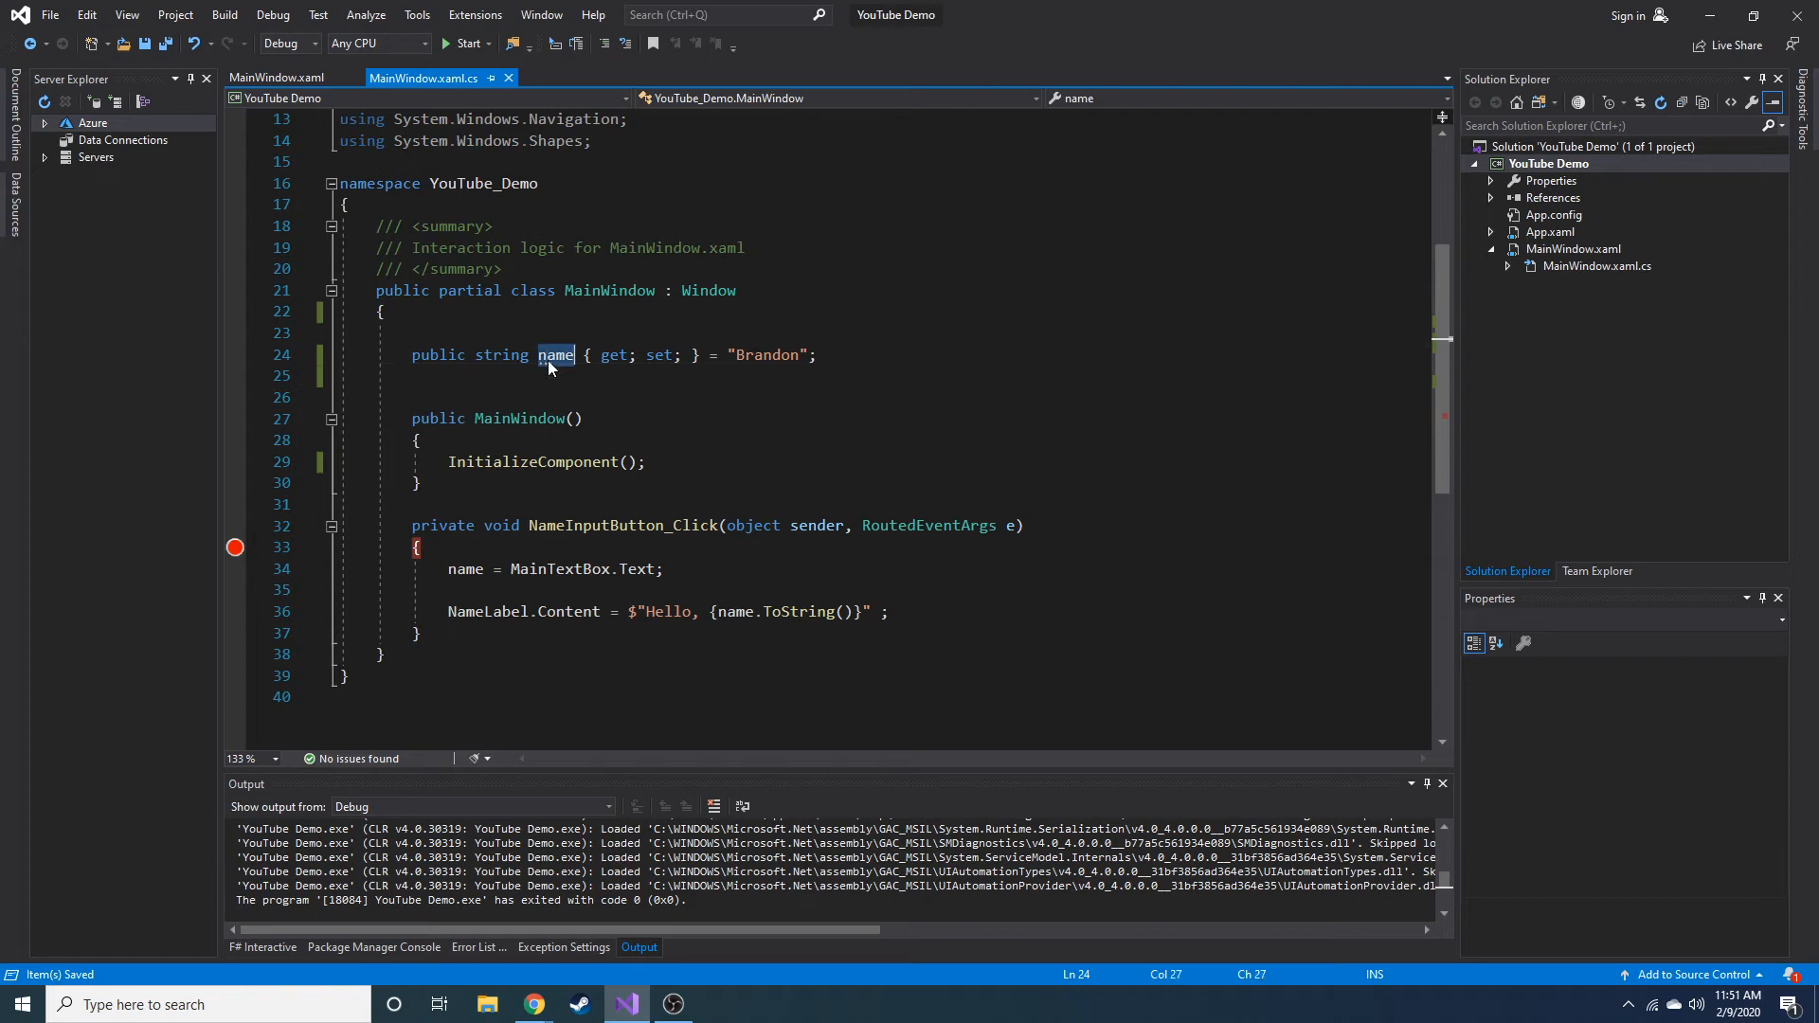
pyautogui.click(279, 77)
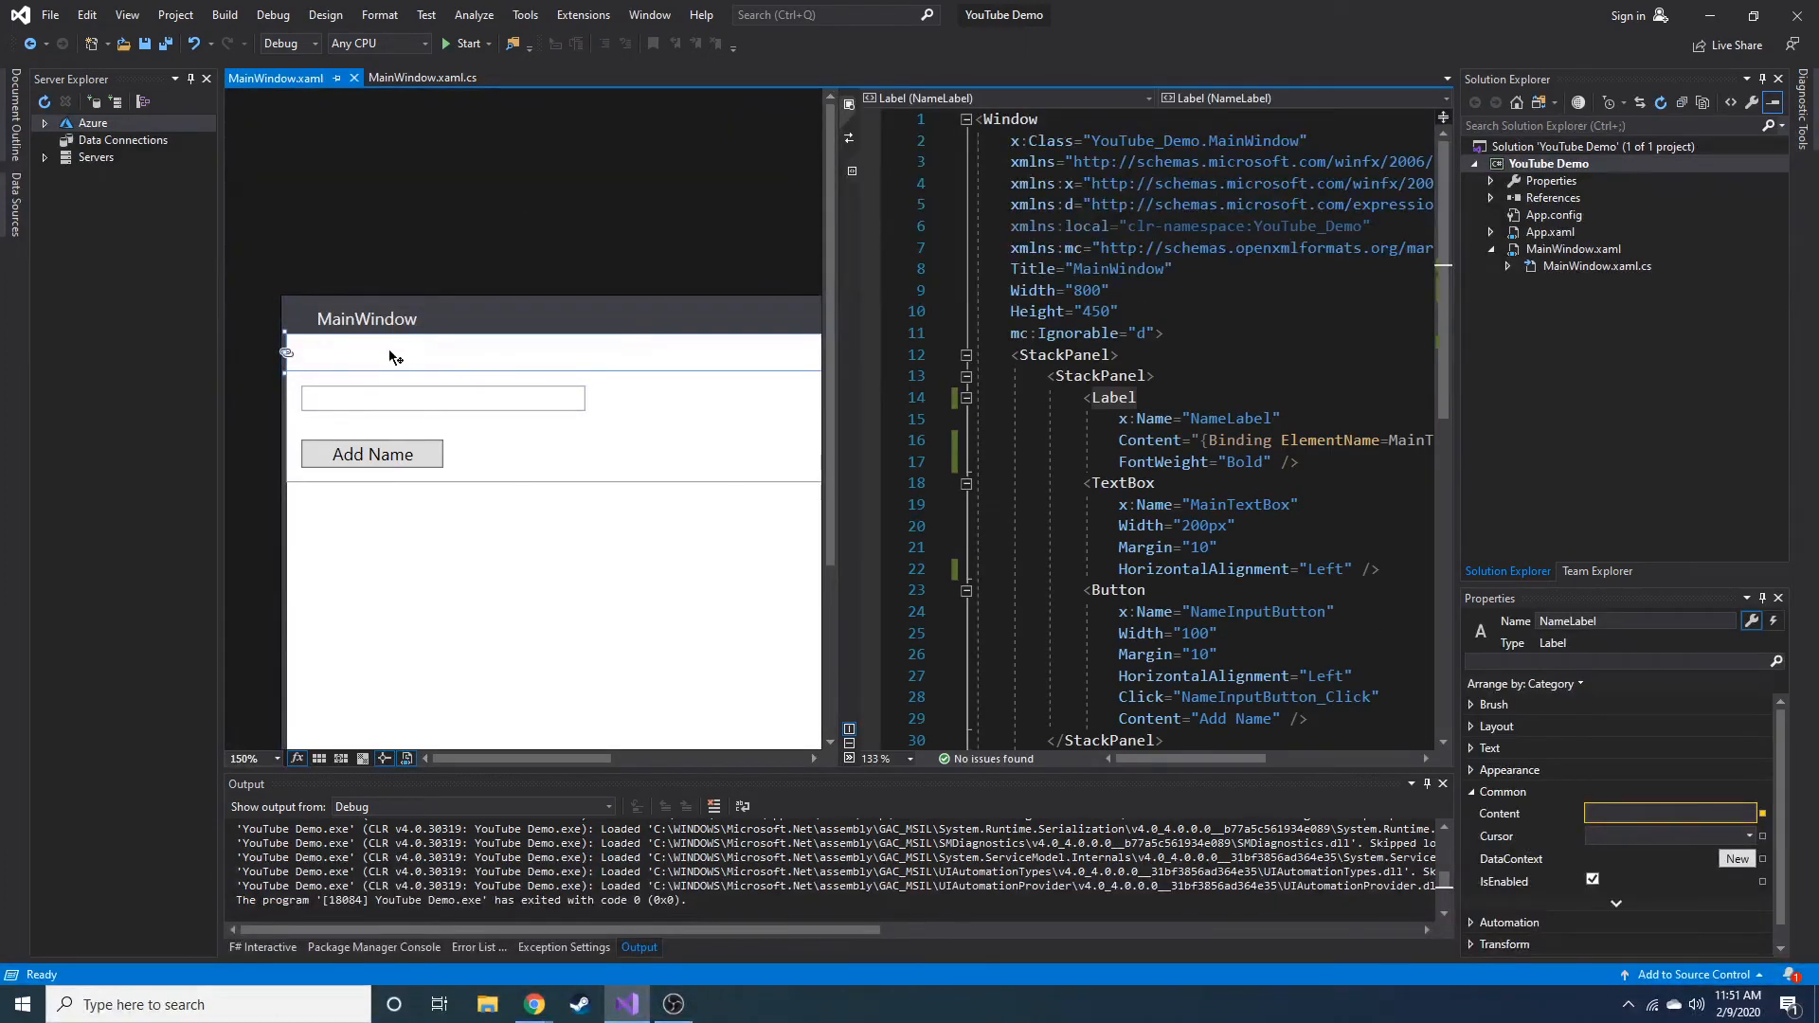
# Replace the label's ElementName=MainTextBox binding with Path=name and save the markup
pyautogui.click(423, 78)
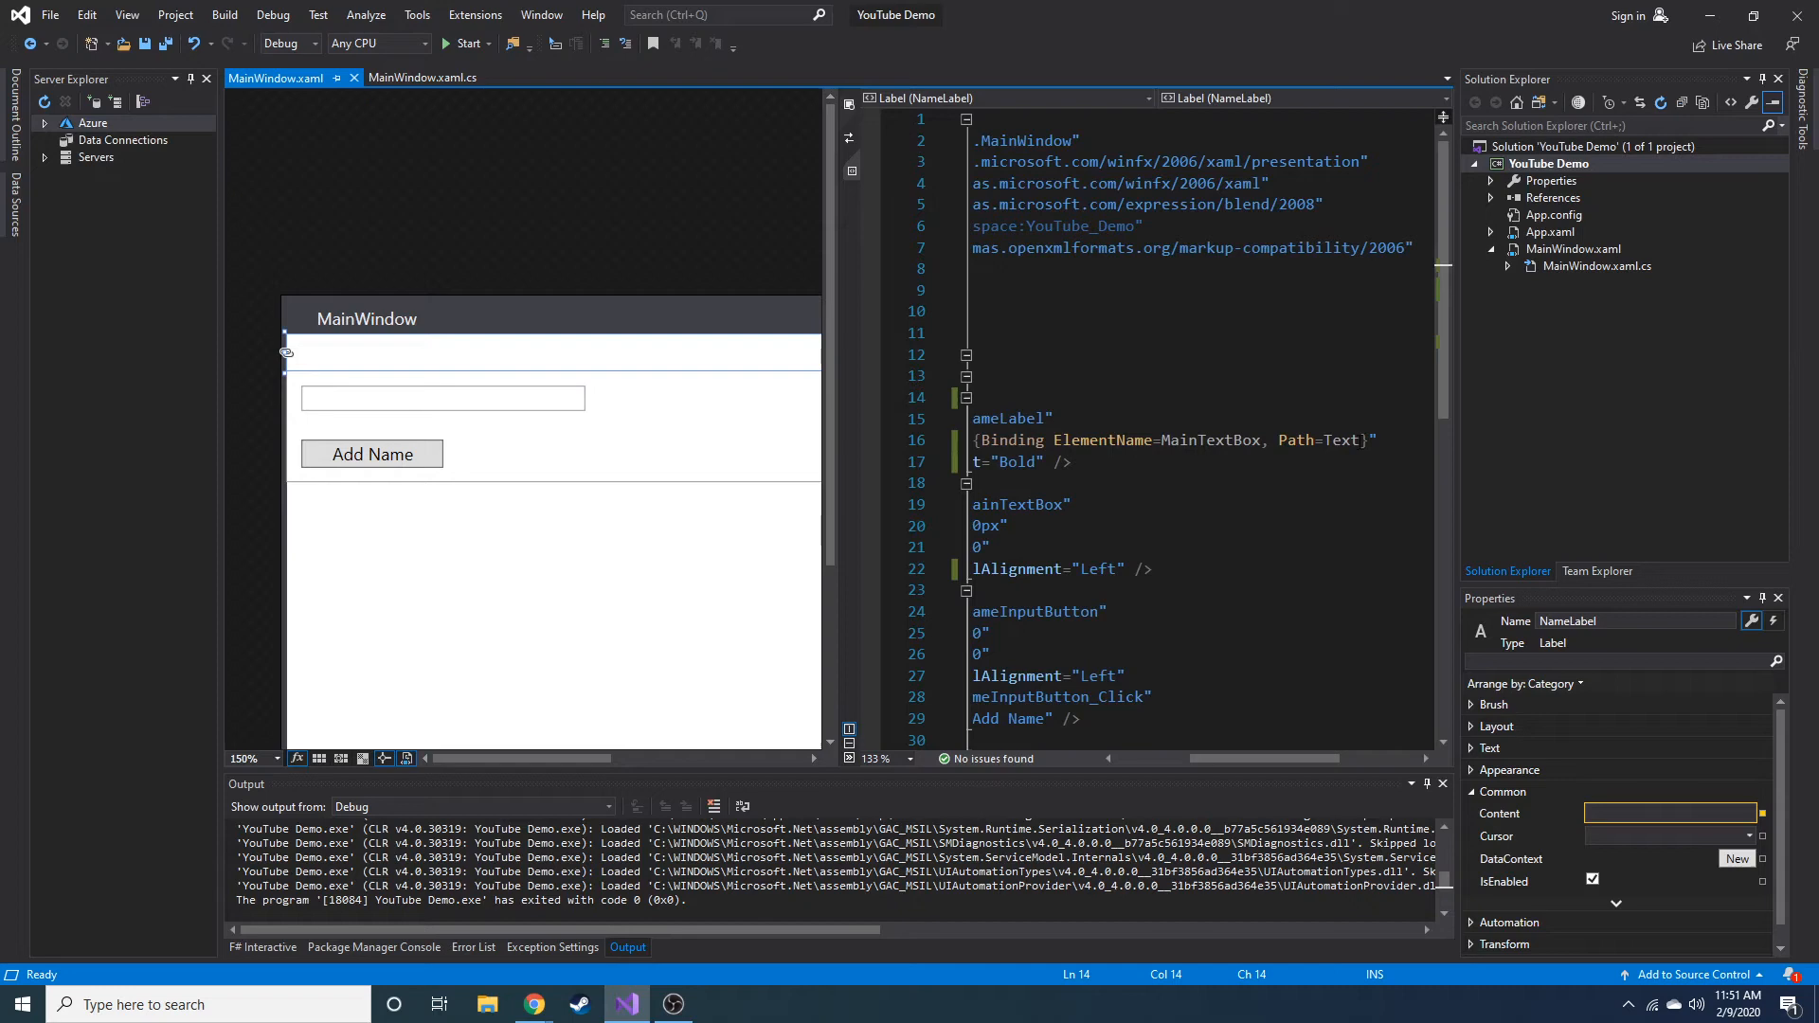
pyautogui.moveTo(1055, 440); pyautogui.dragTo(1357, 440)
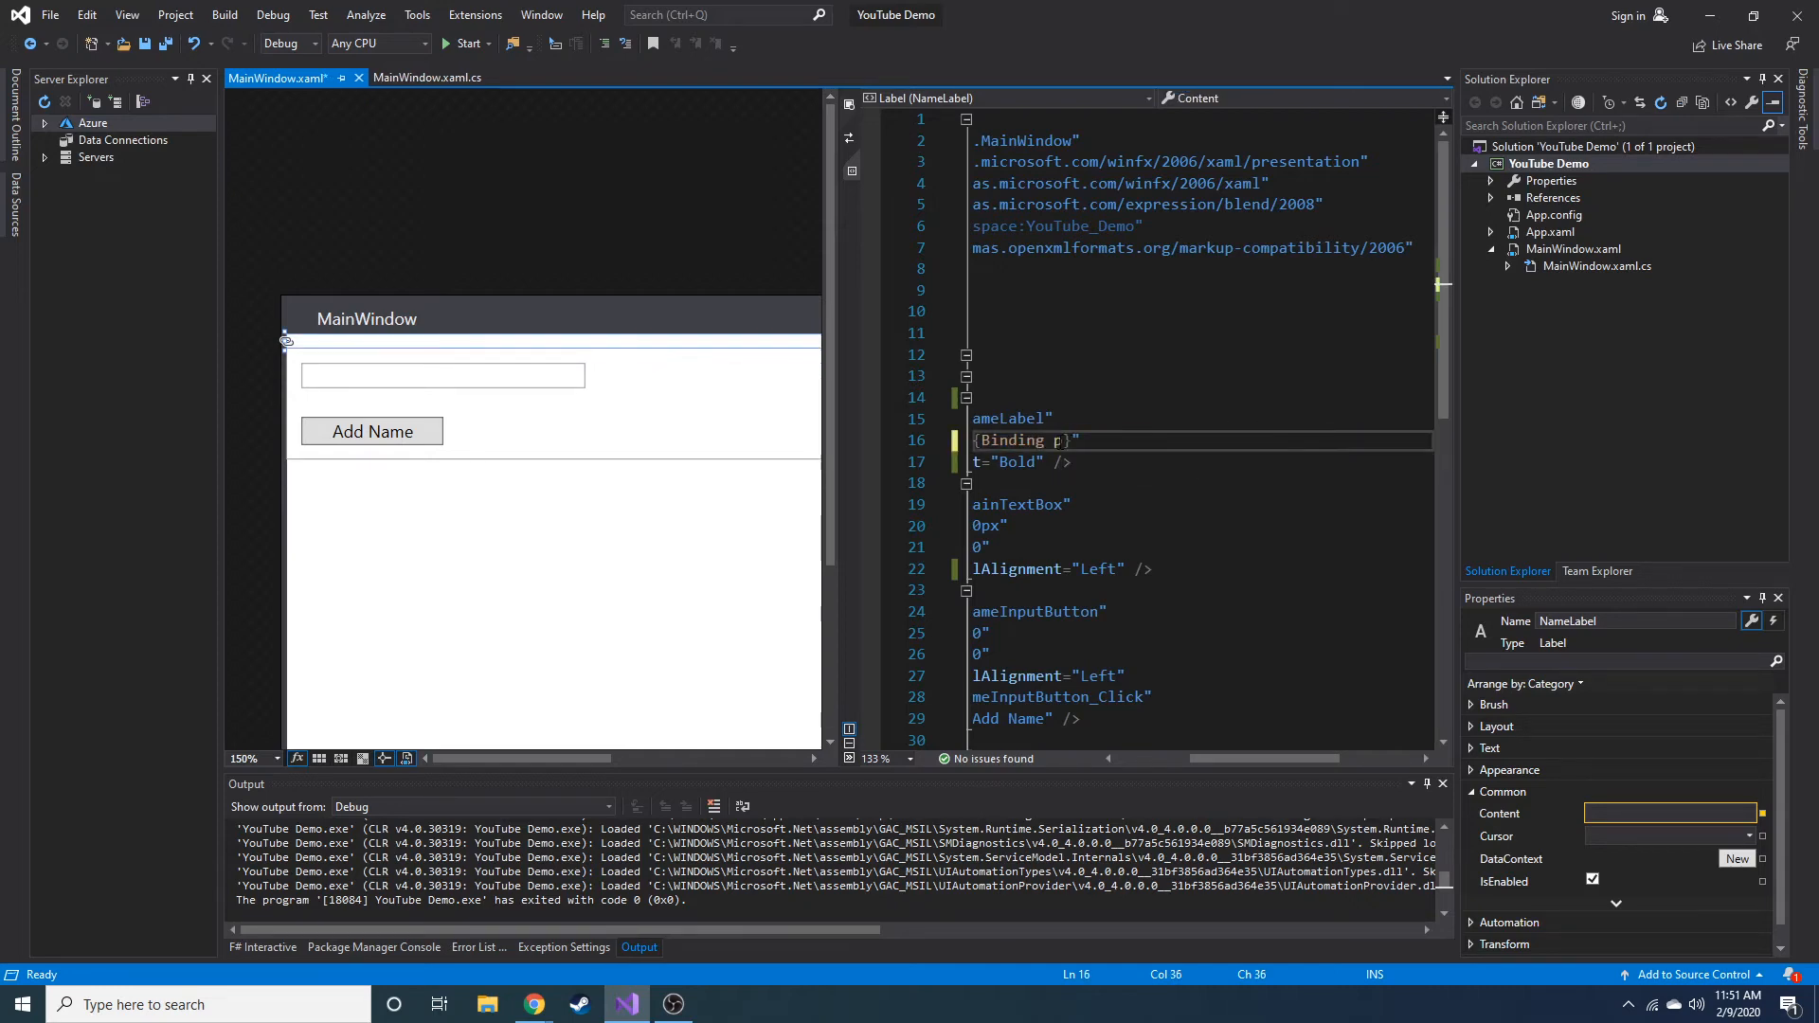
pyautogui.write('ath=')
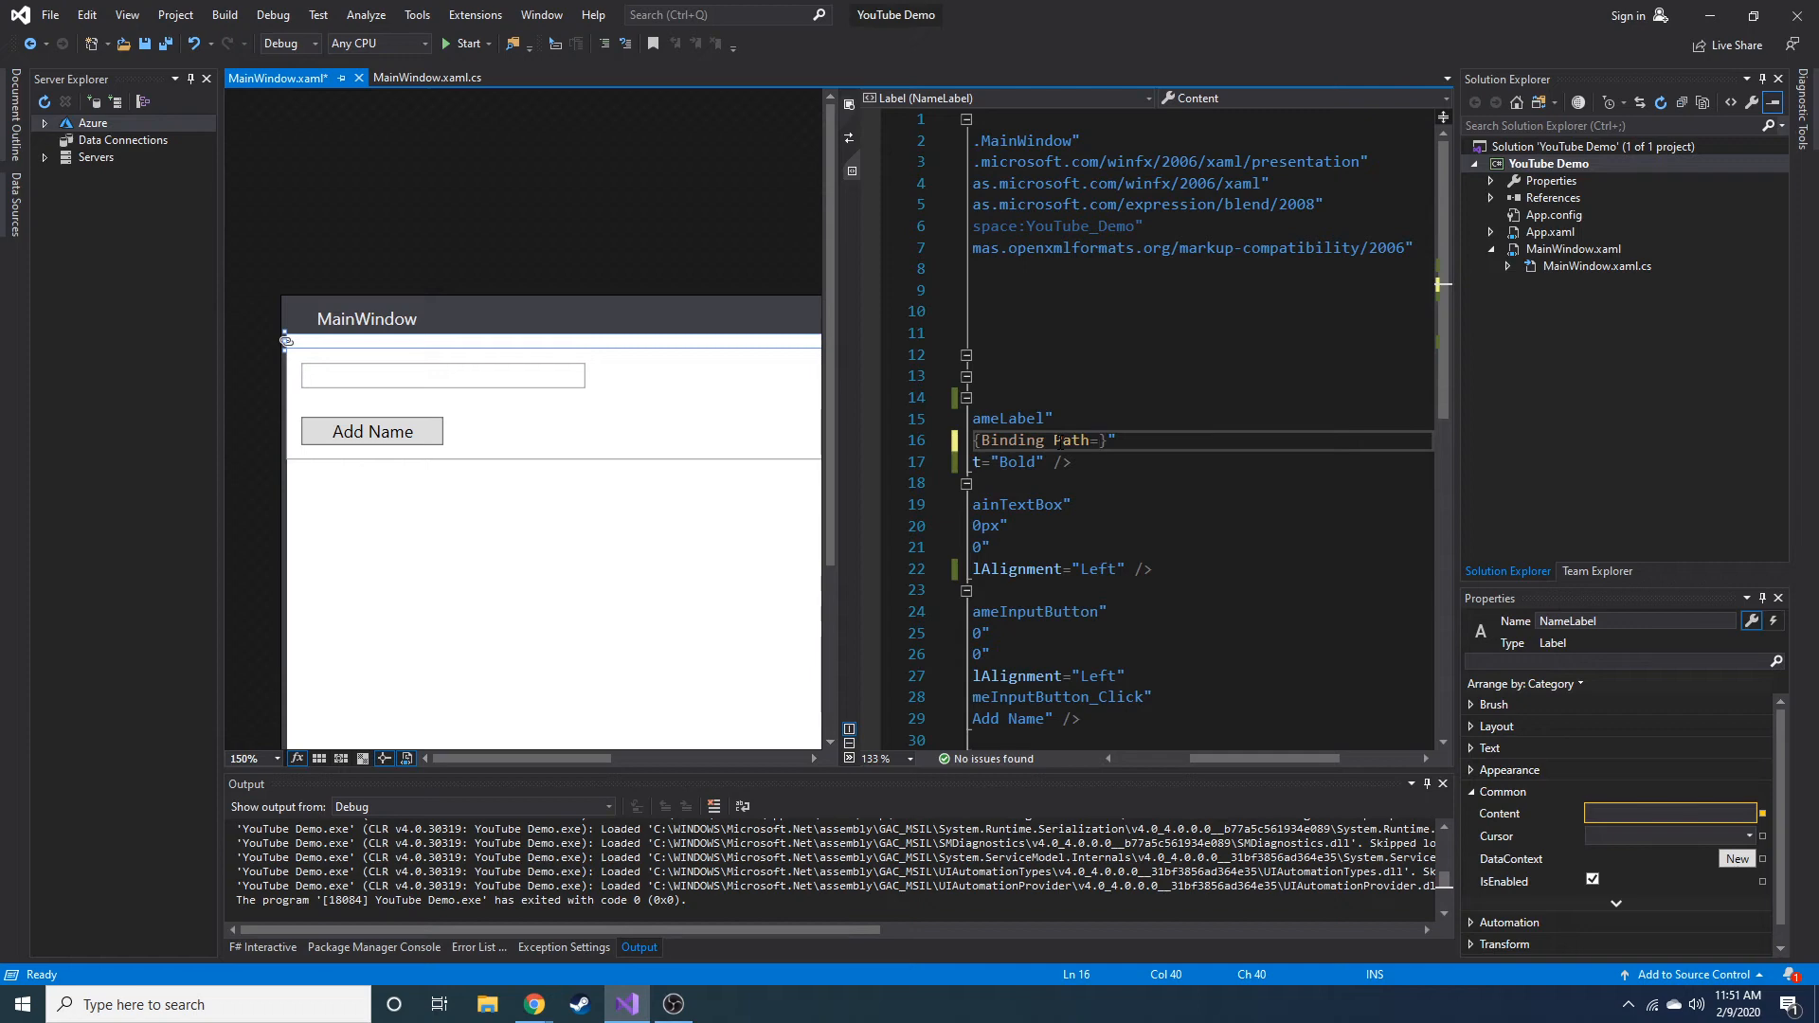
pyautogui.click(429, 76)
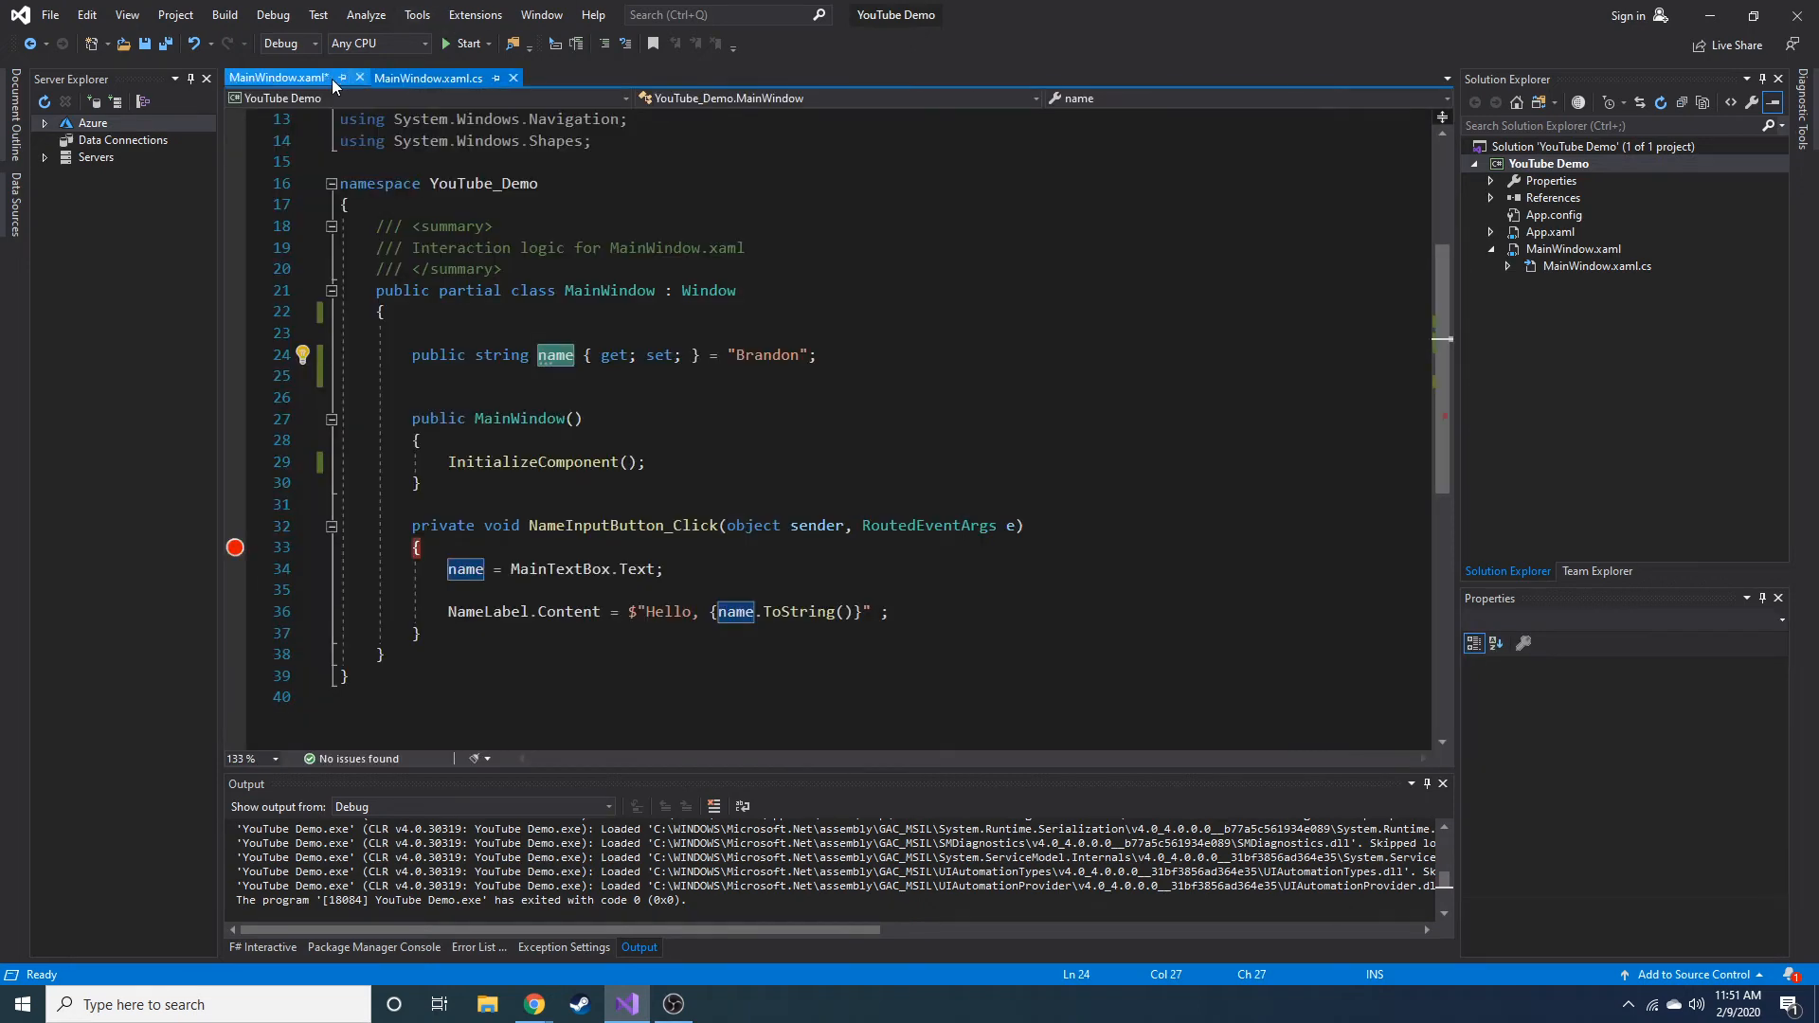
pyautogui.click(288, 77)
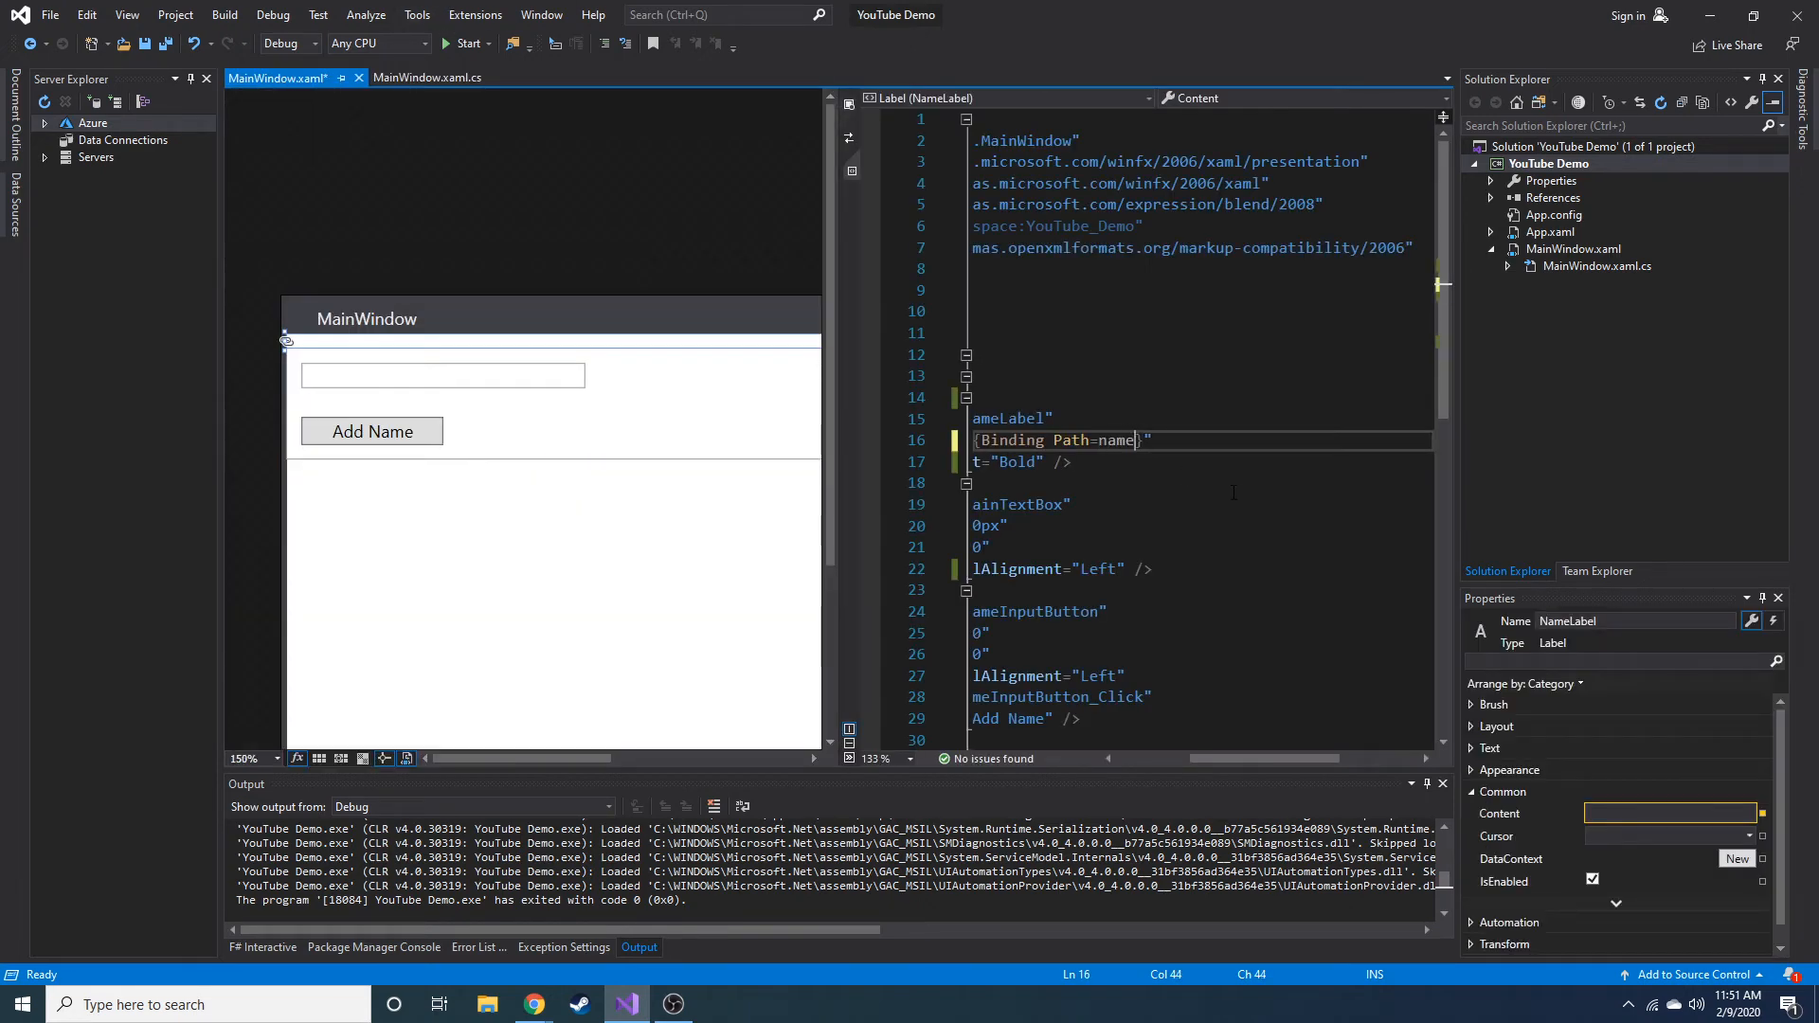
pyautogui.press('Ctrl+S')
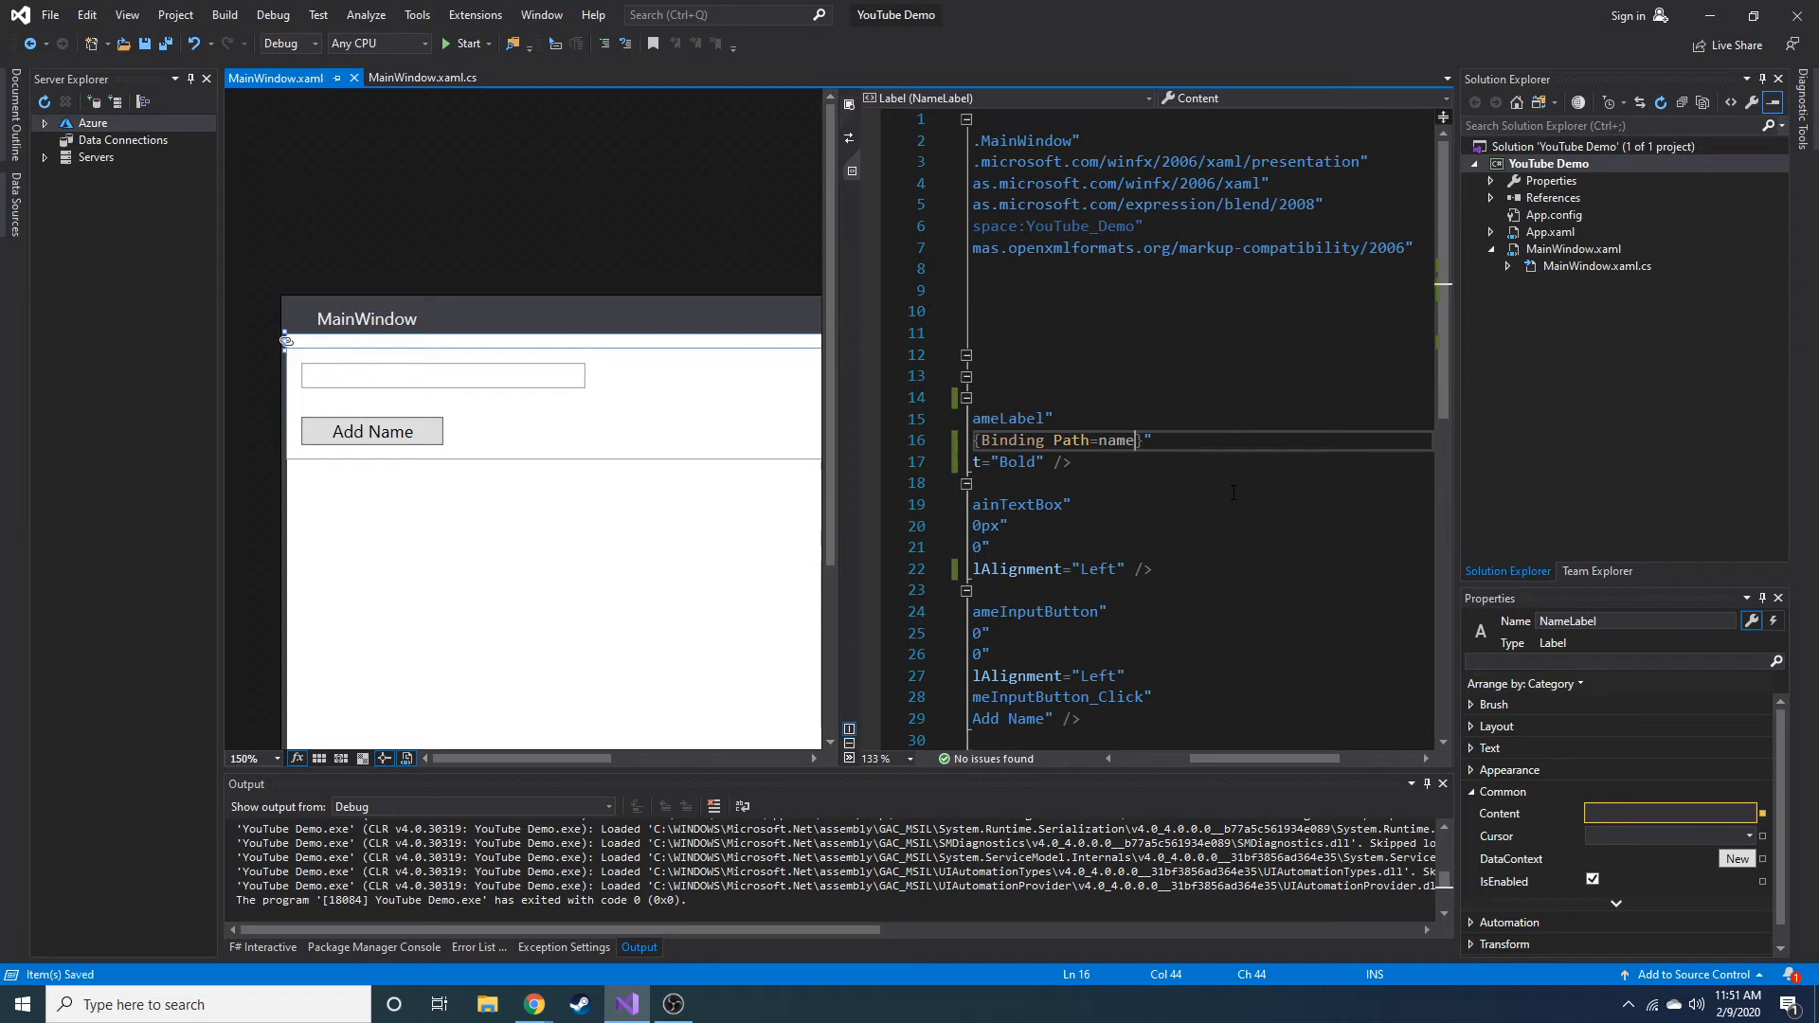
pyautogui.moveTo(466, 43)
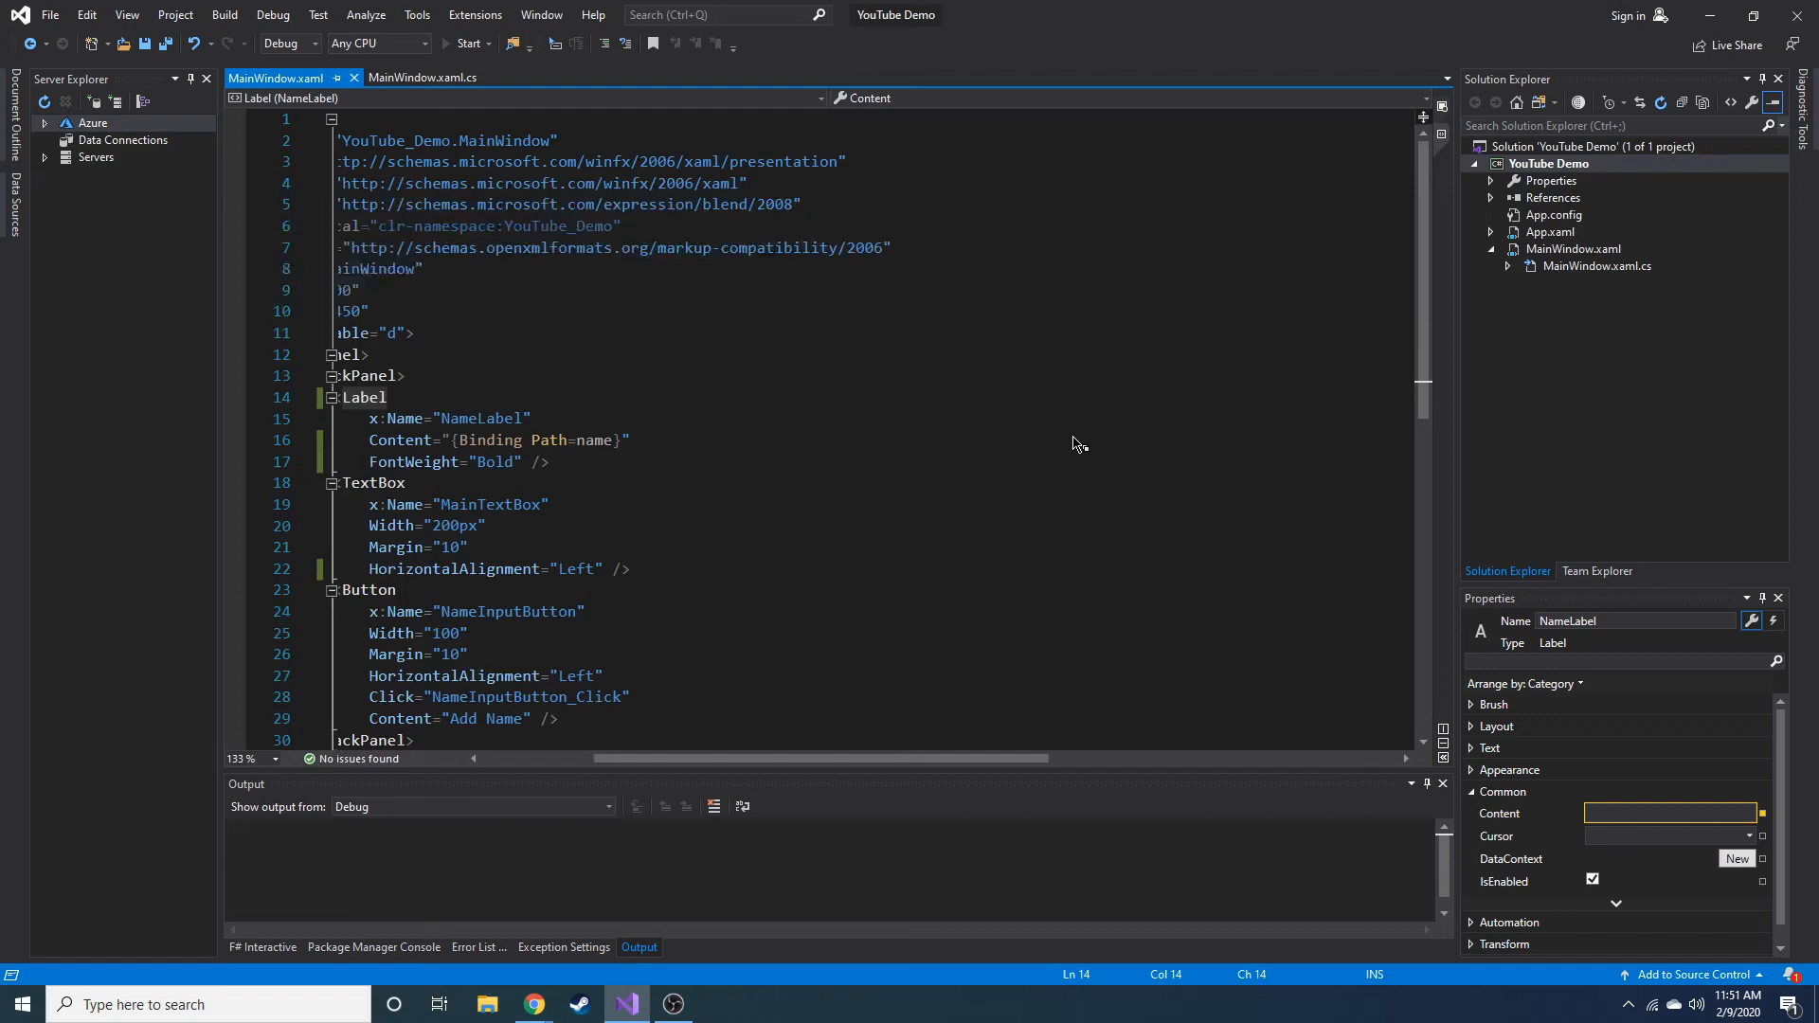
pyautogui.click(463, 44)
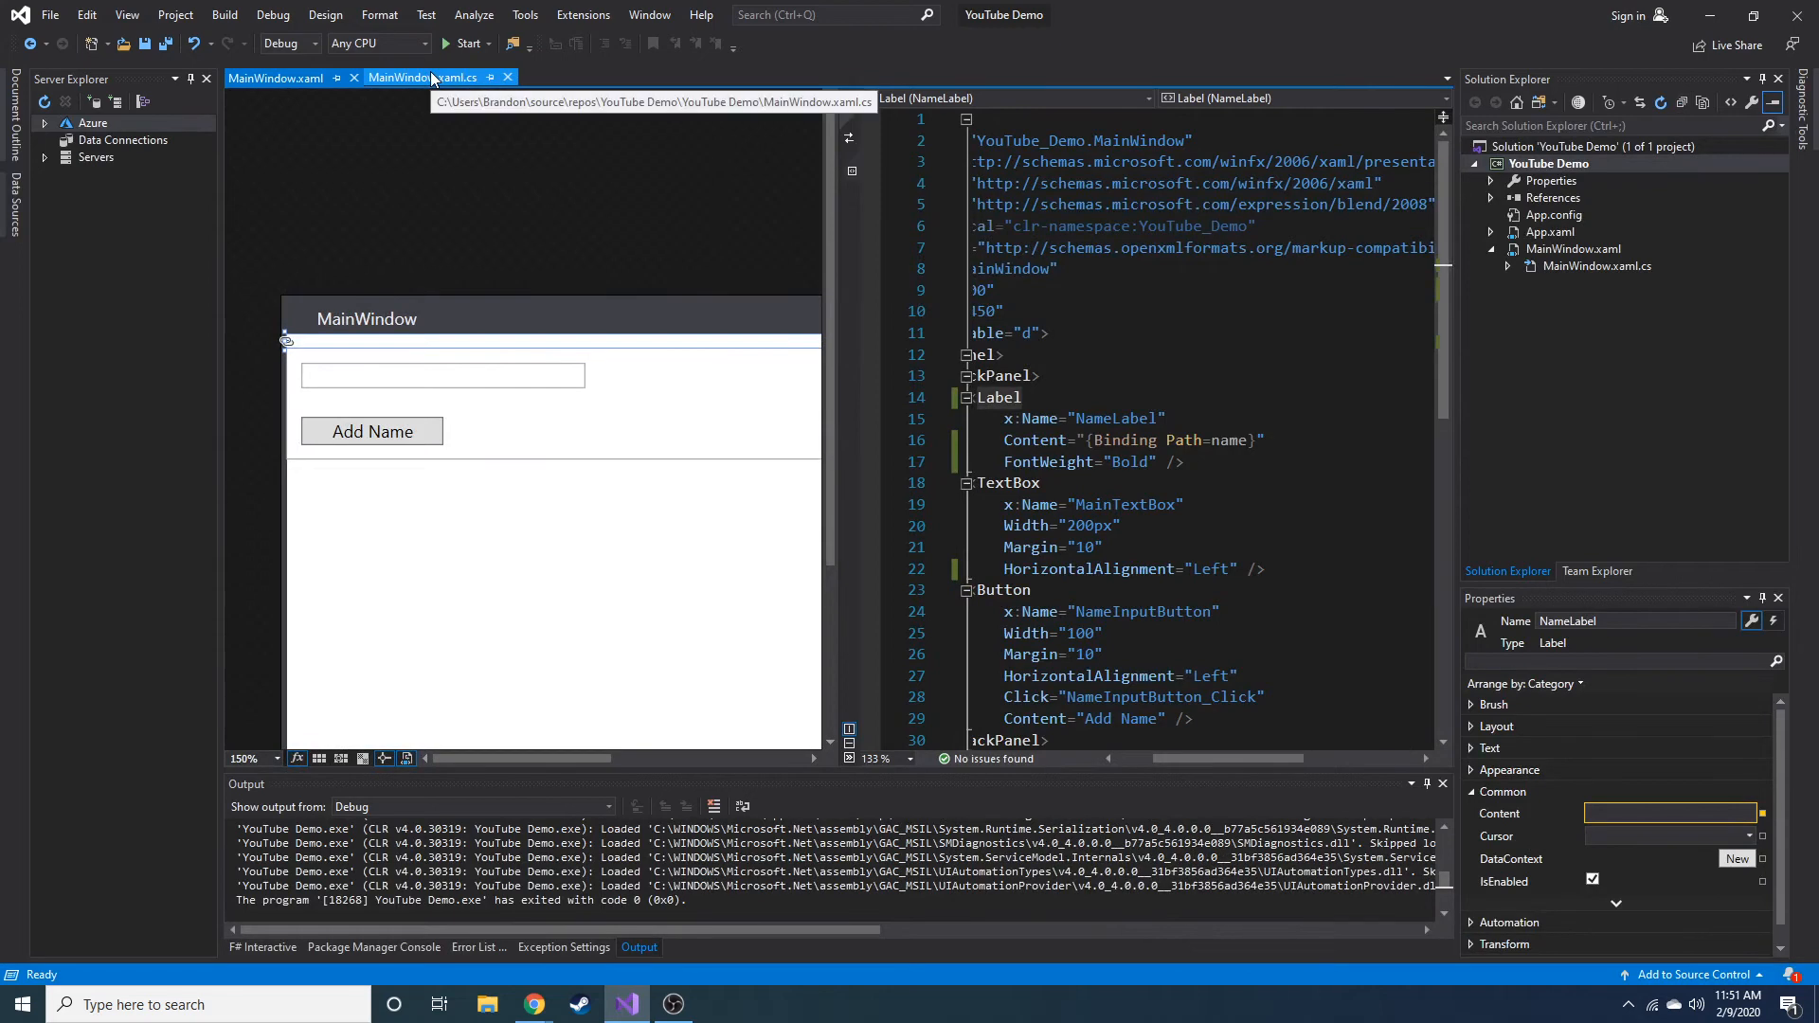
# Add this.DataContext = this; after InitializeComponent in the MainWindow constructor and save
pyautogui.click(422, 77)
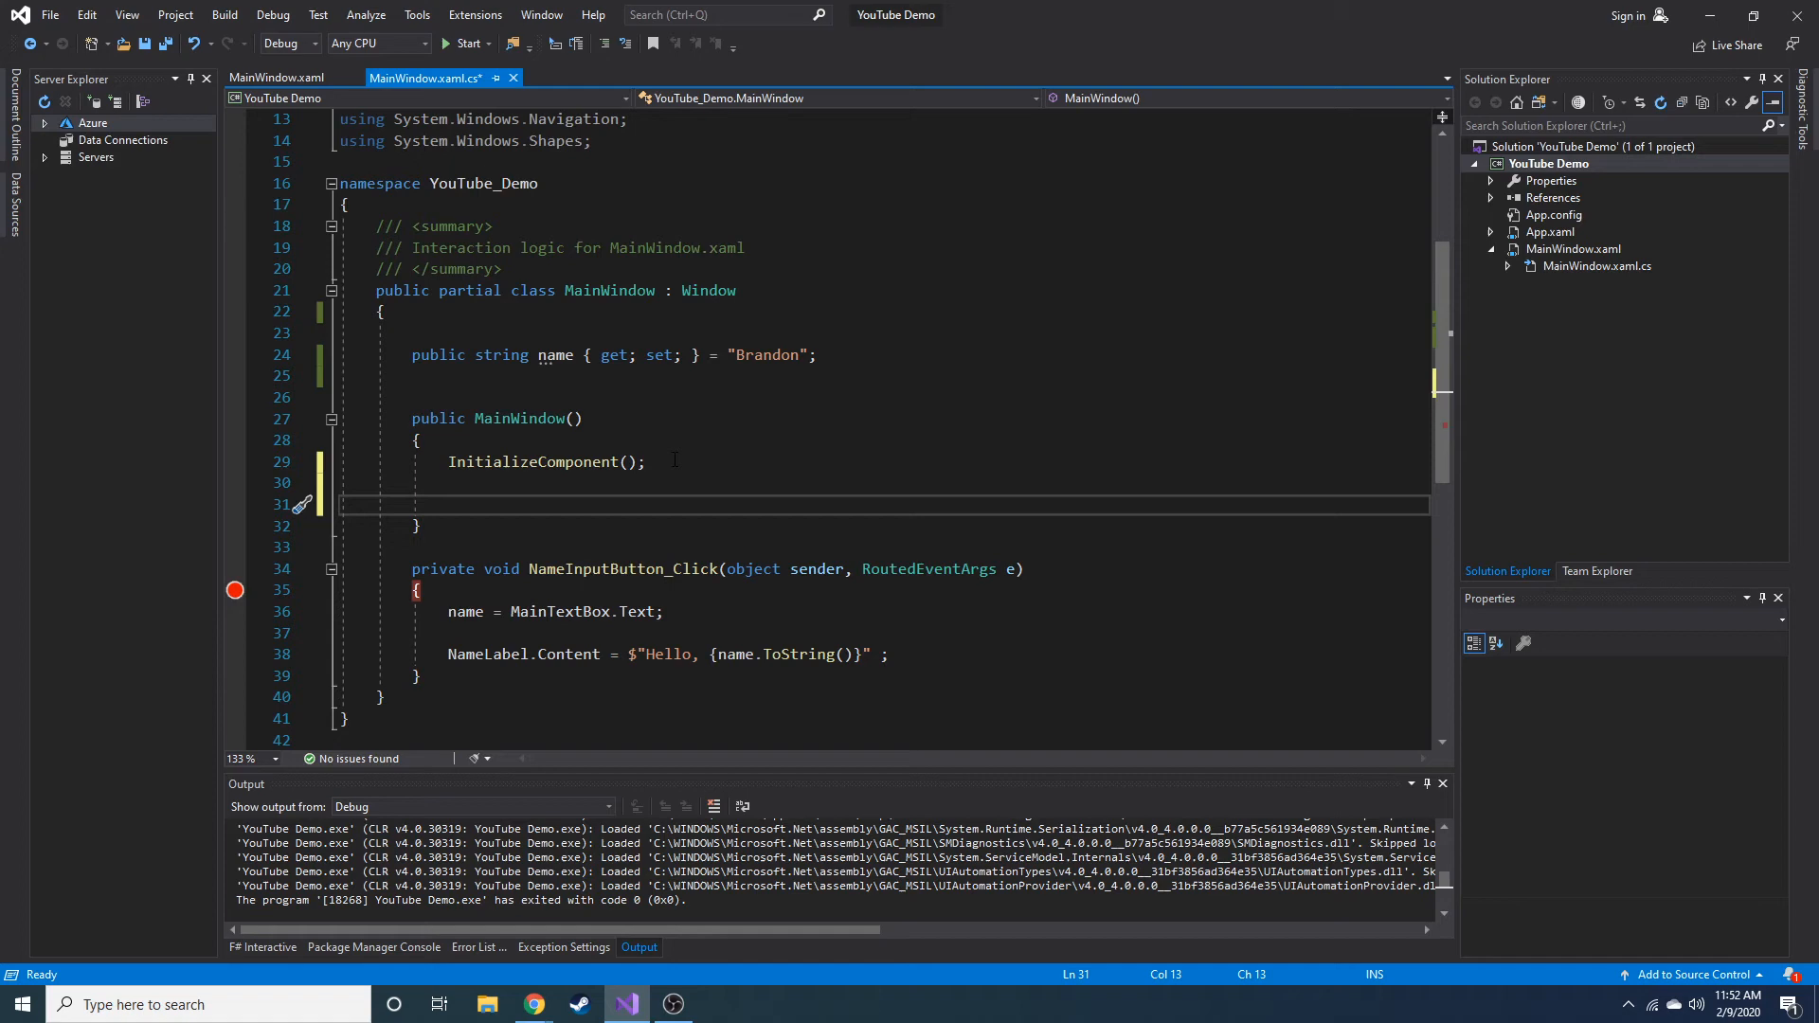
pyautogui.write('this.dataContext = this;')
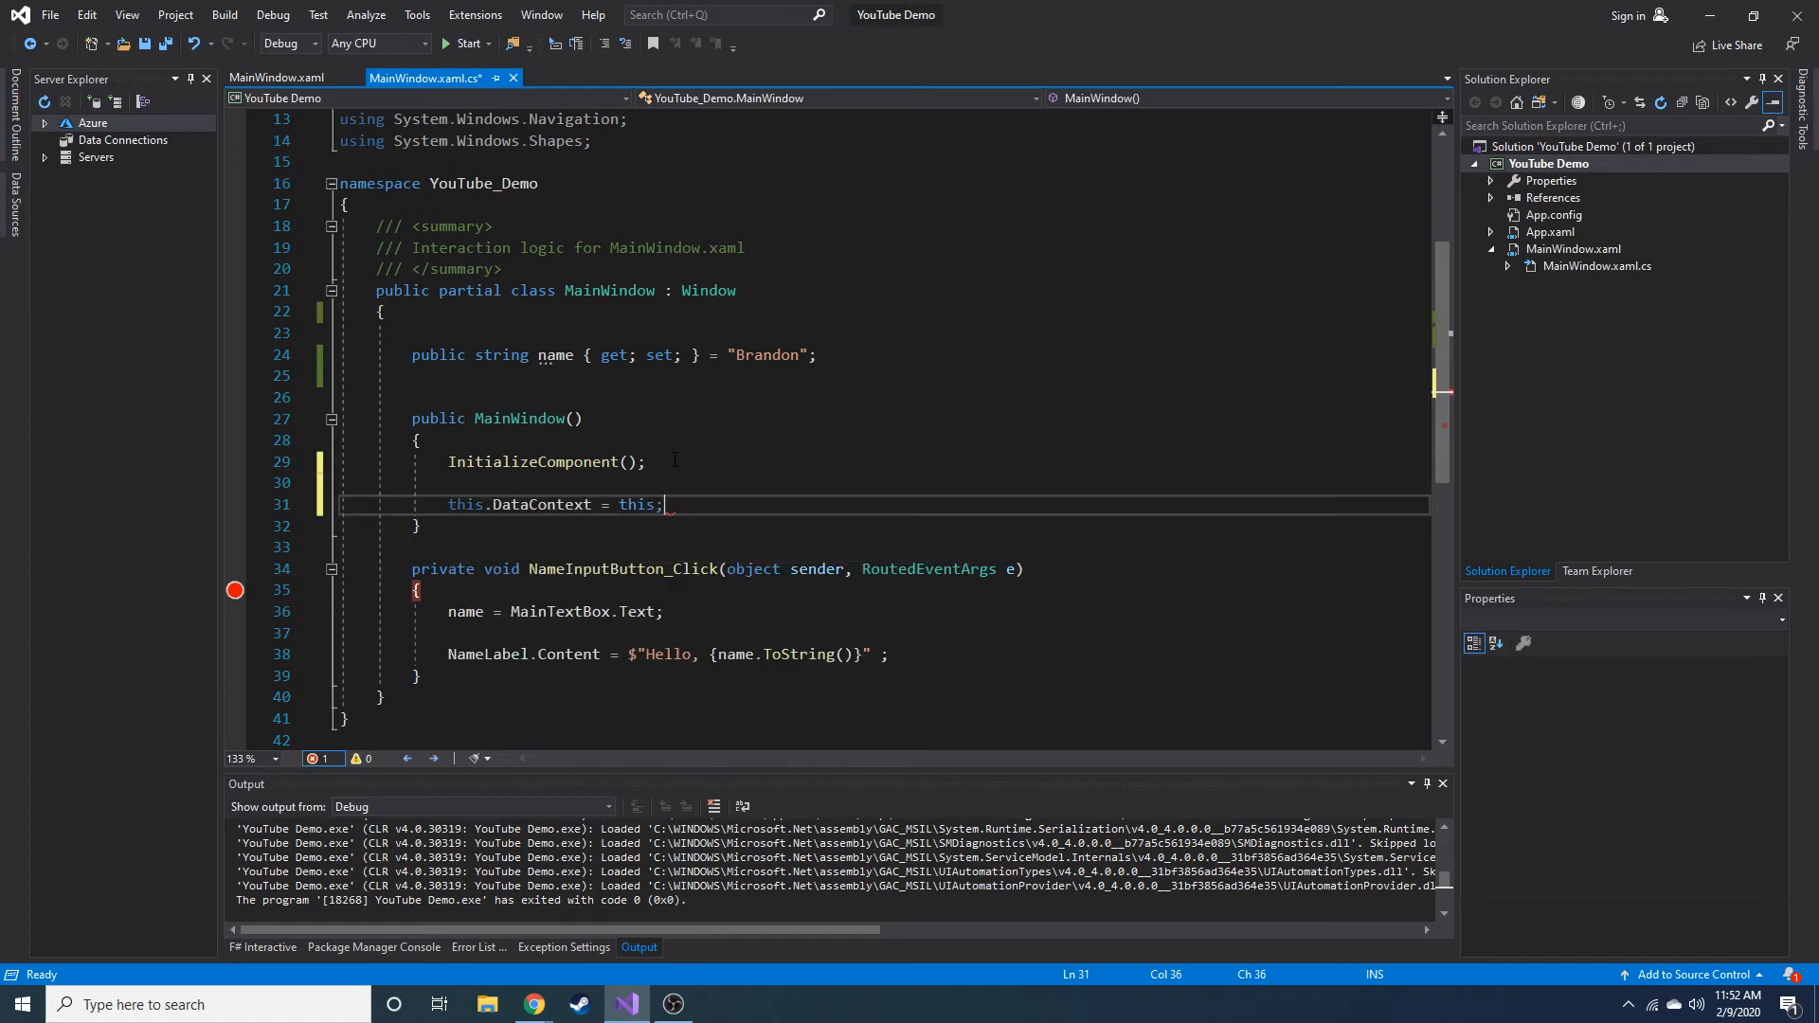
pyautogui.press('Ctrl+s')
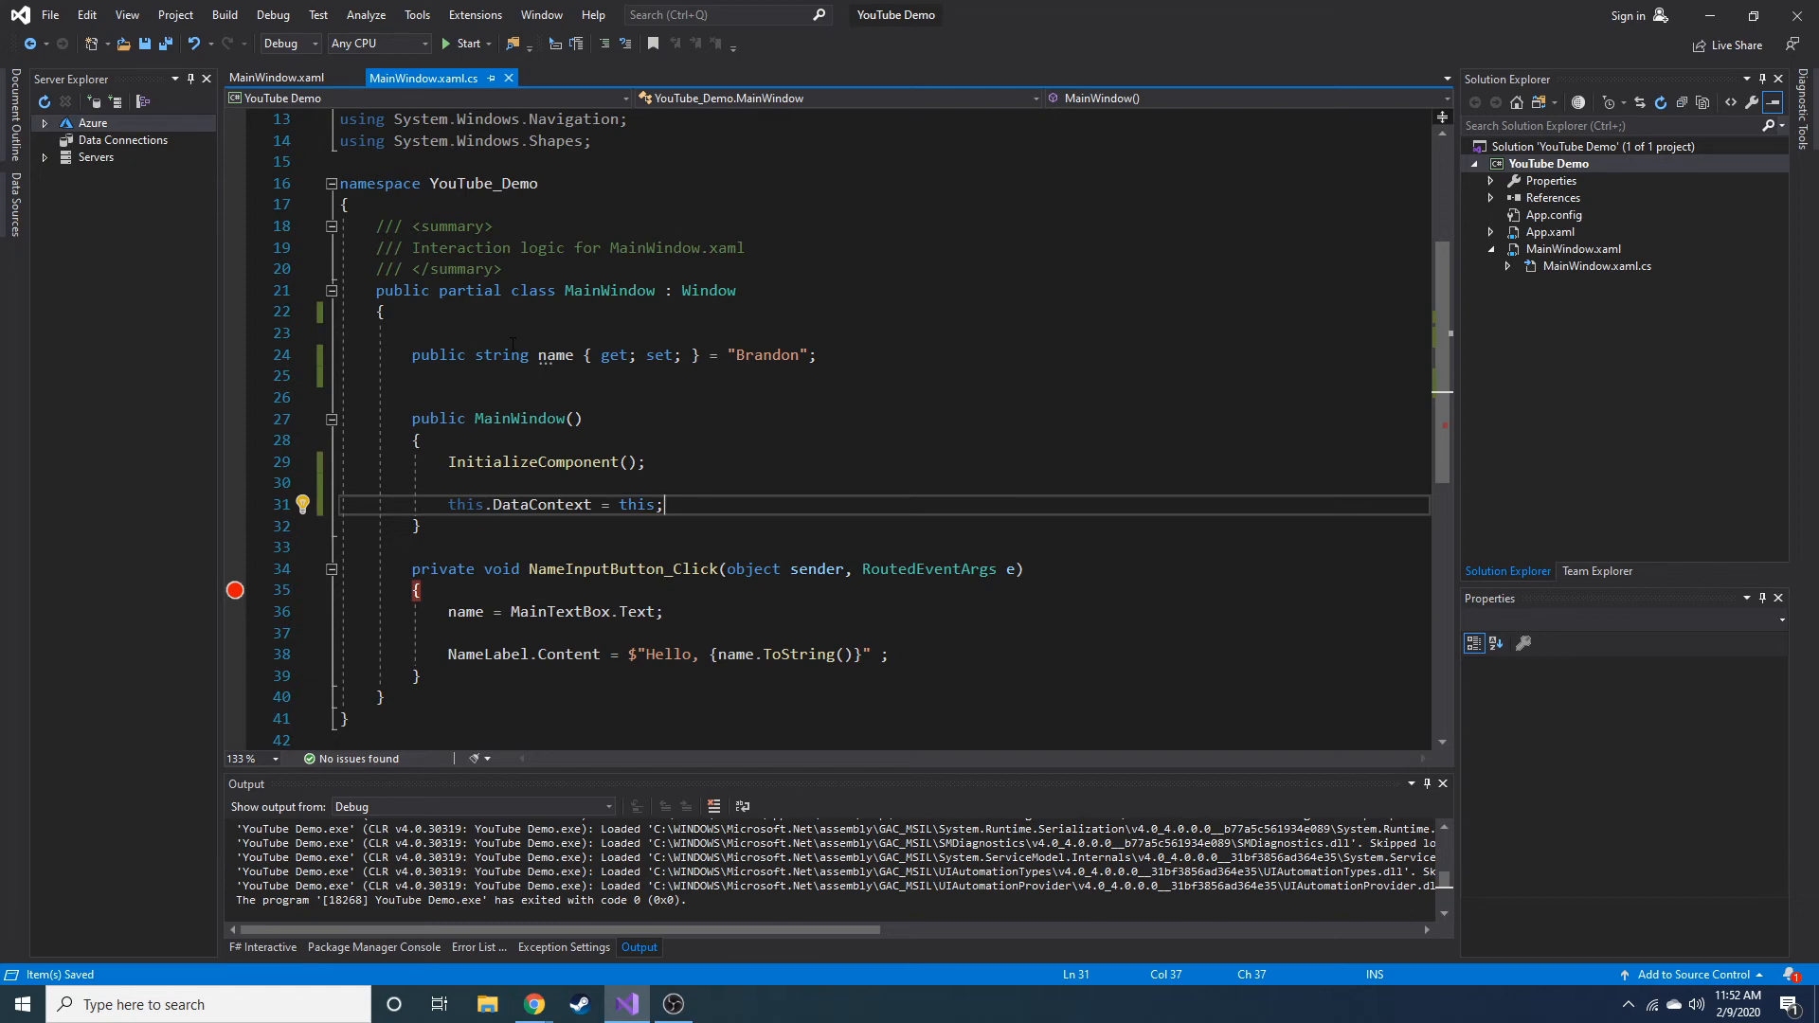
pyautogui.click(279, 76)
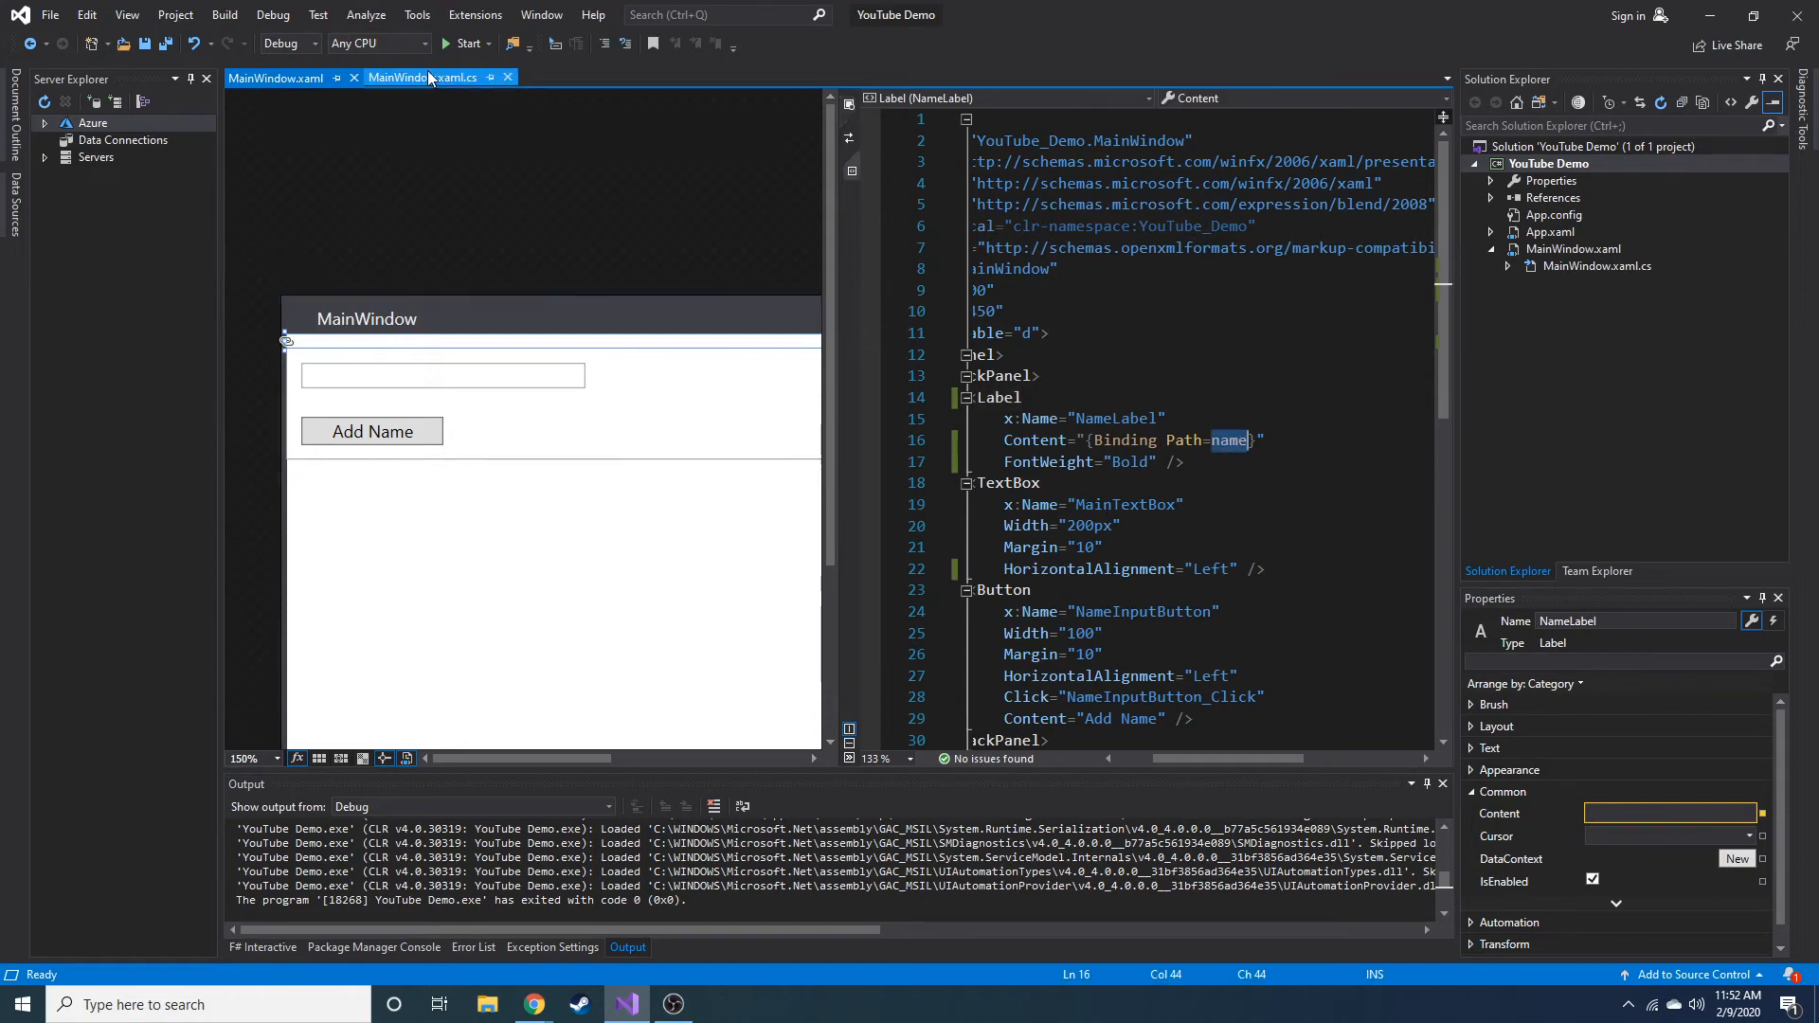
pyautogui.click(423, 75)
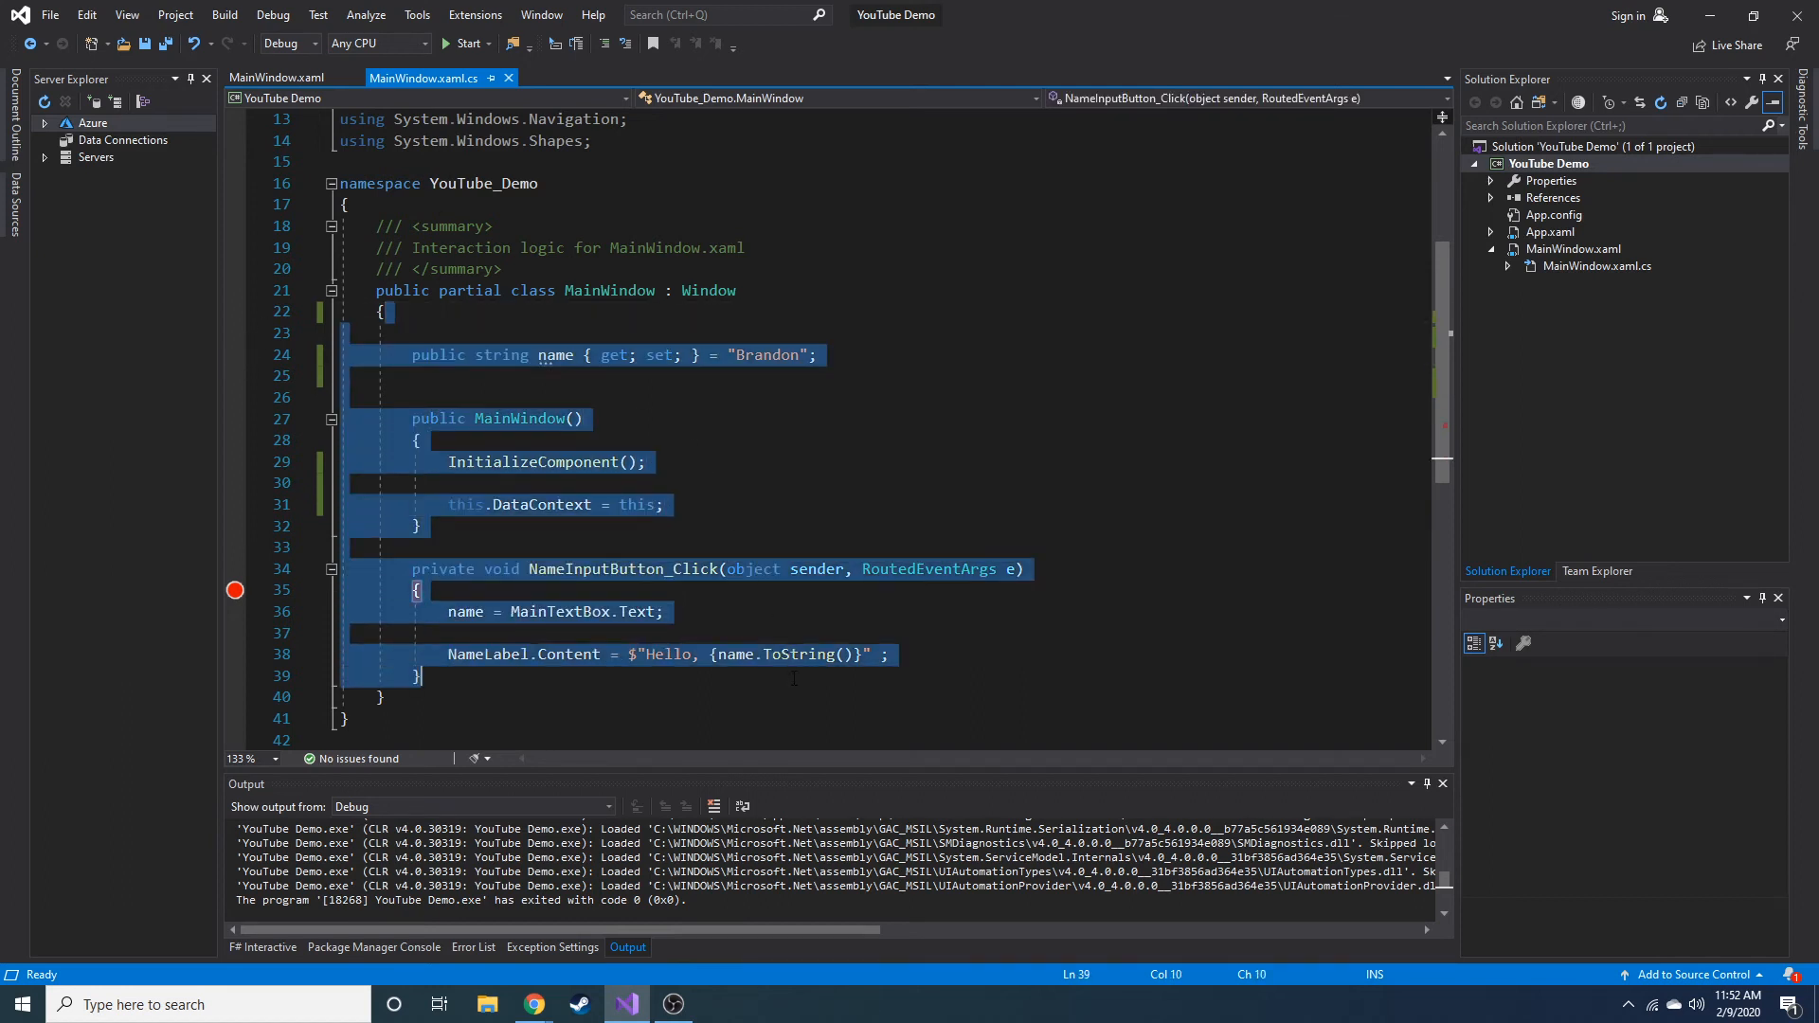
pyautogui.click(417, 675)
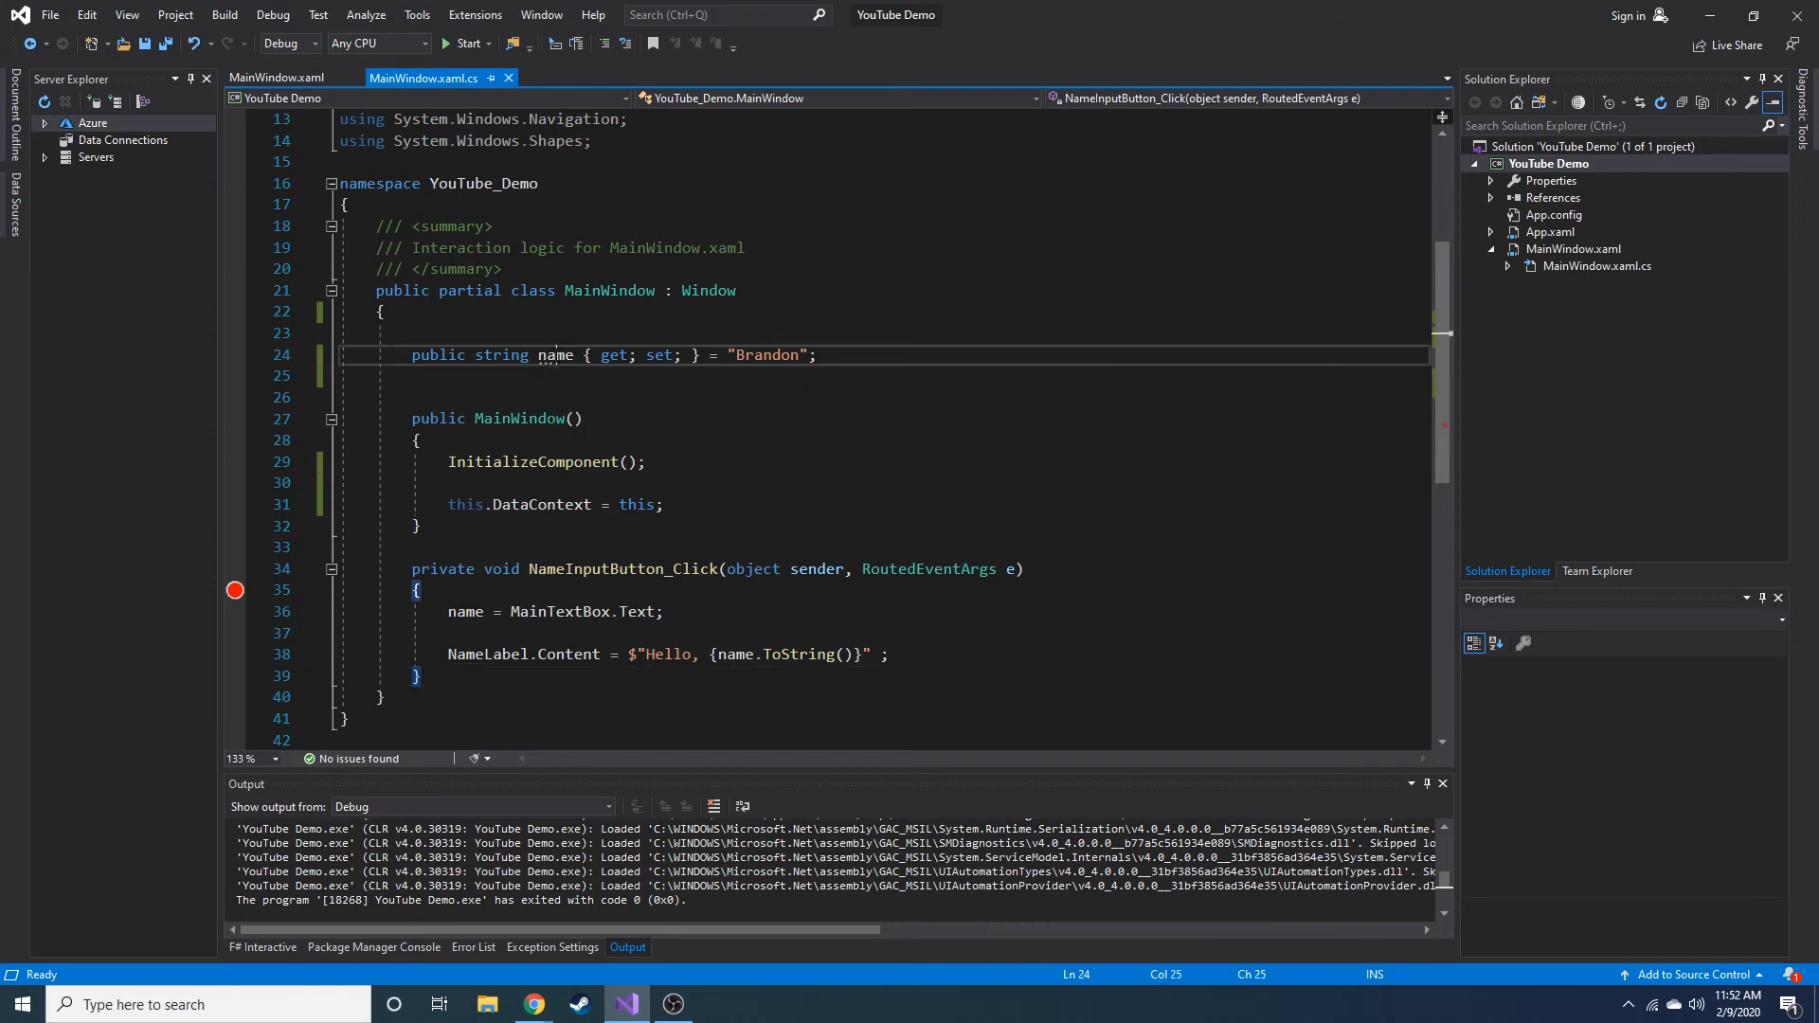
pyautogui.click(275, 76)
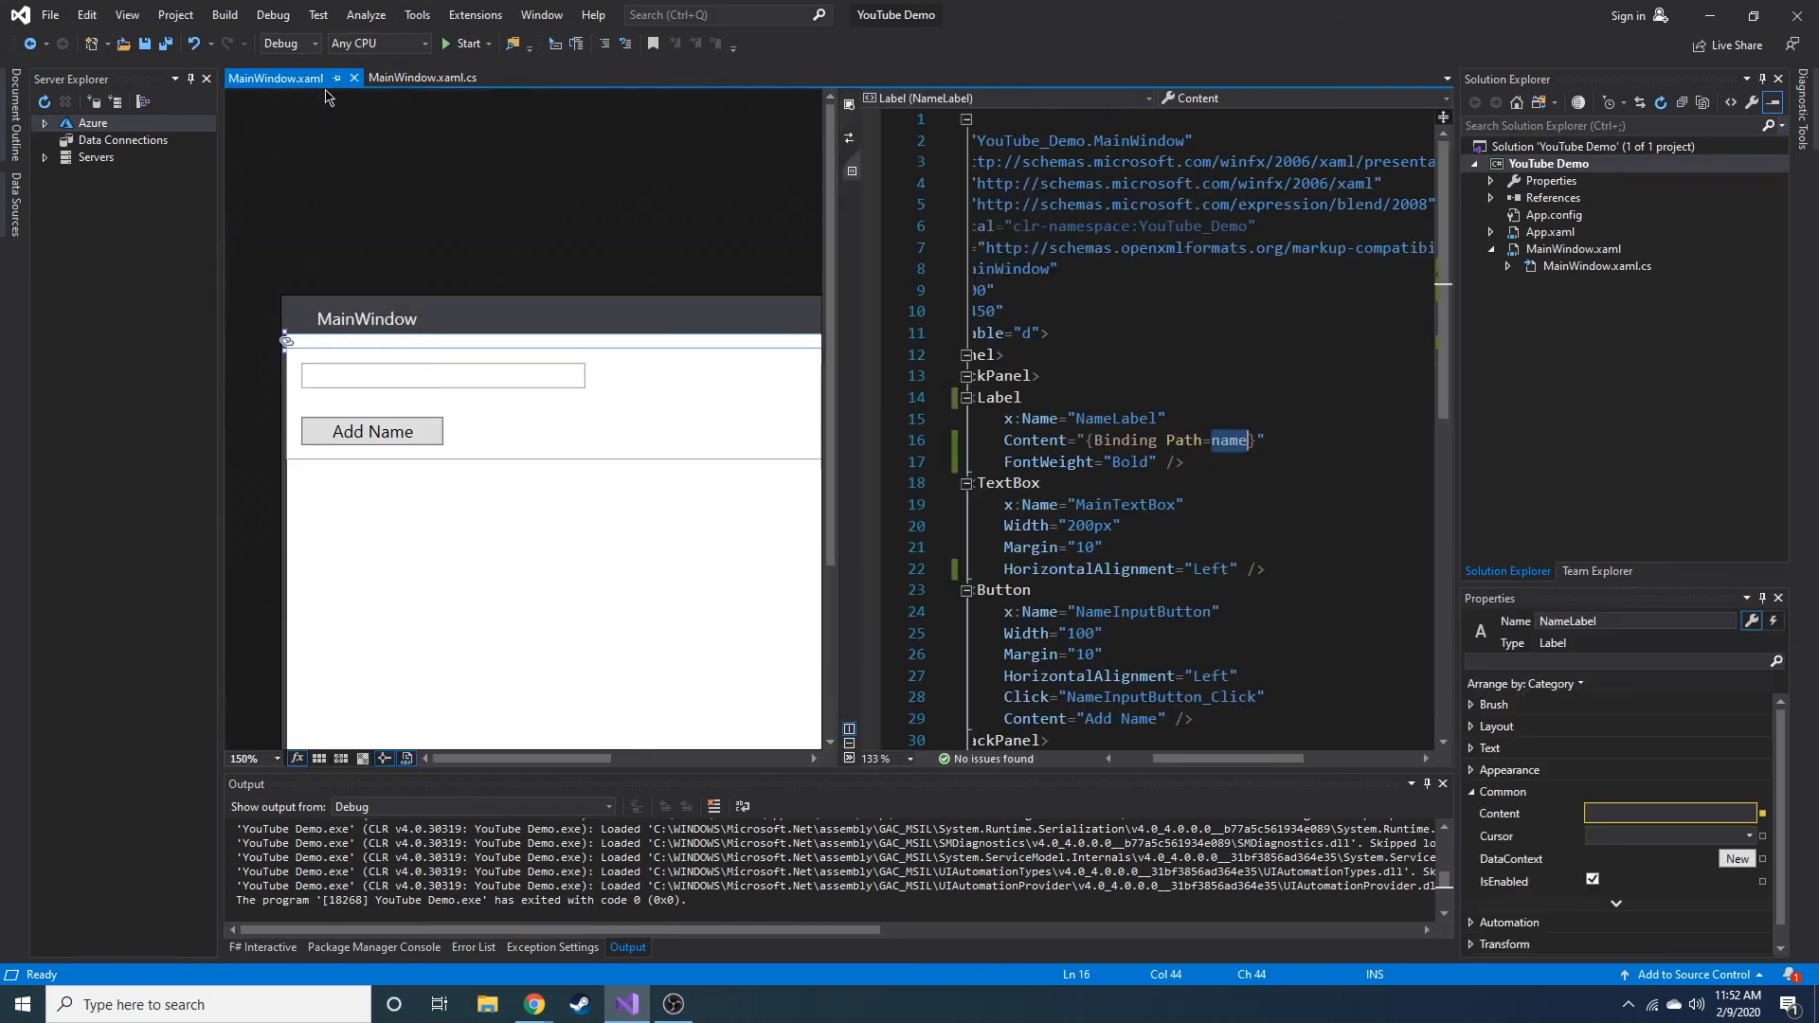
pyautogui.moveTo(467, 49)
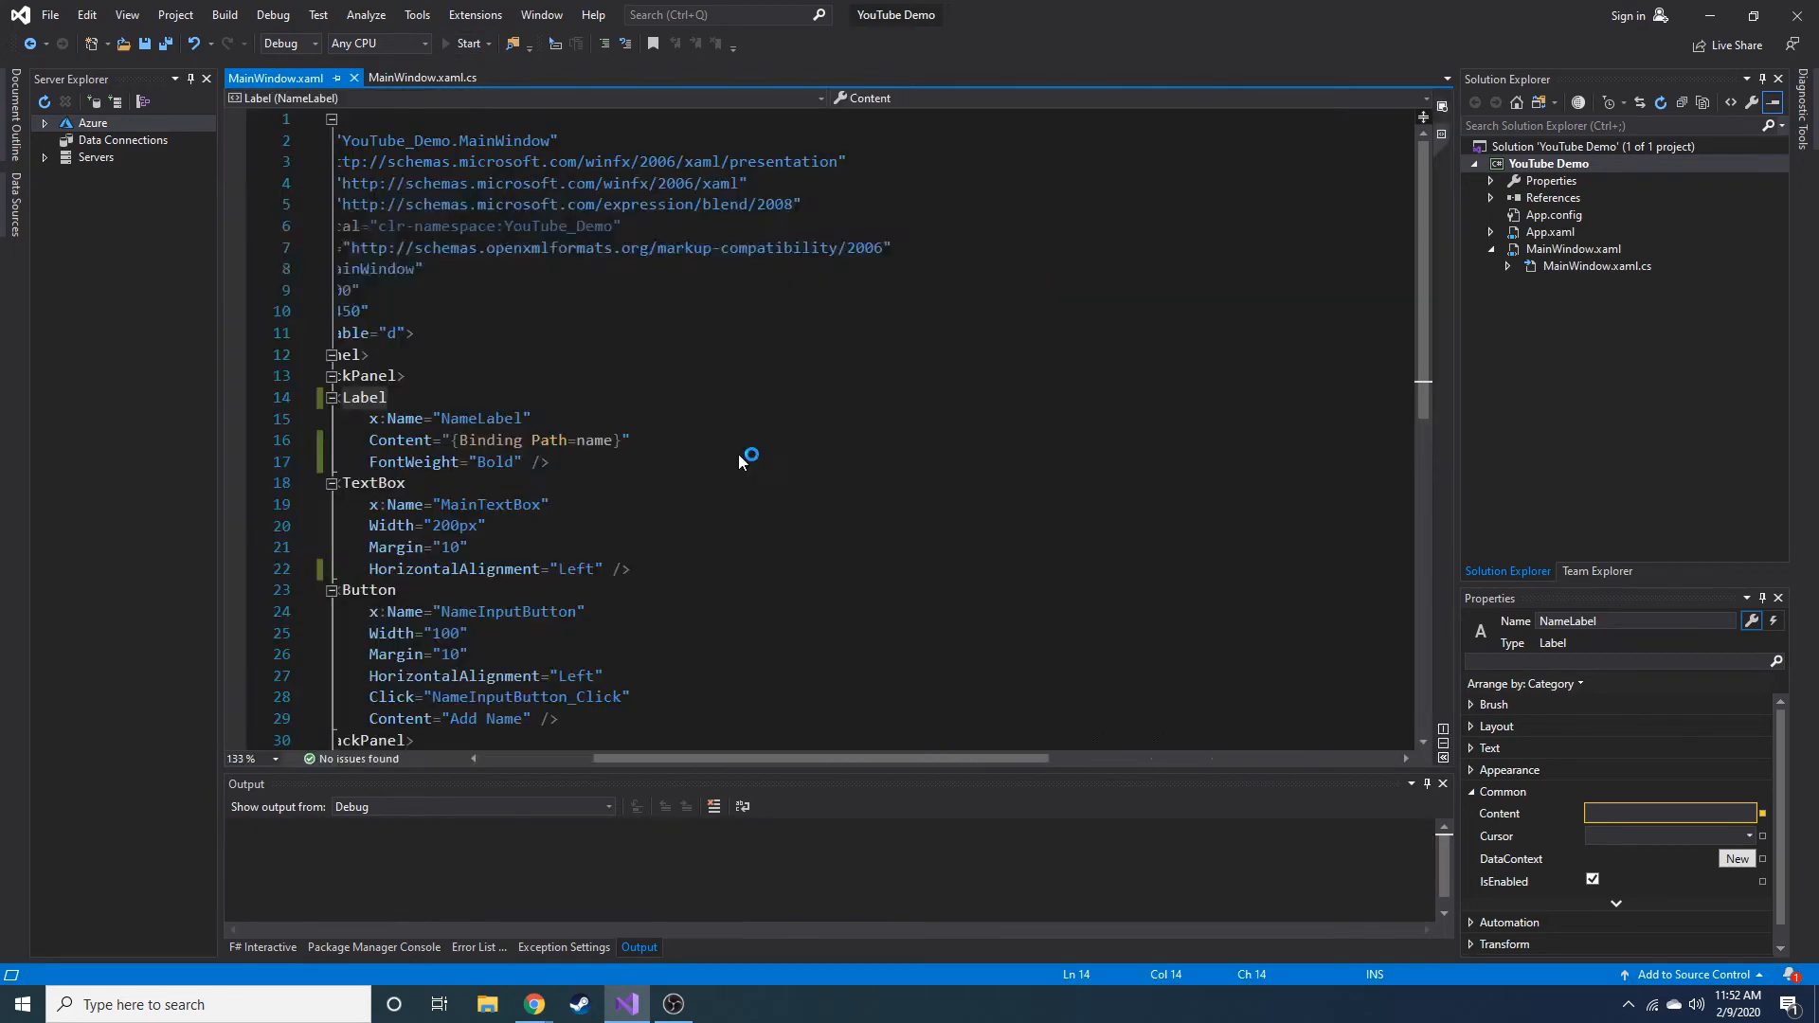
# Run the project to check the label shows the code-behind name, then return to the markup
pyautogui.click(466, 44)
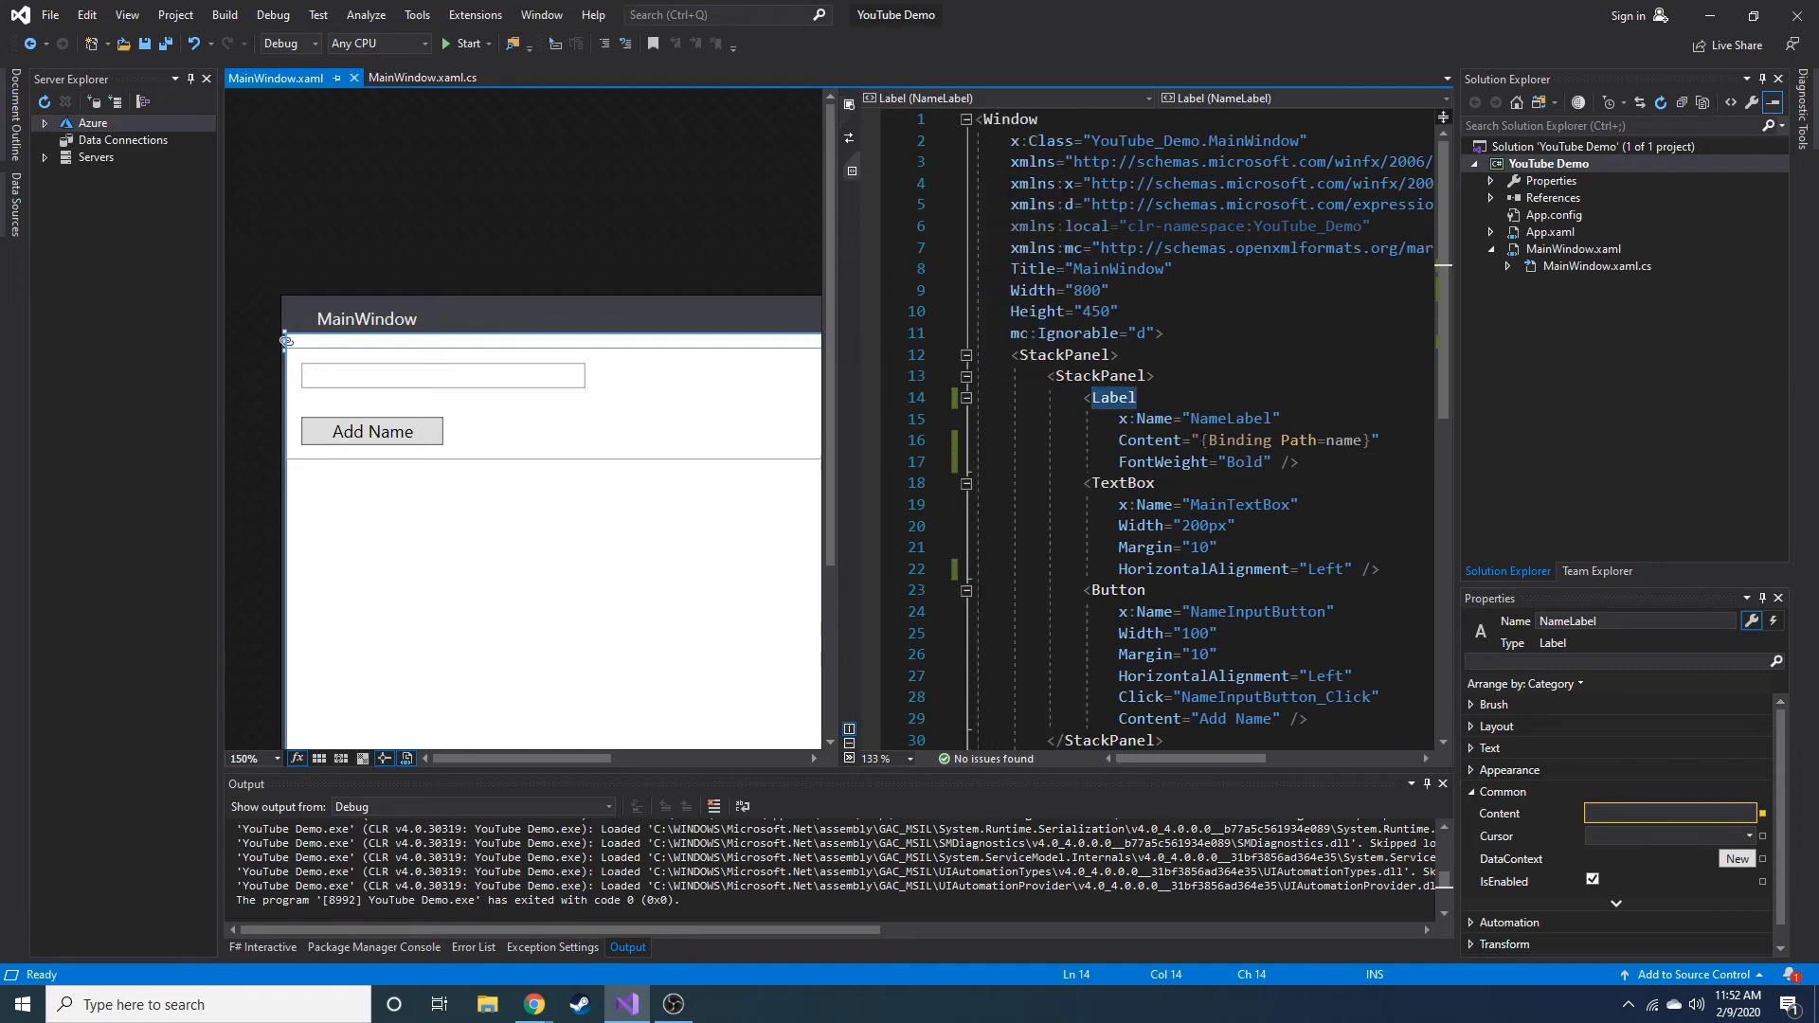
pyautogui.doubleClick(1281, 439)
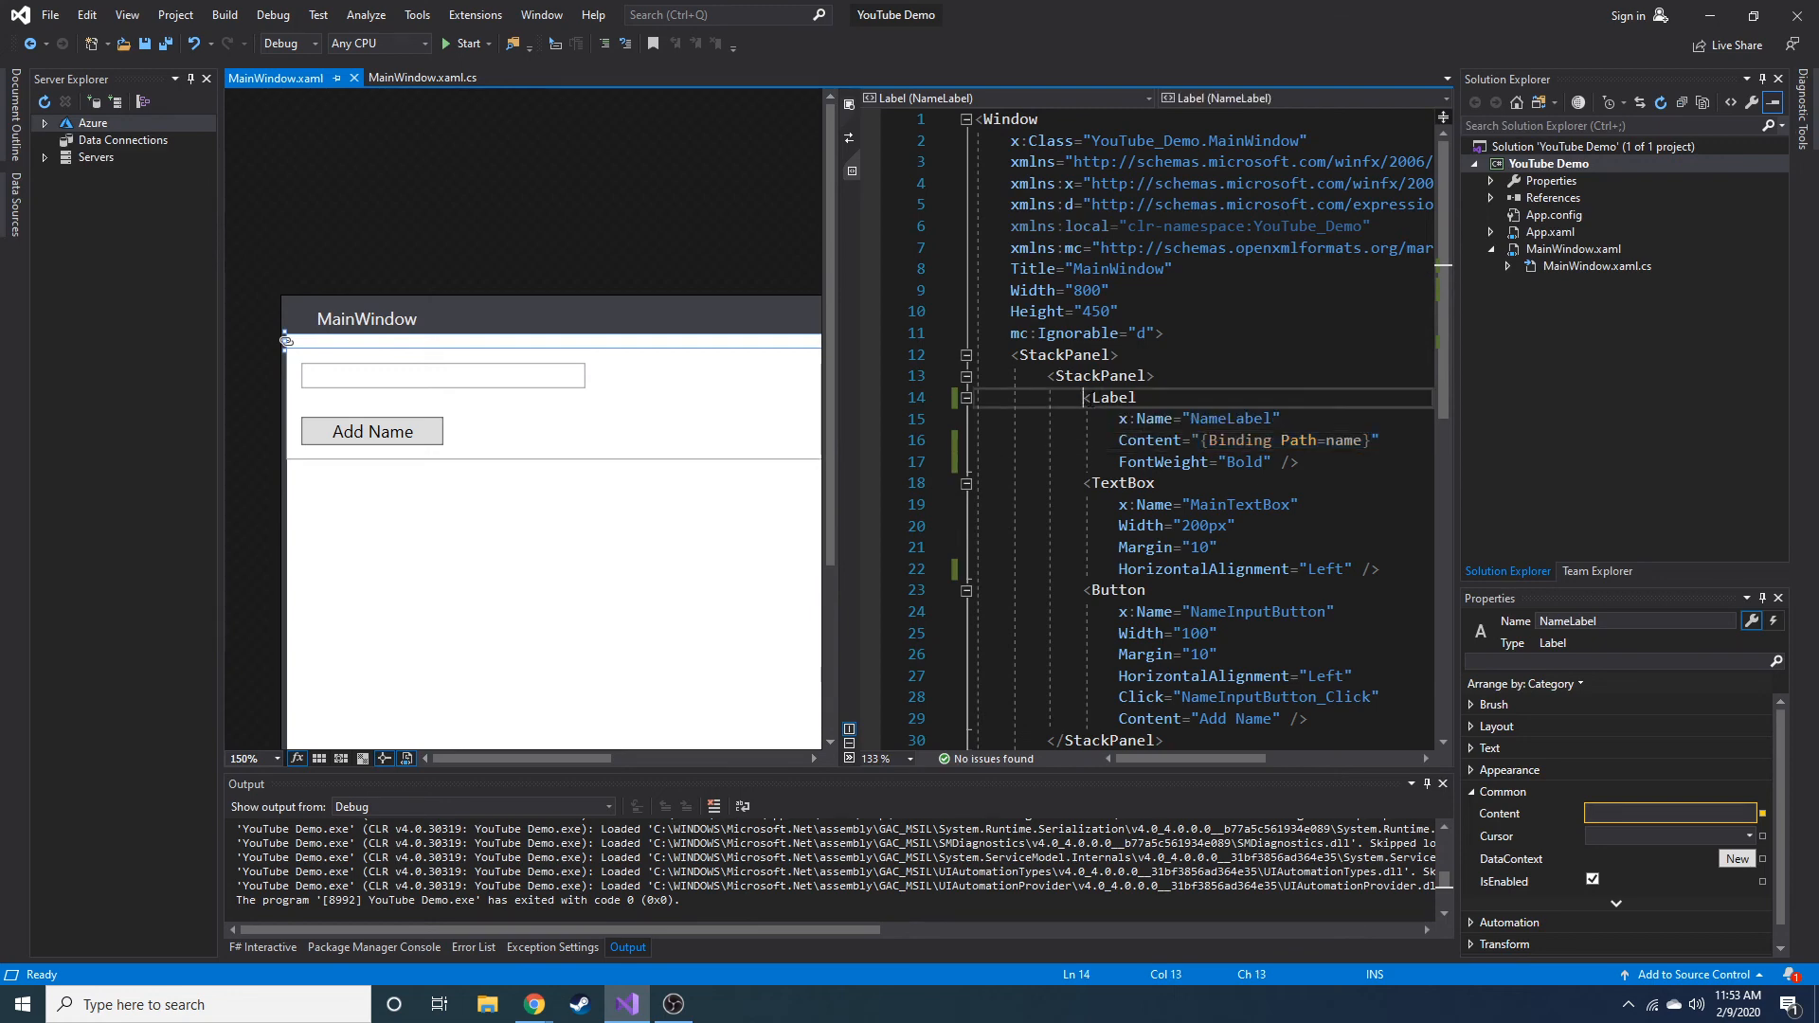
pyautogui.click(443, 375)
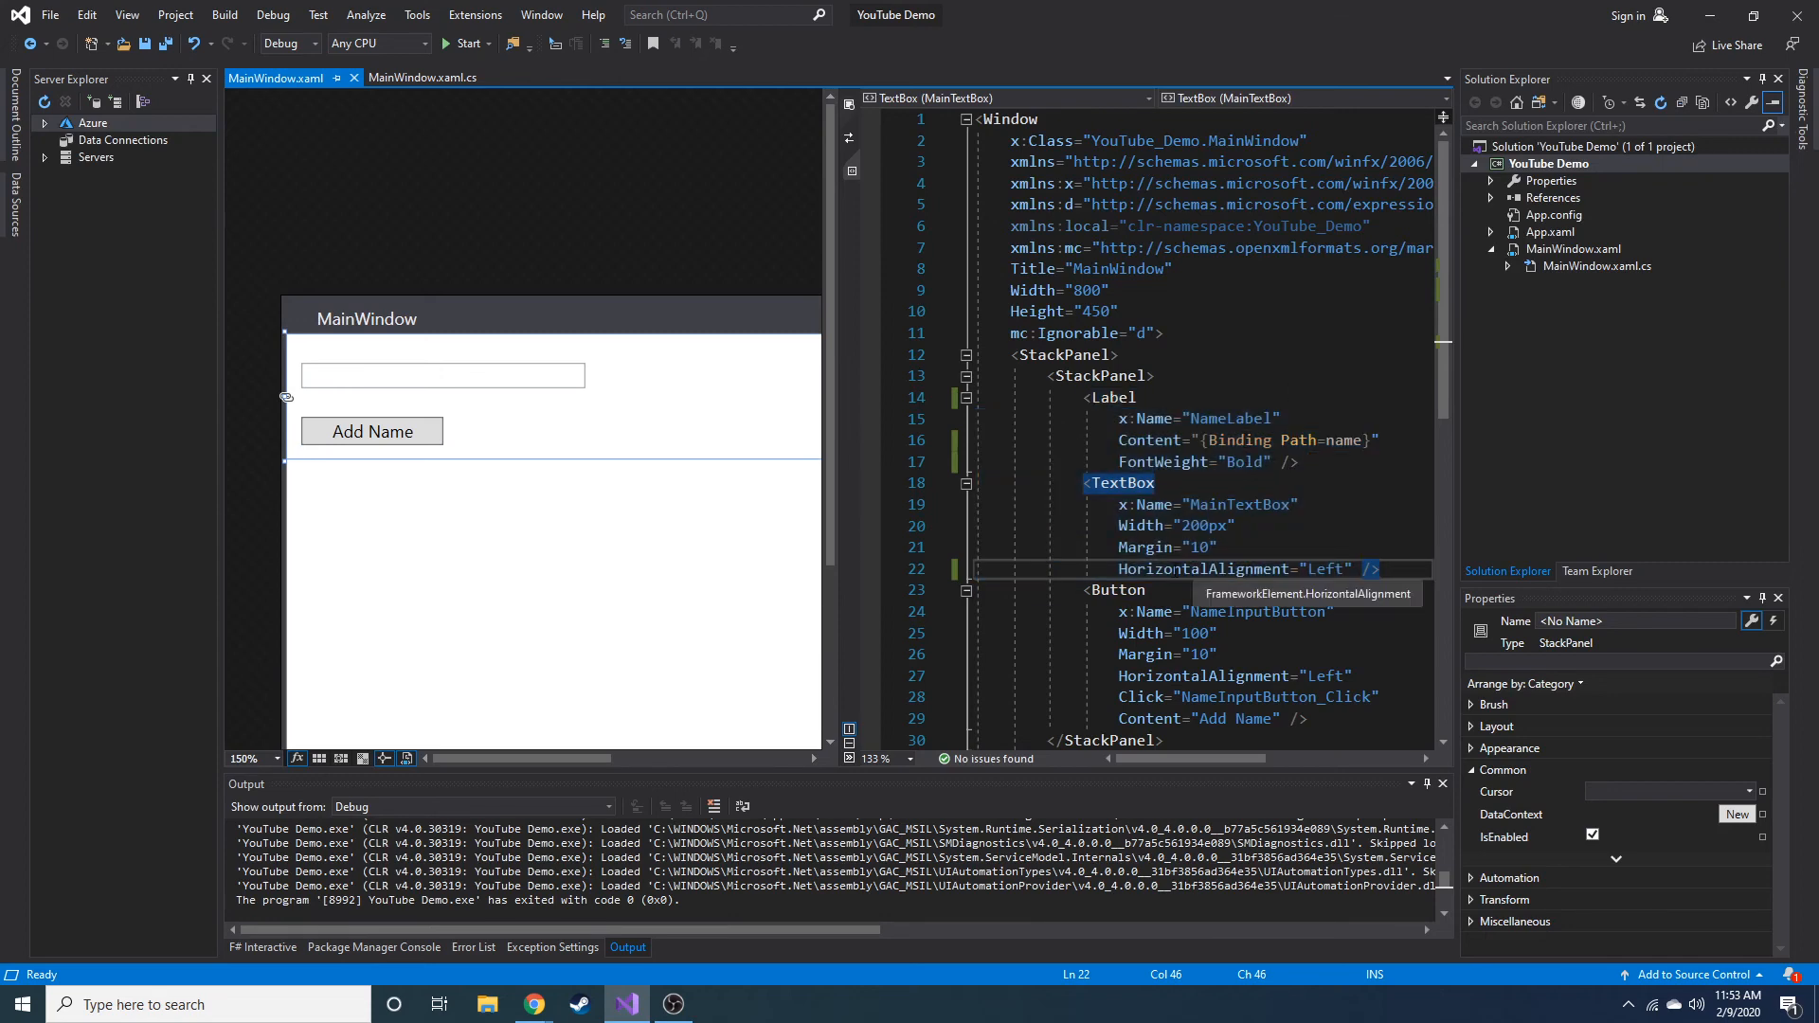
pyautogui.moveTo(771, 550)
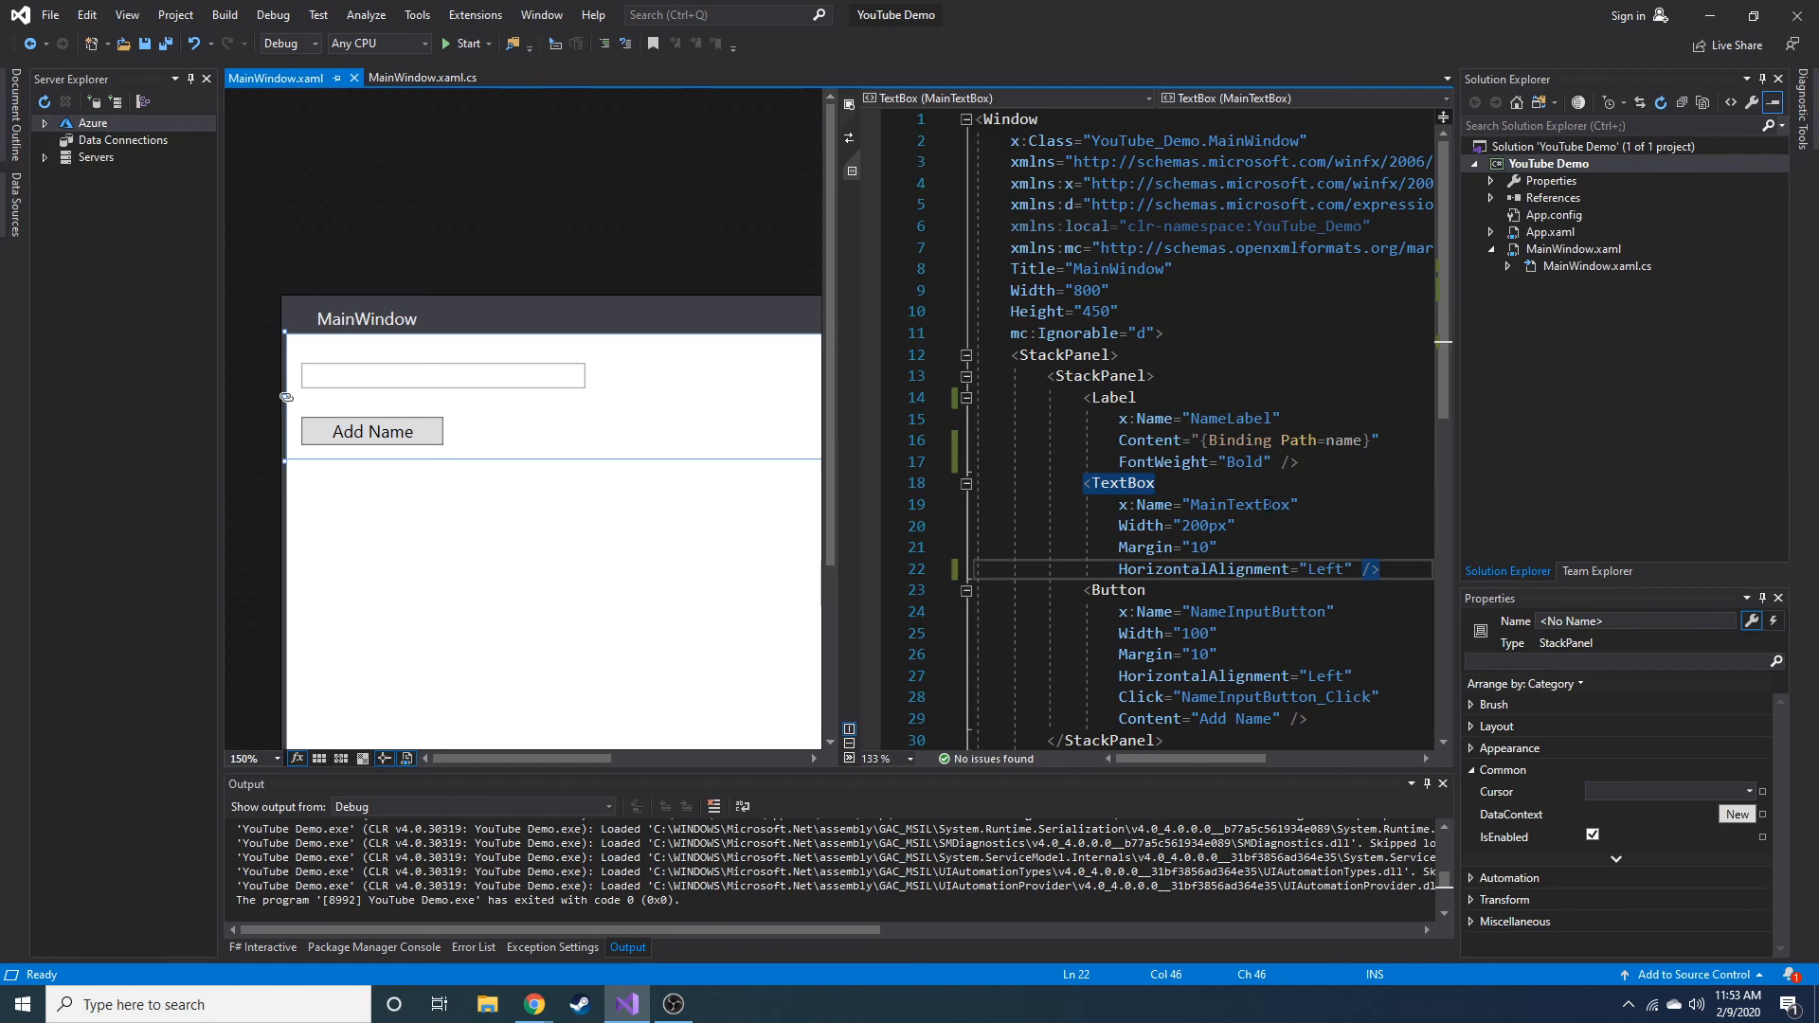
pyautogui.moveTo(526, 404)
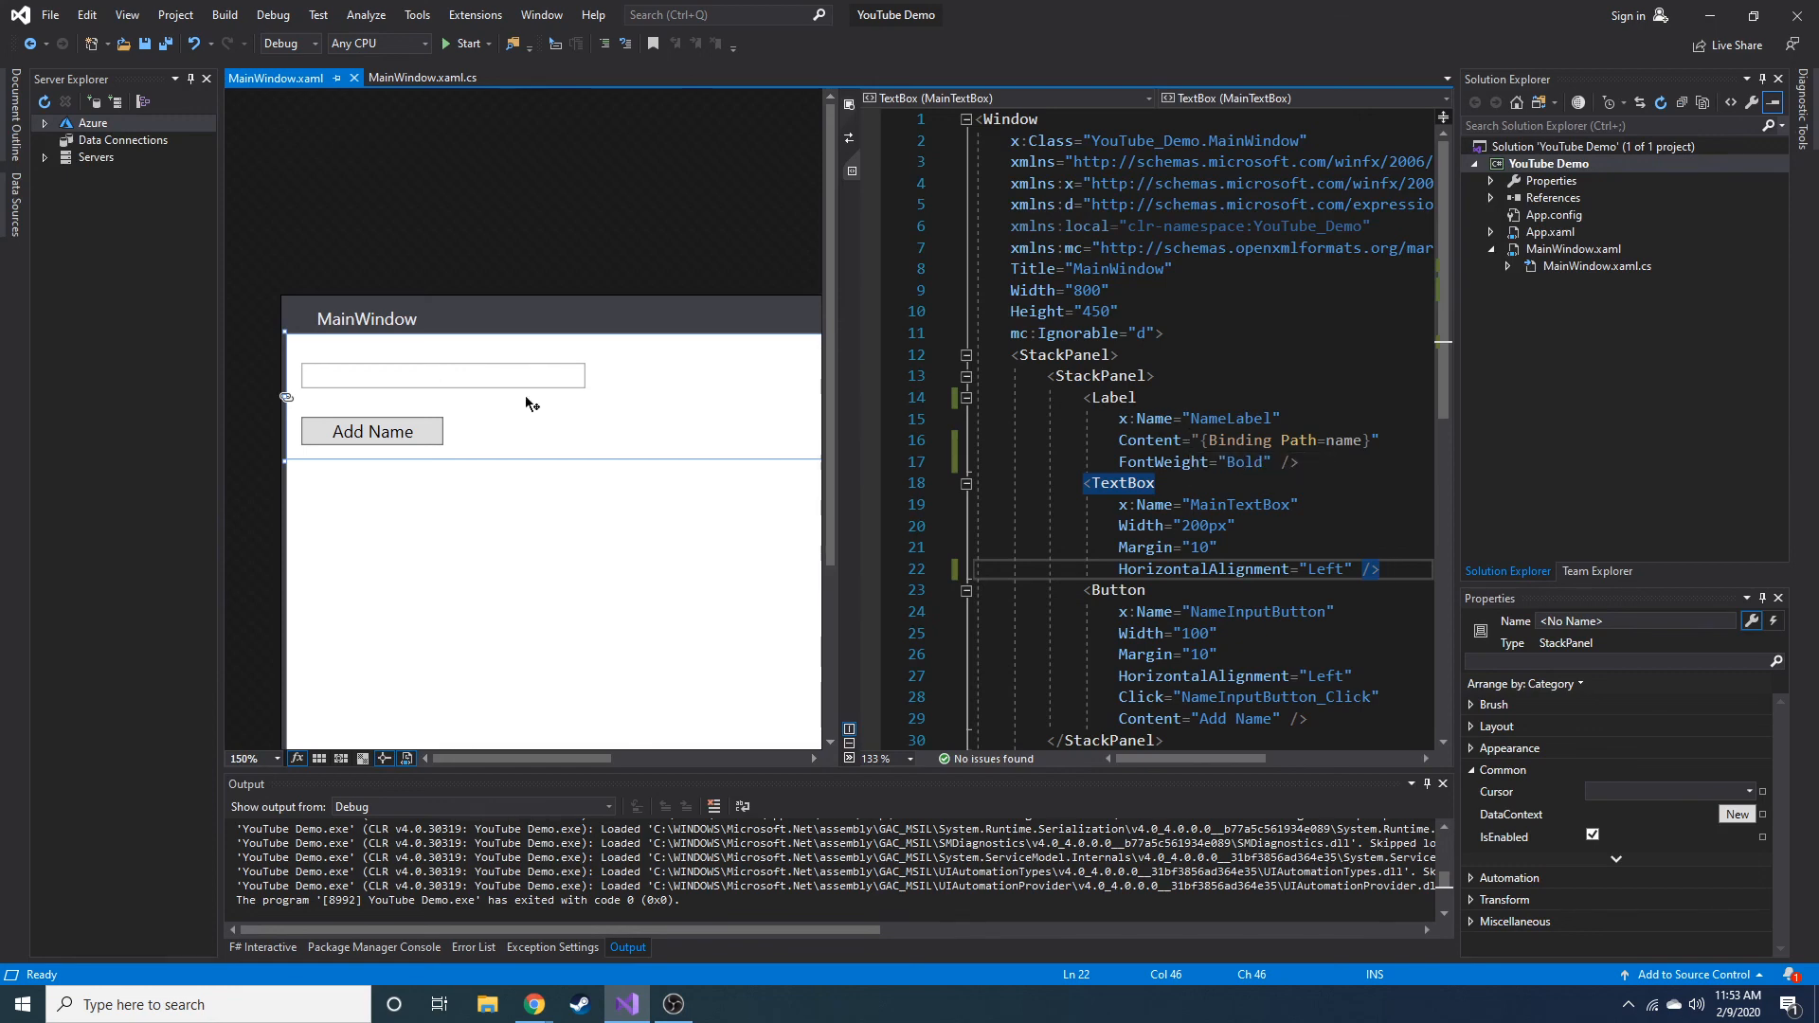
pyautogui.moveTo(508, 409)
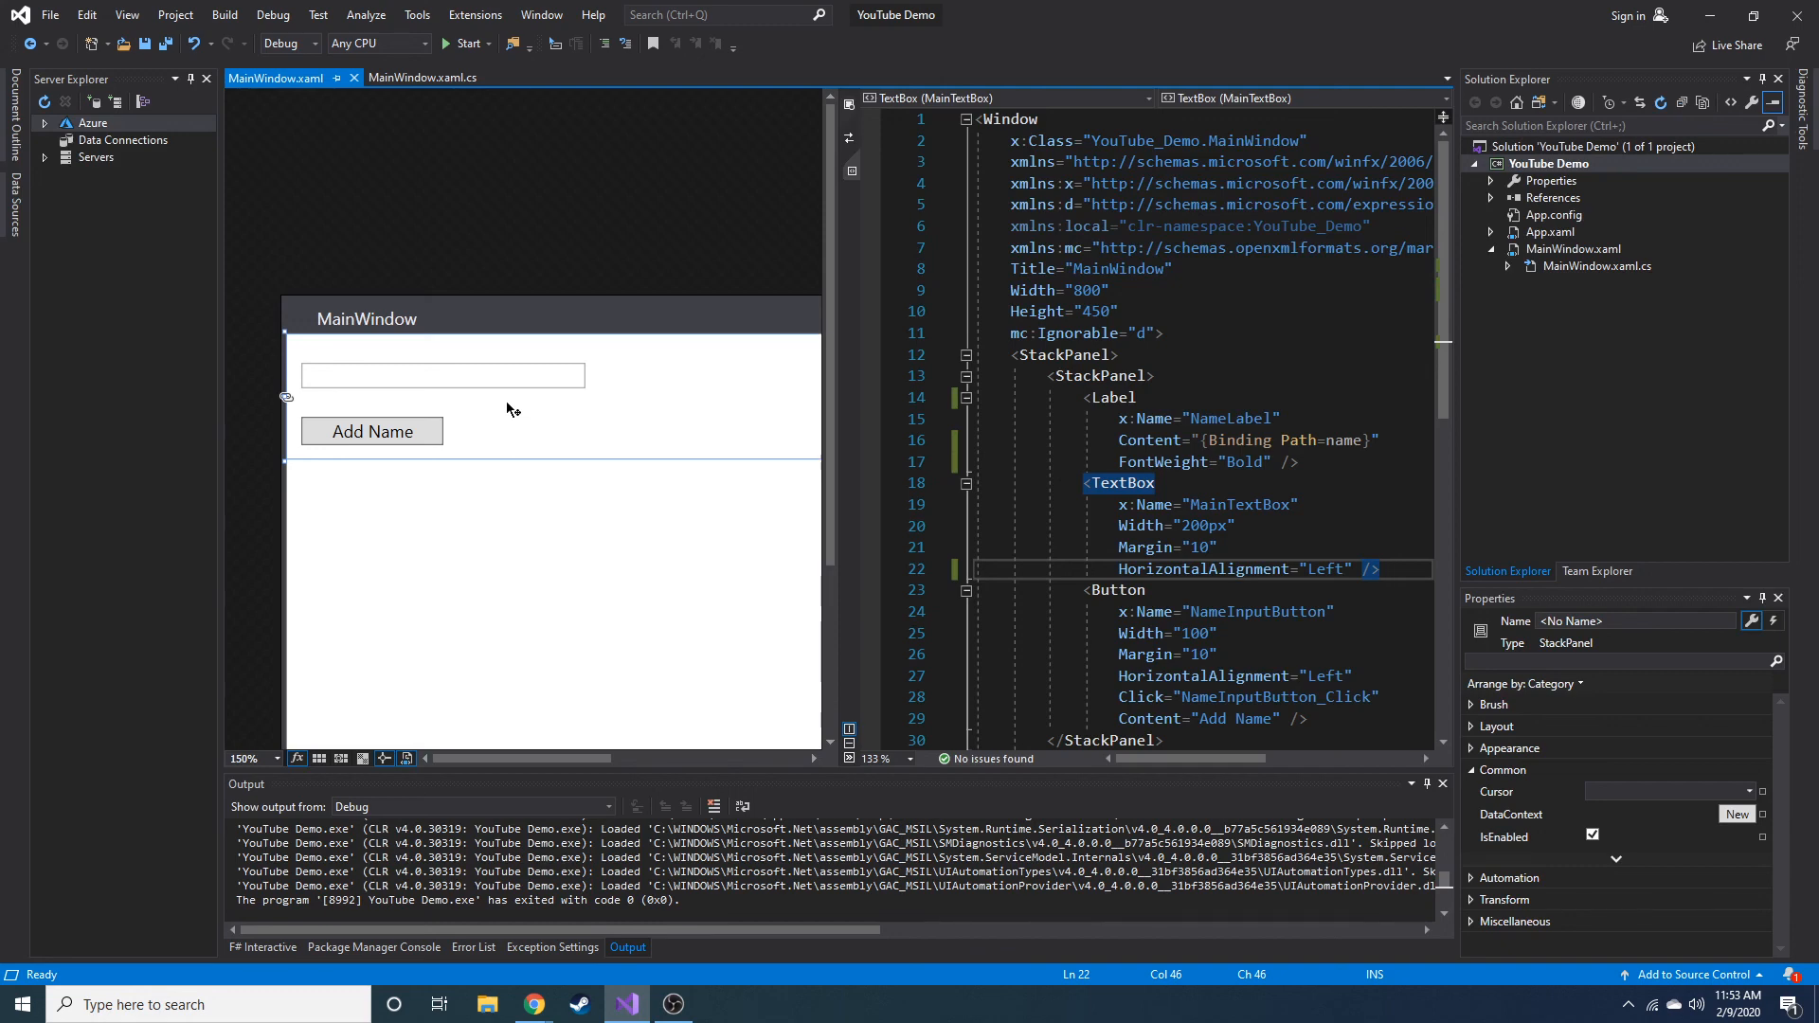
pyautogui.moveTo(470, 320)
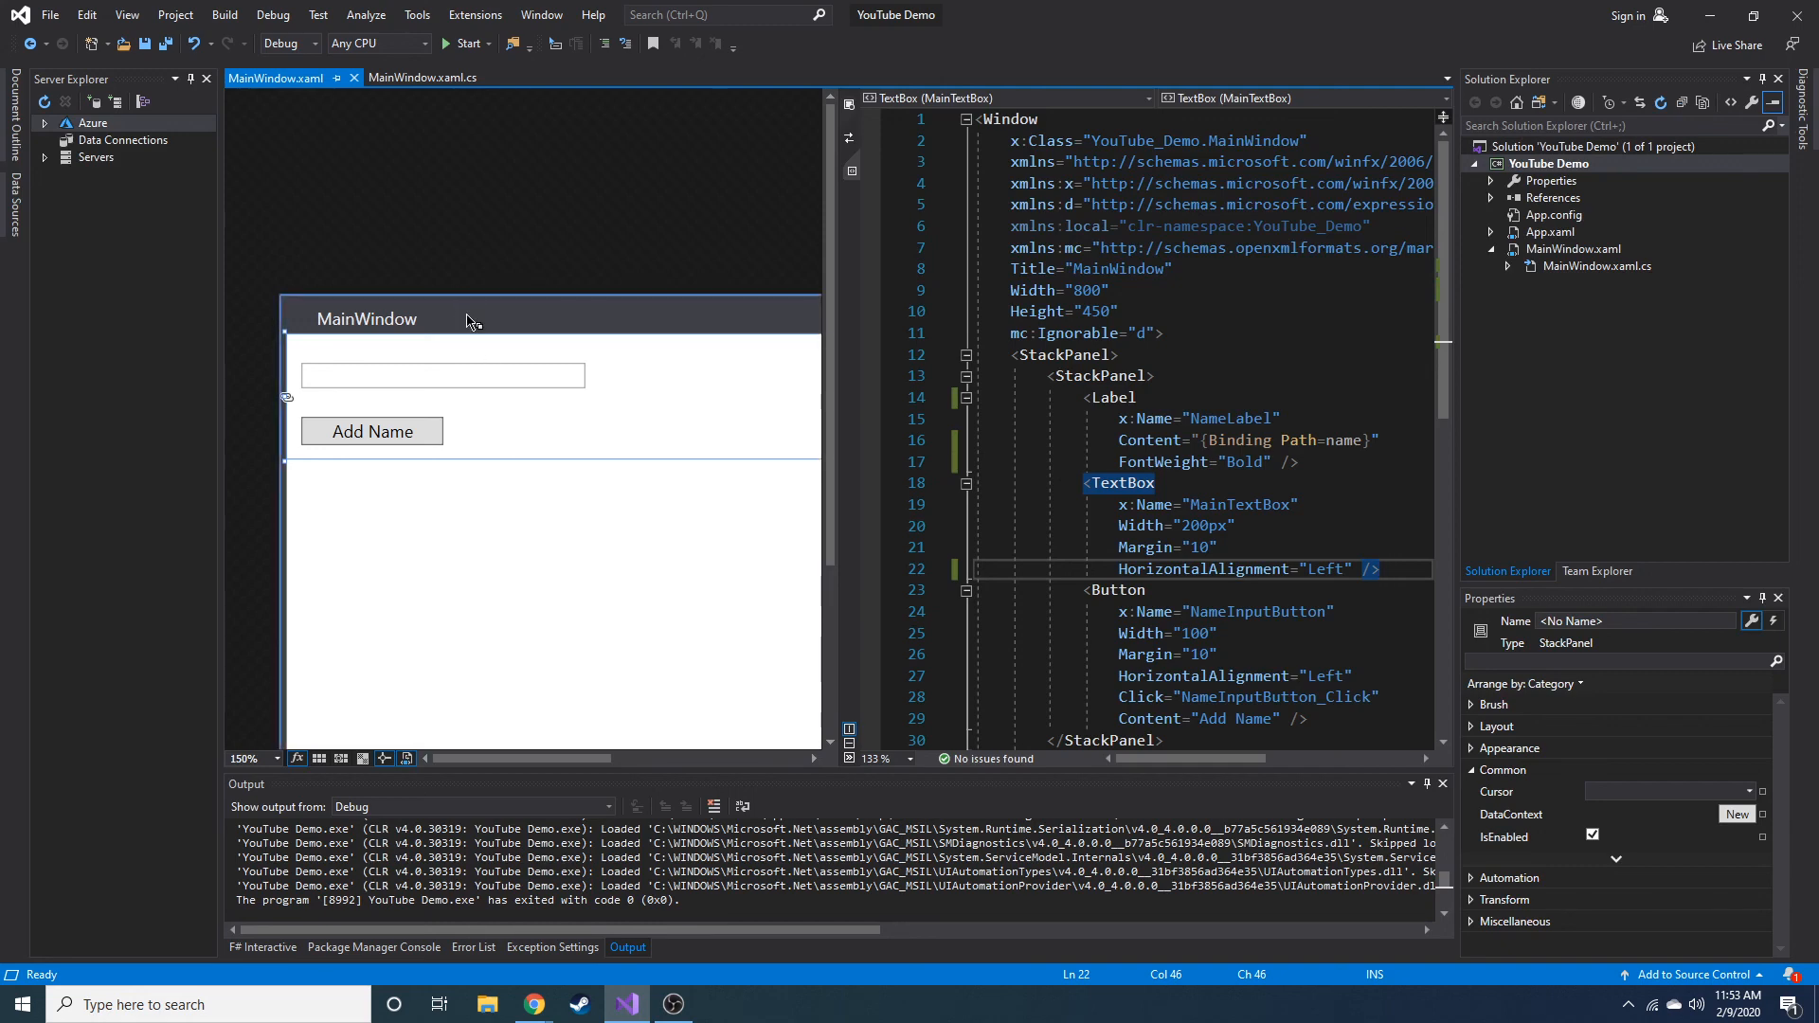